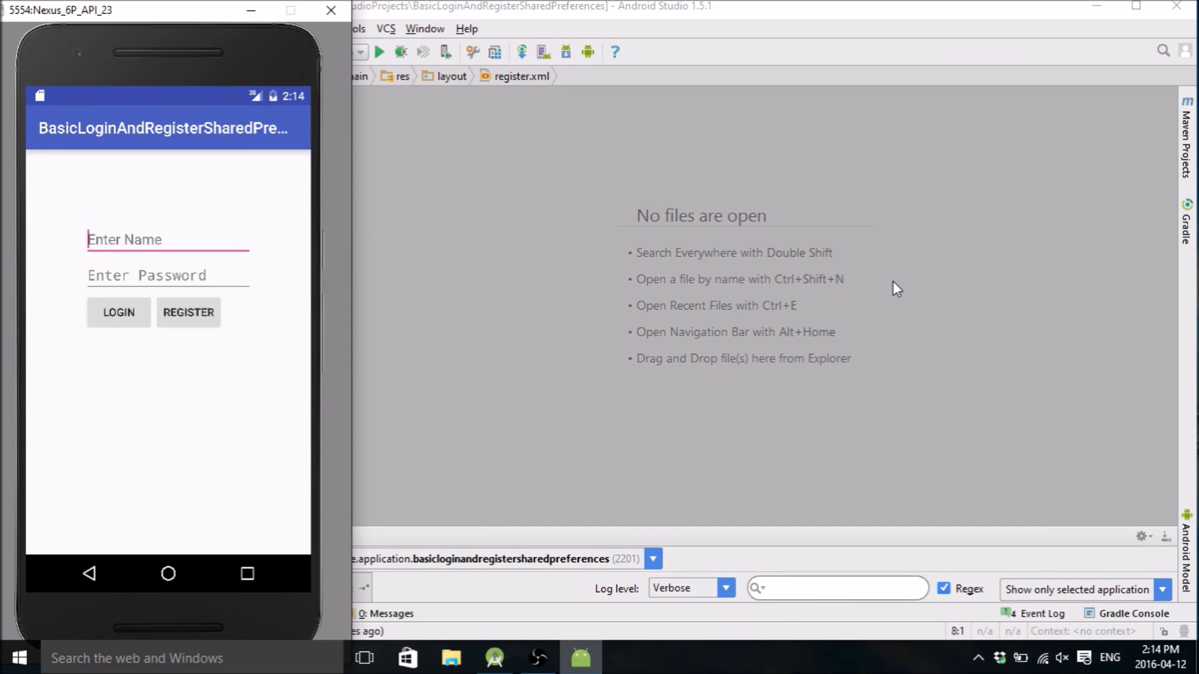
mouse_move(572, 168)
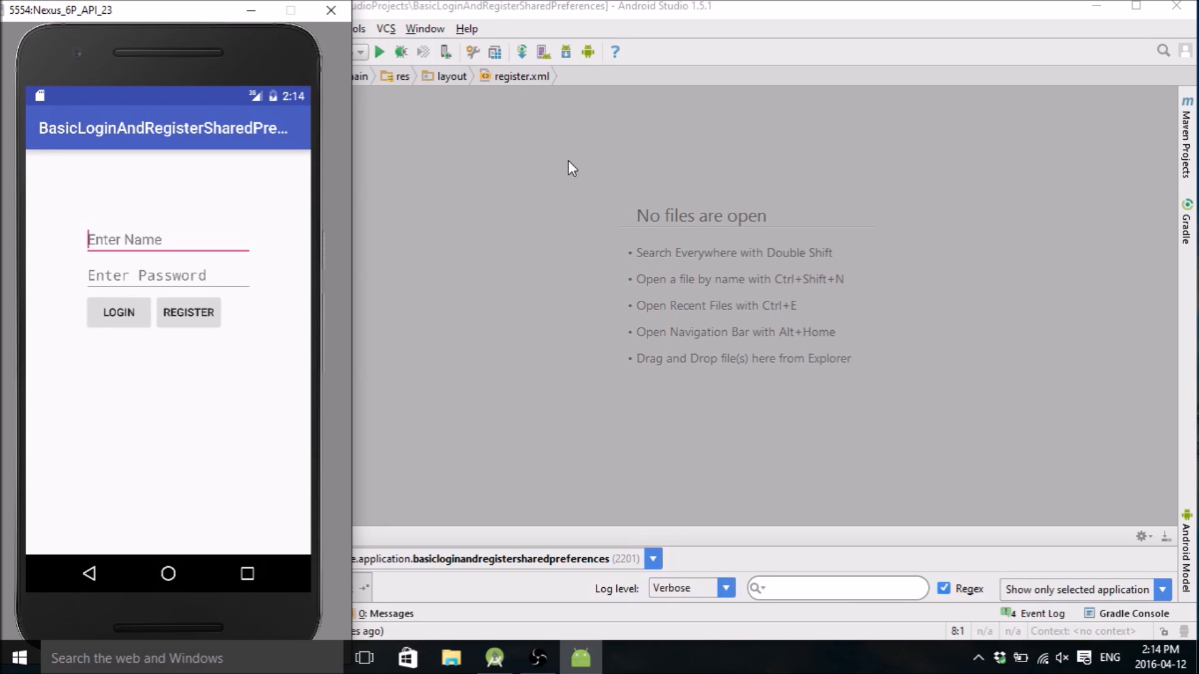
mouse_move(641, 191)
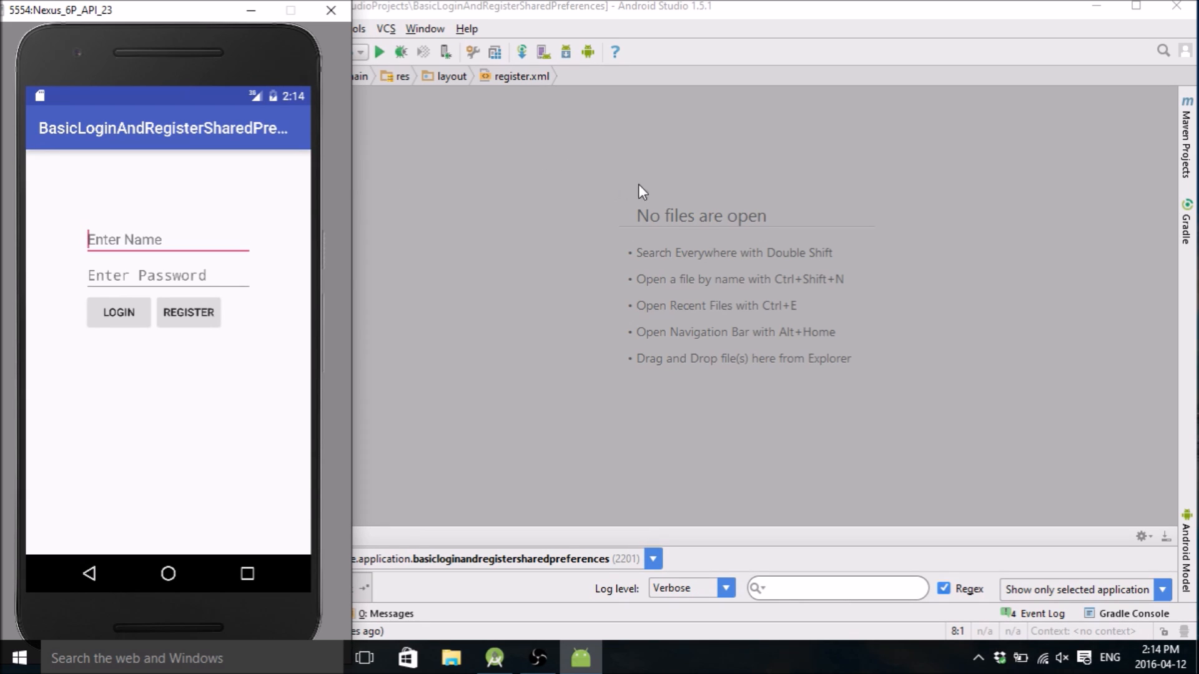
mouse_move(139, 243)
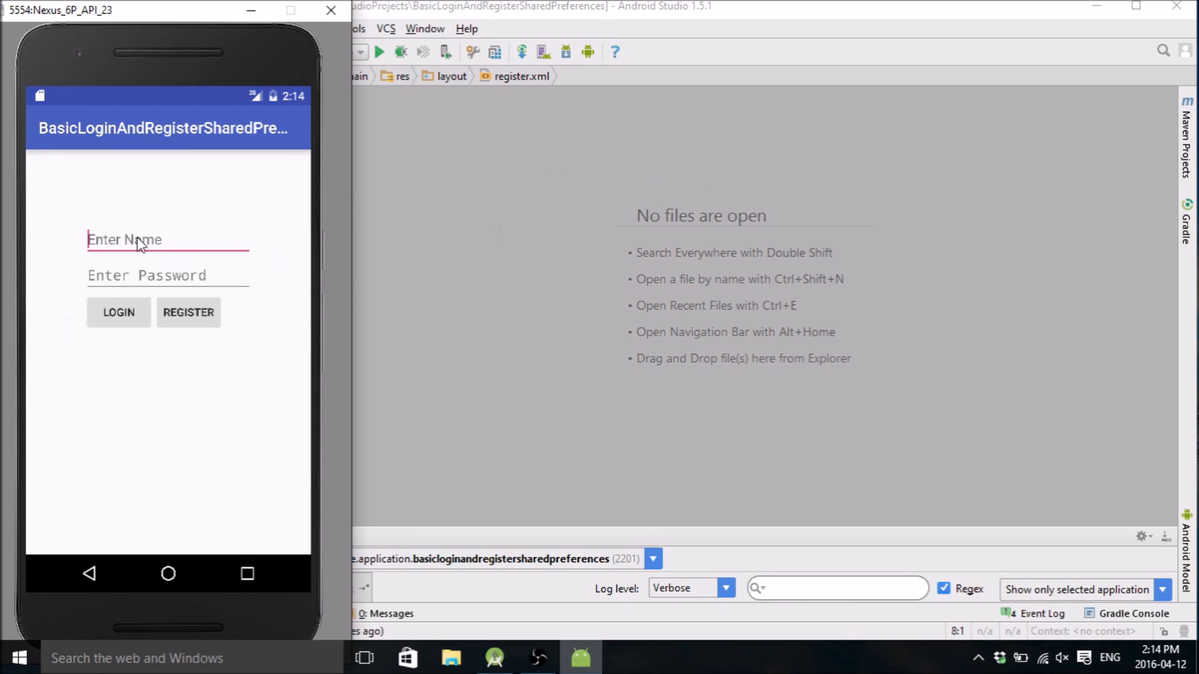
left_click(167, 240)
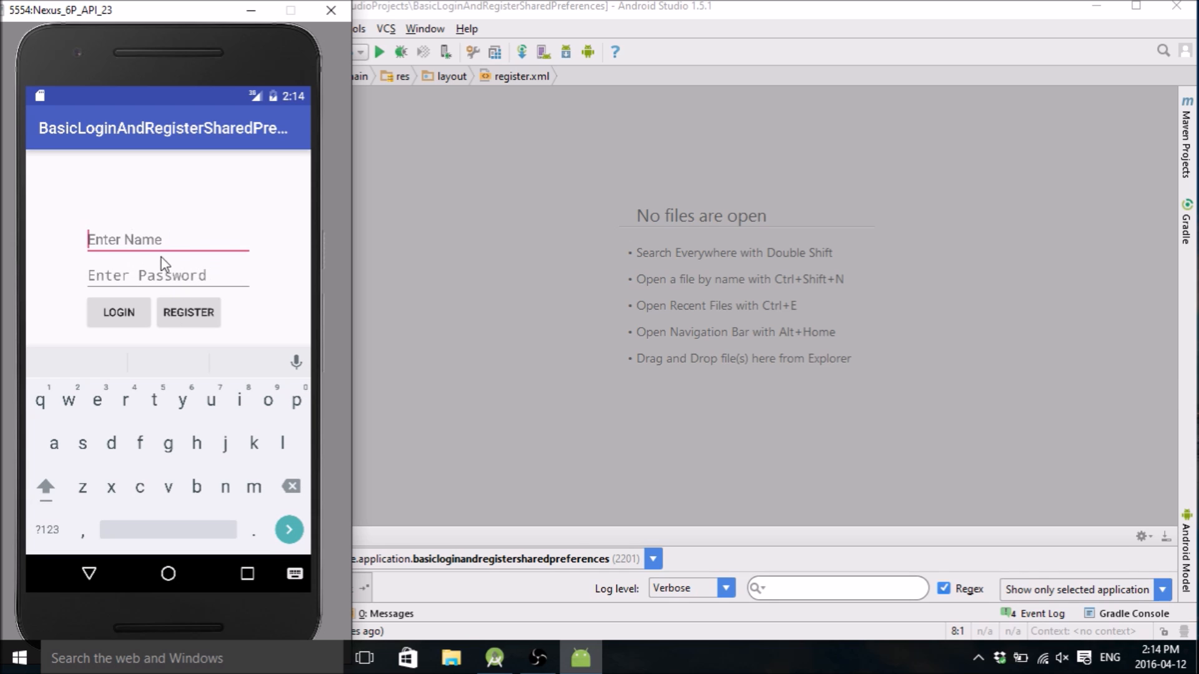
mouse_move(215, 327)
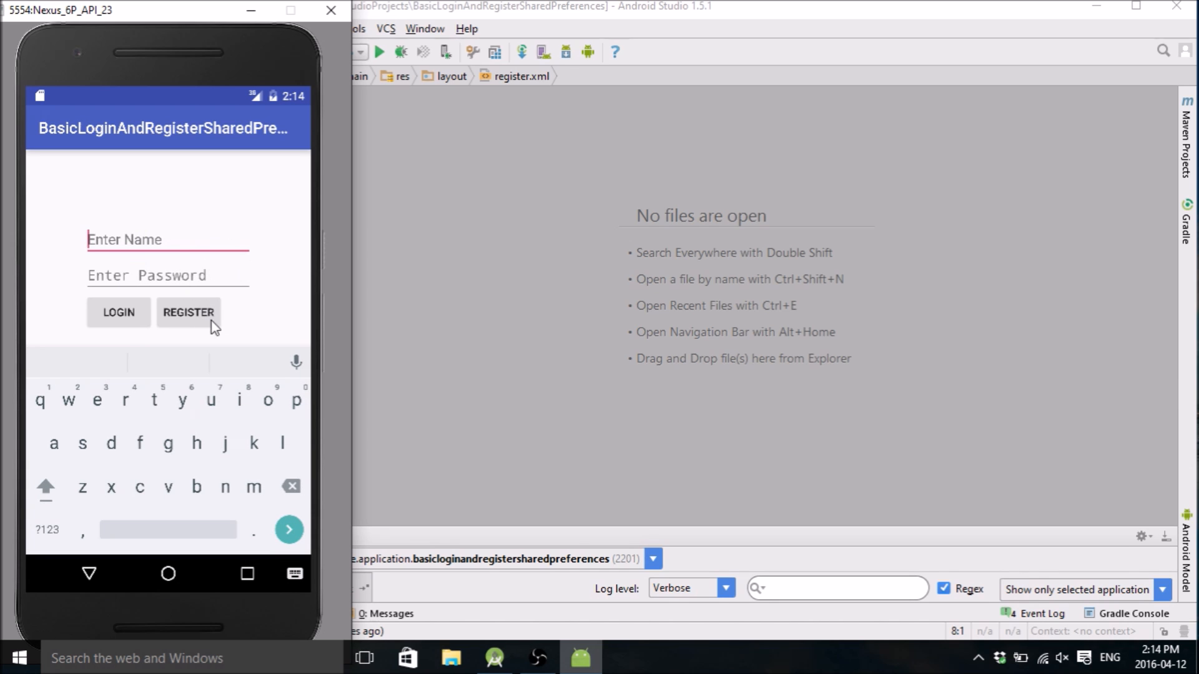
mouse_move(194, 323)
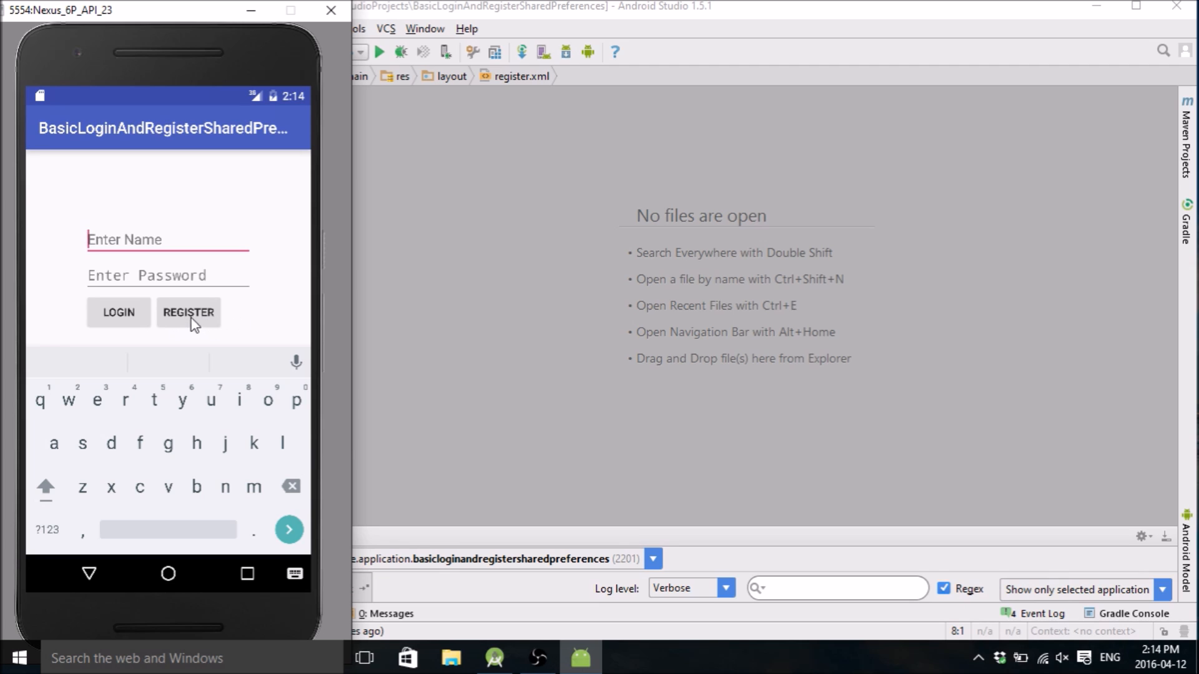
left_click(188, 313)
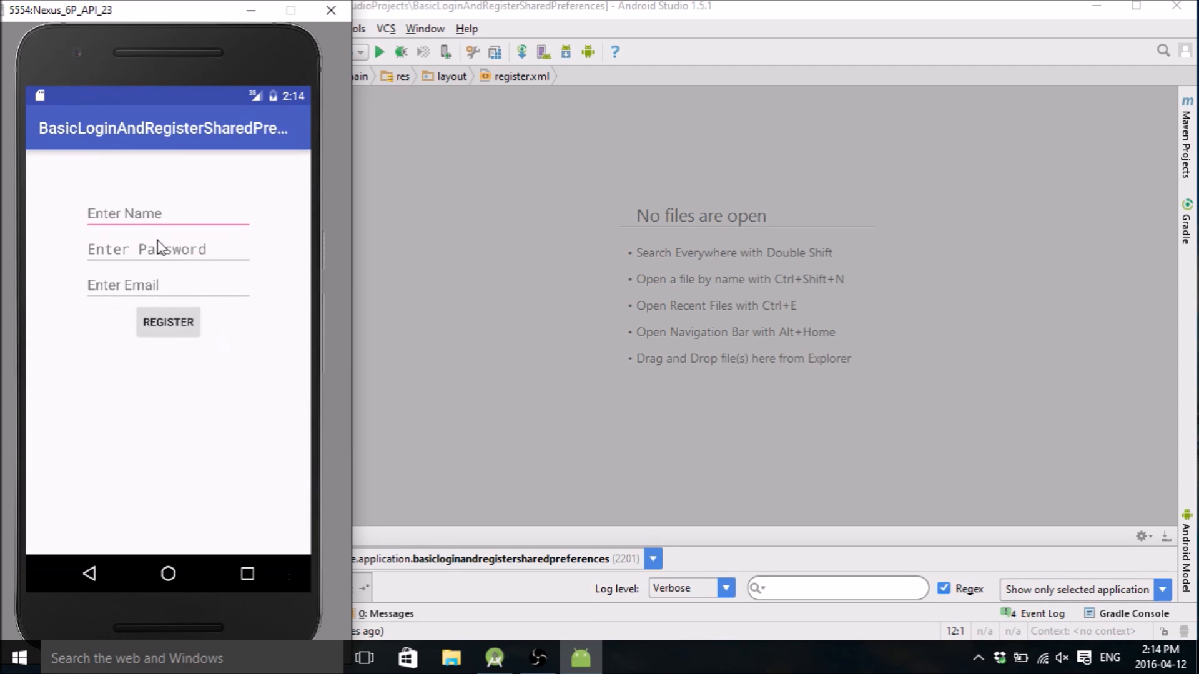
type("mitch")
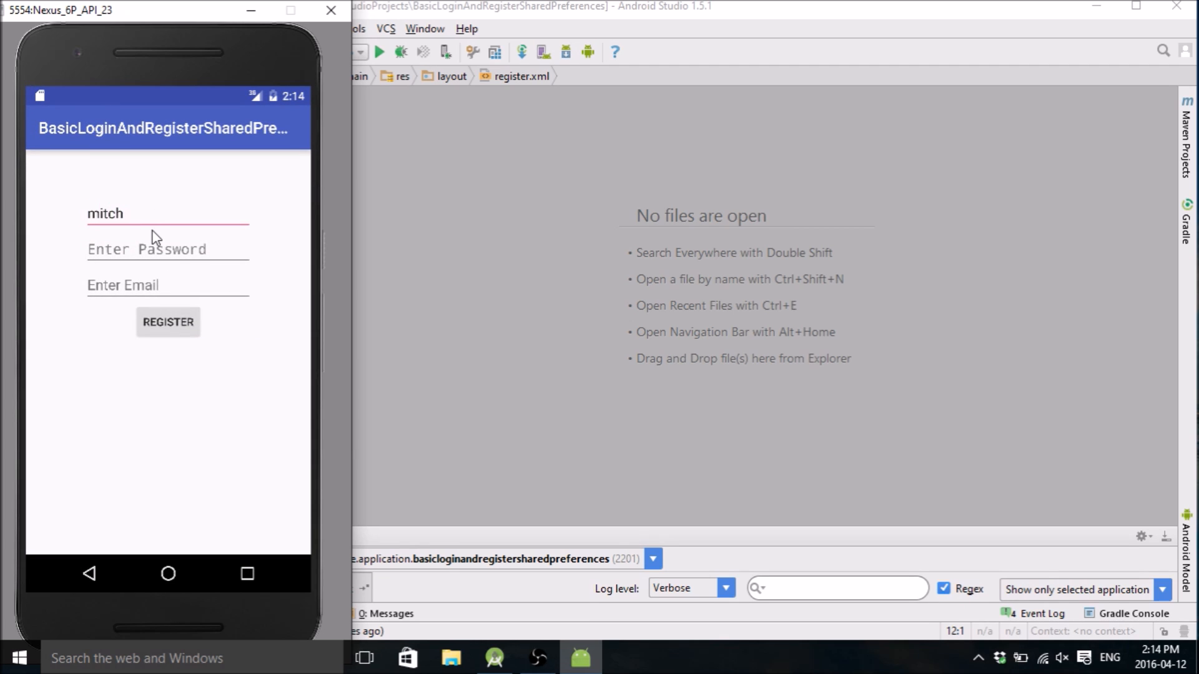
left_click(168, 250)
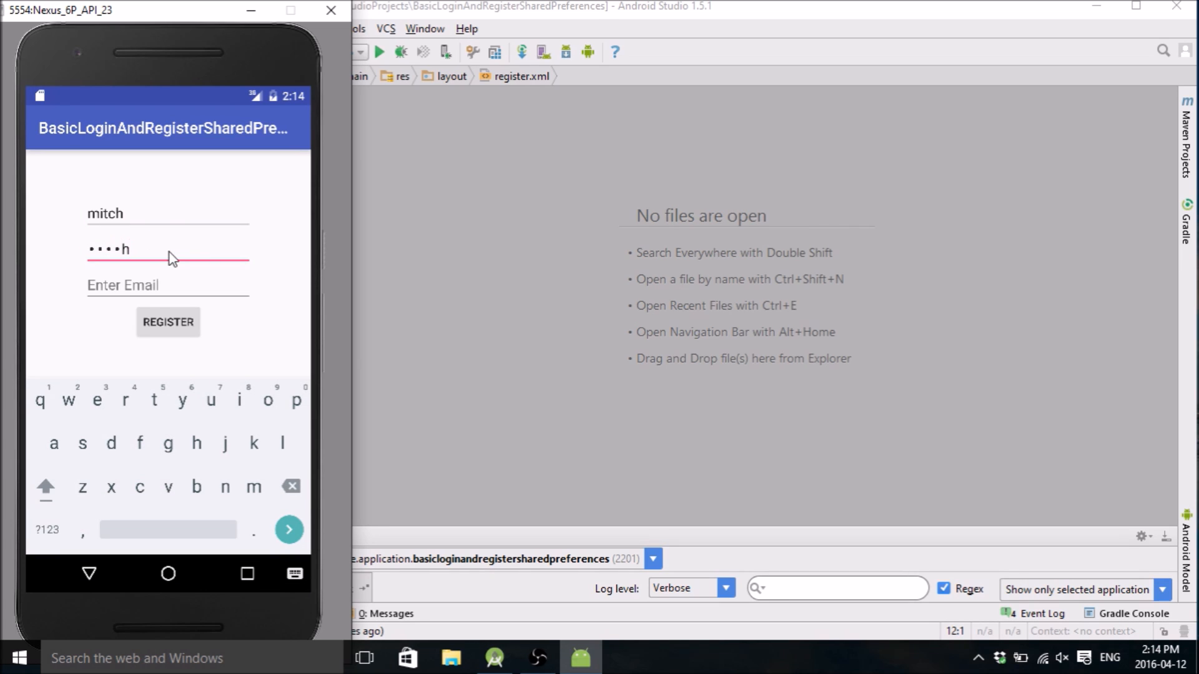
left_click(167, 285)
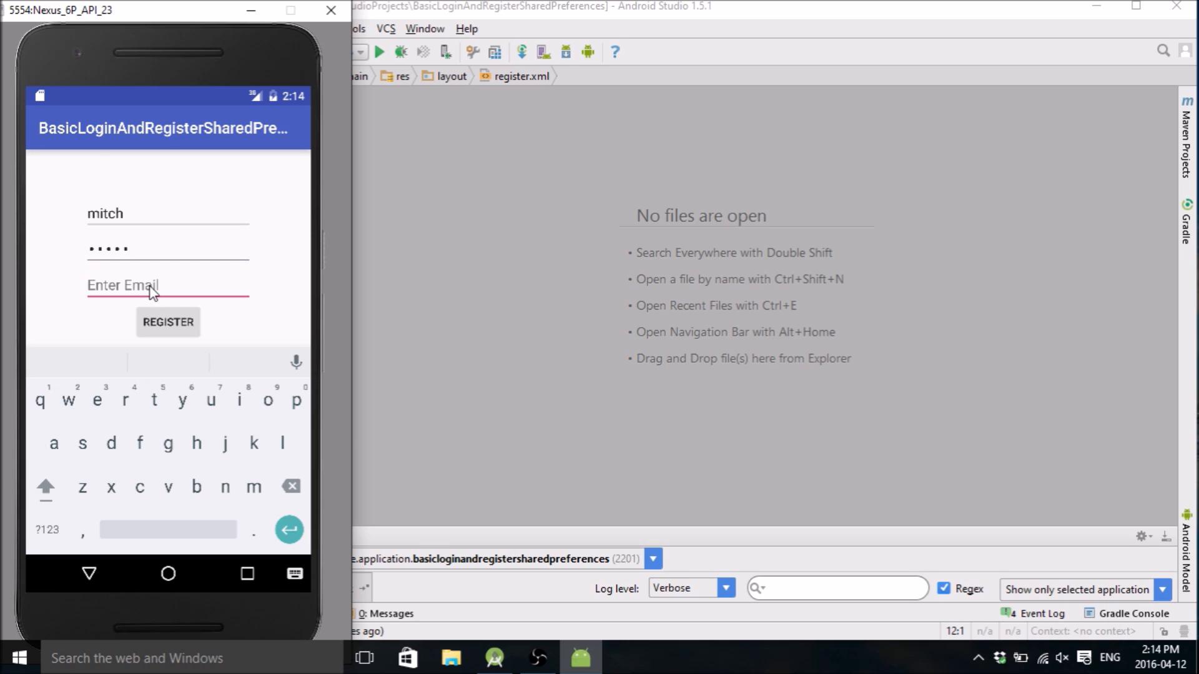
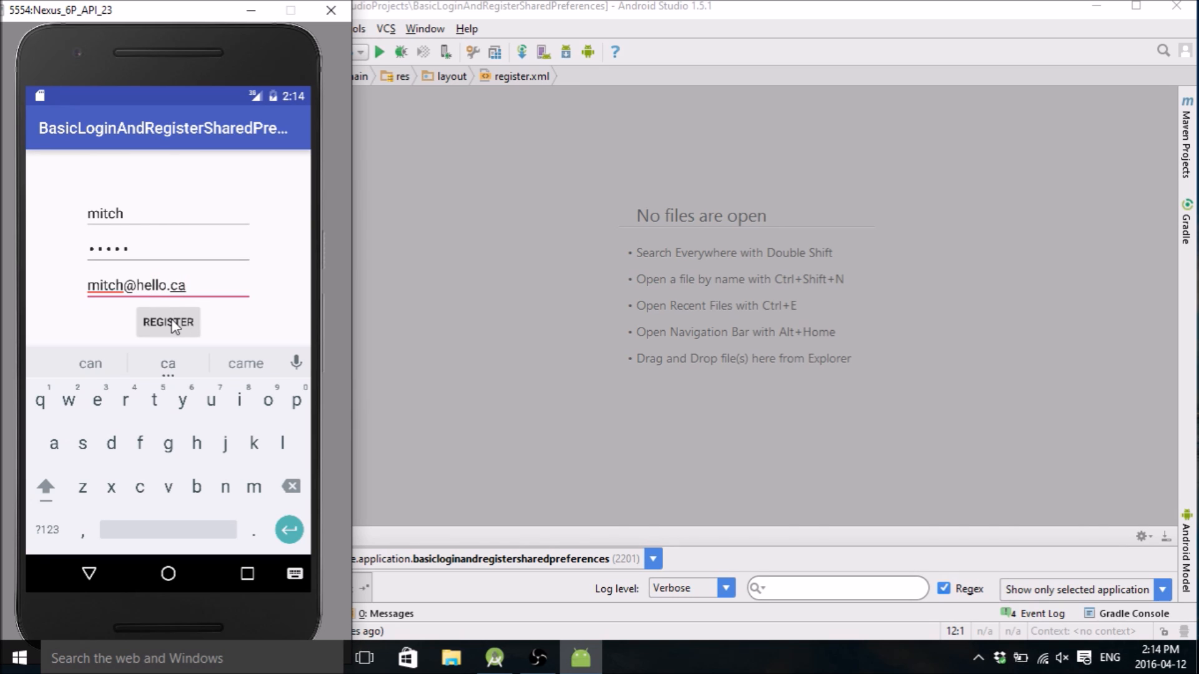
left_click(167, 322)
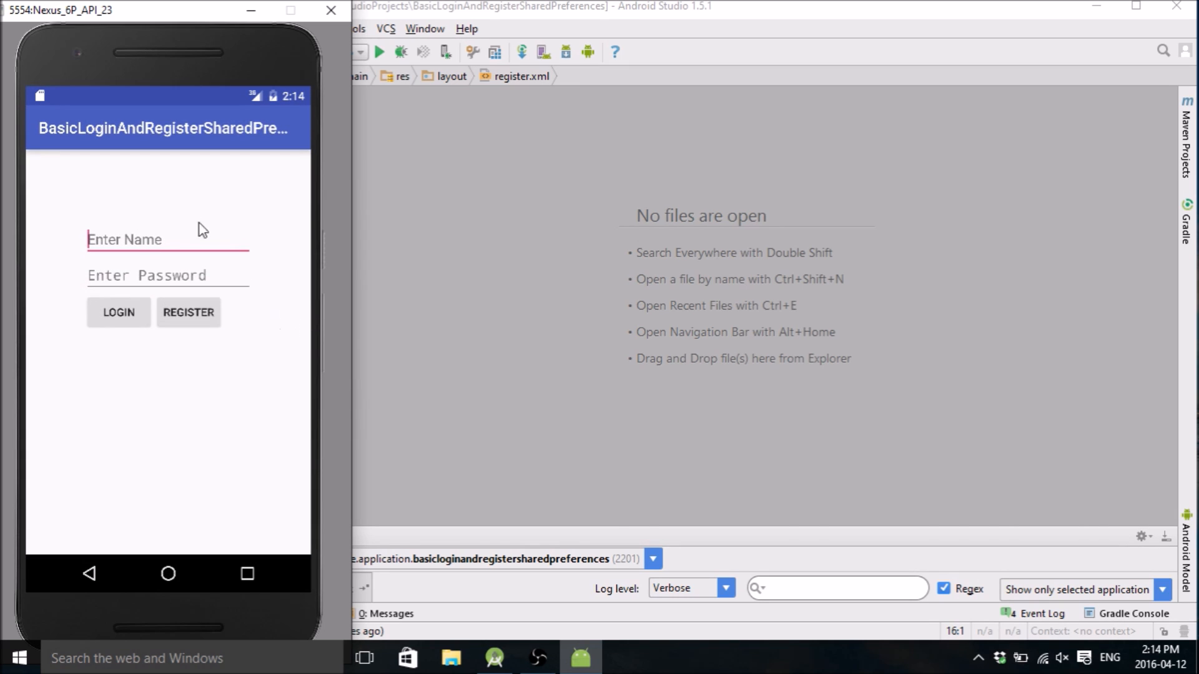
Step: Log in as mitch so the info screen shows the saved name and email
type("mitch")
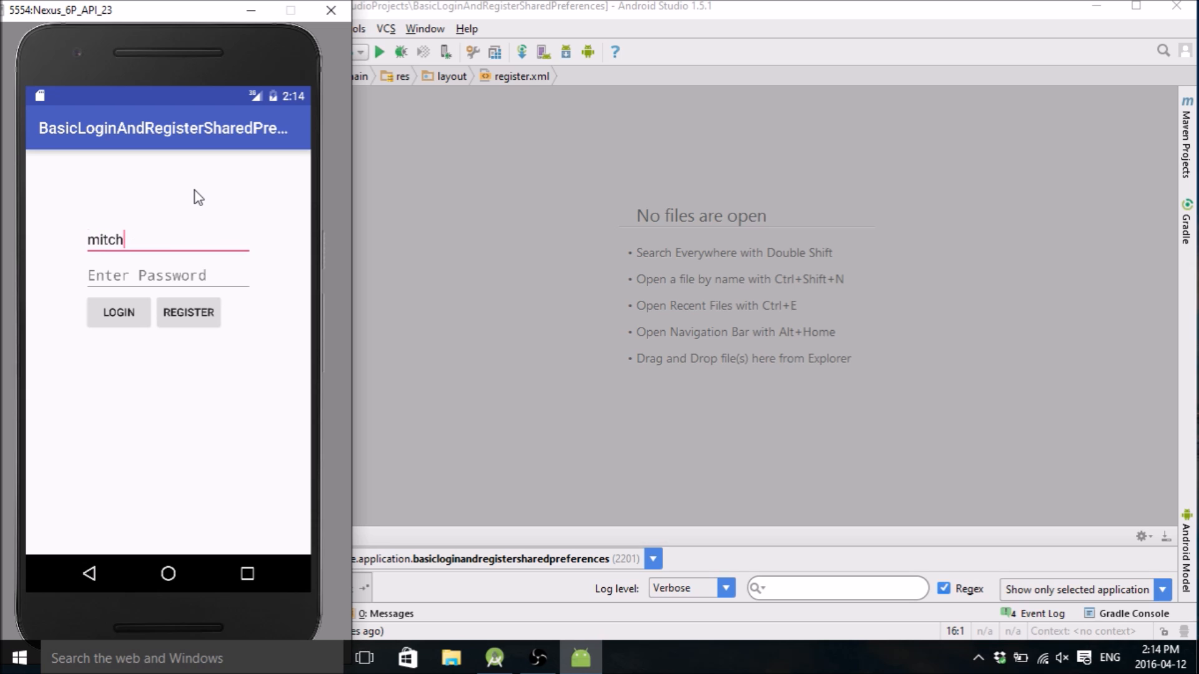
left_click(166, 275)
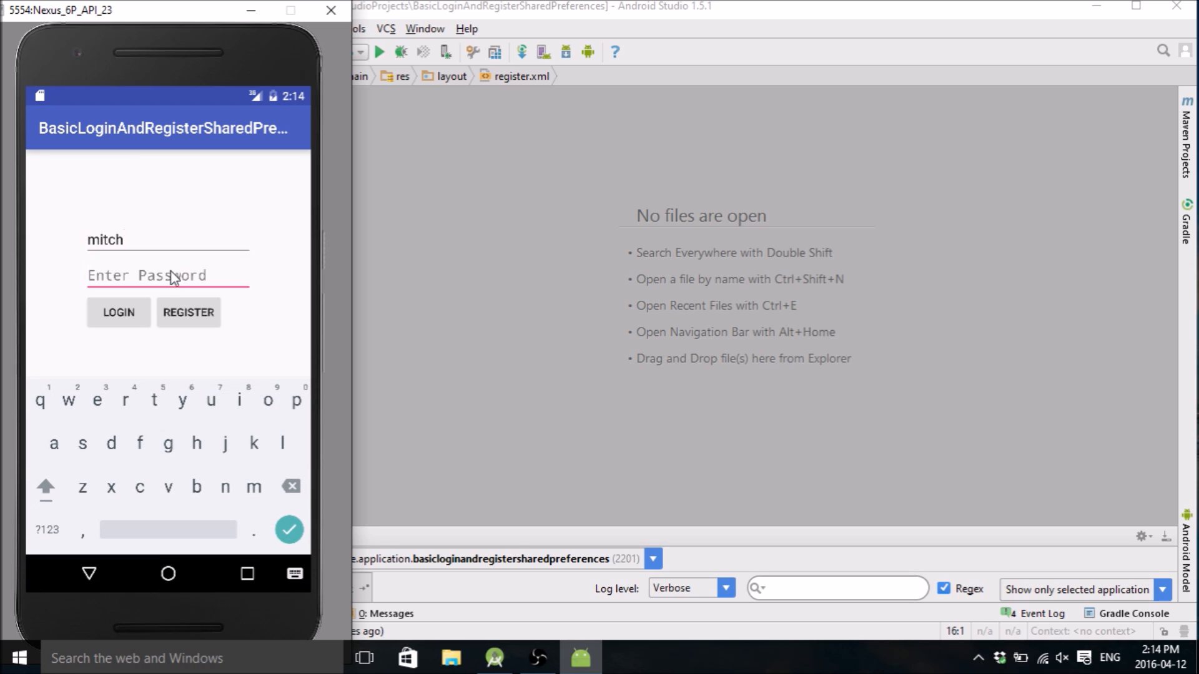
left_click(118, 312)
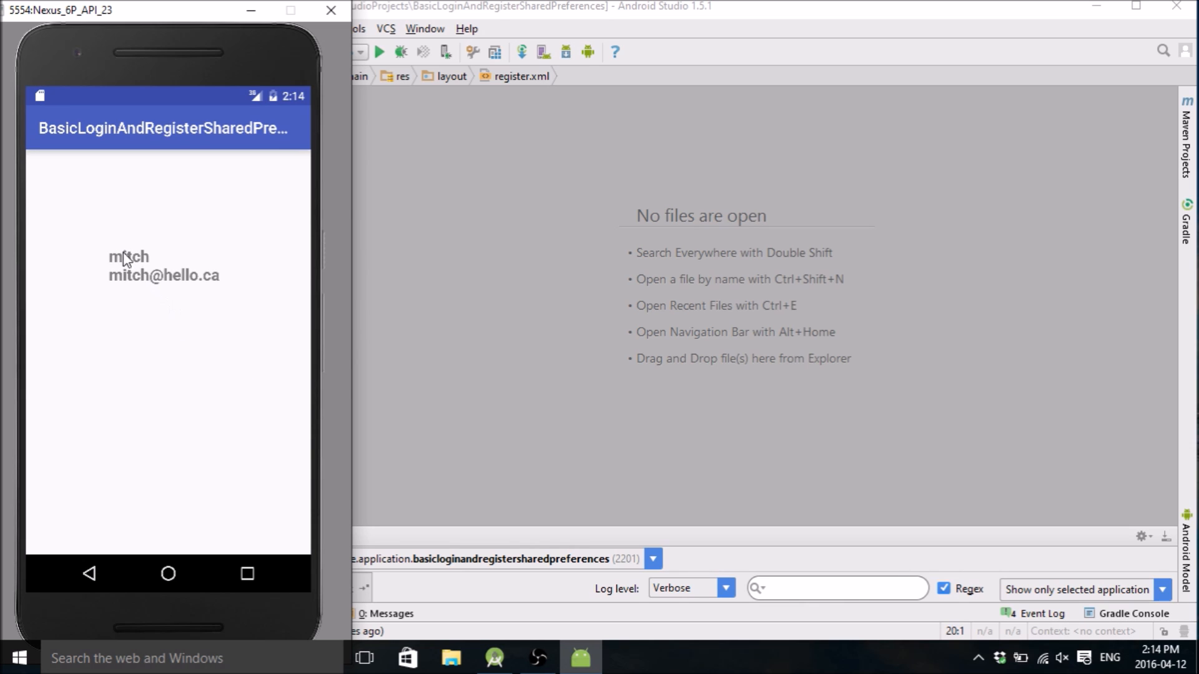
mouse_move(159, 296)
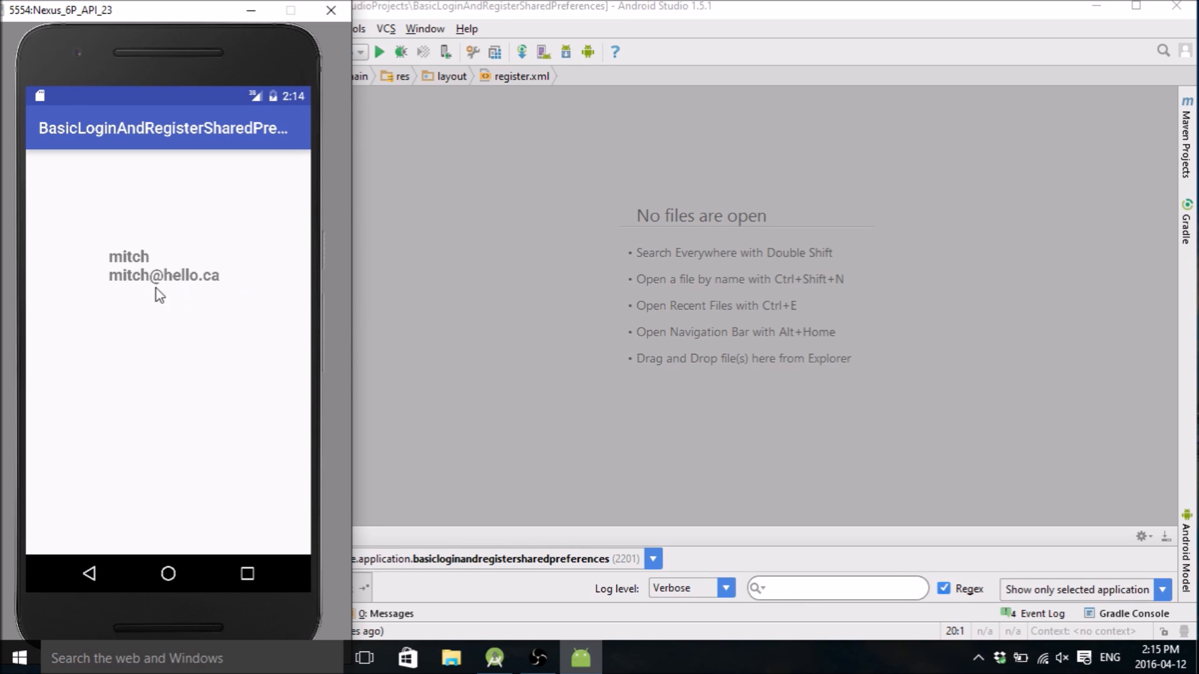
mouse_move(207, 345)
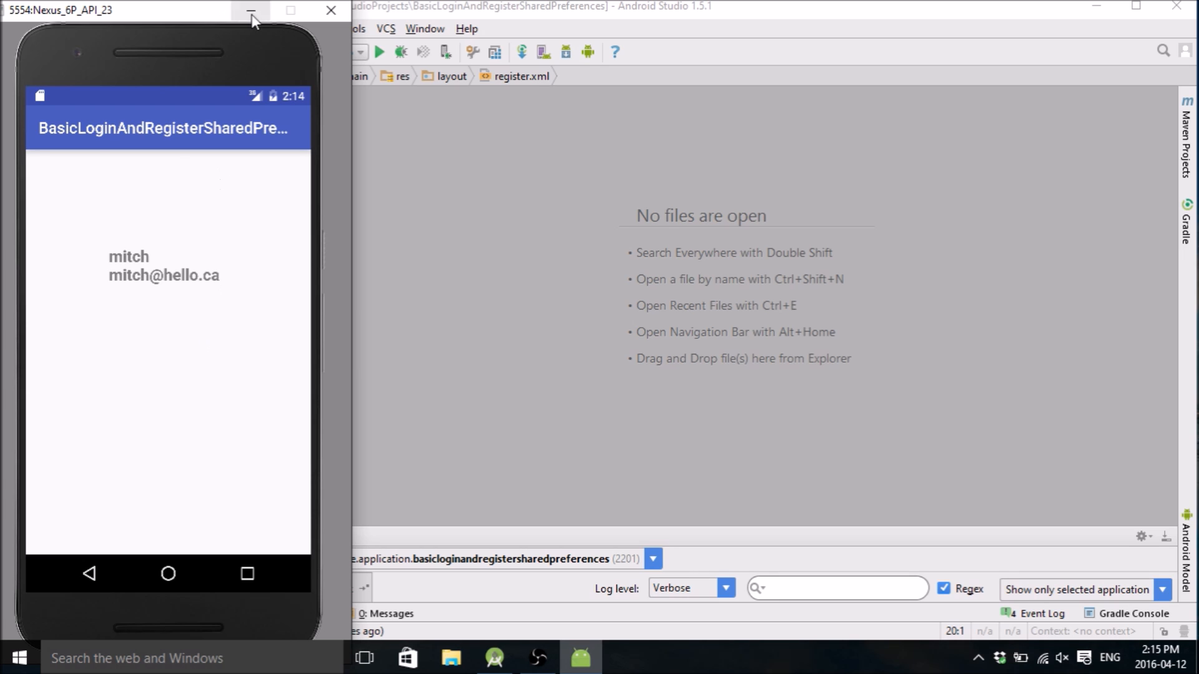
Step: Create a new project BasicLoginAndRegisterSharedPreferences1 with an Empty Activity named MainActivity
left_click(251, 11)
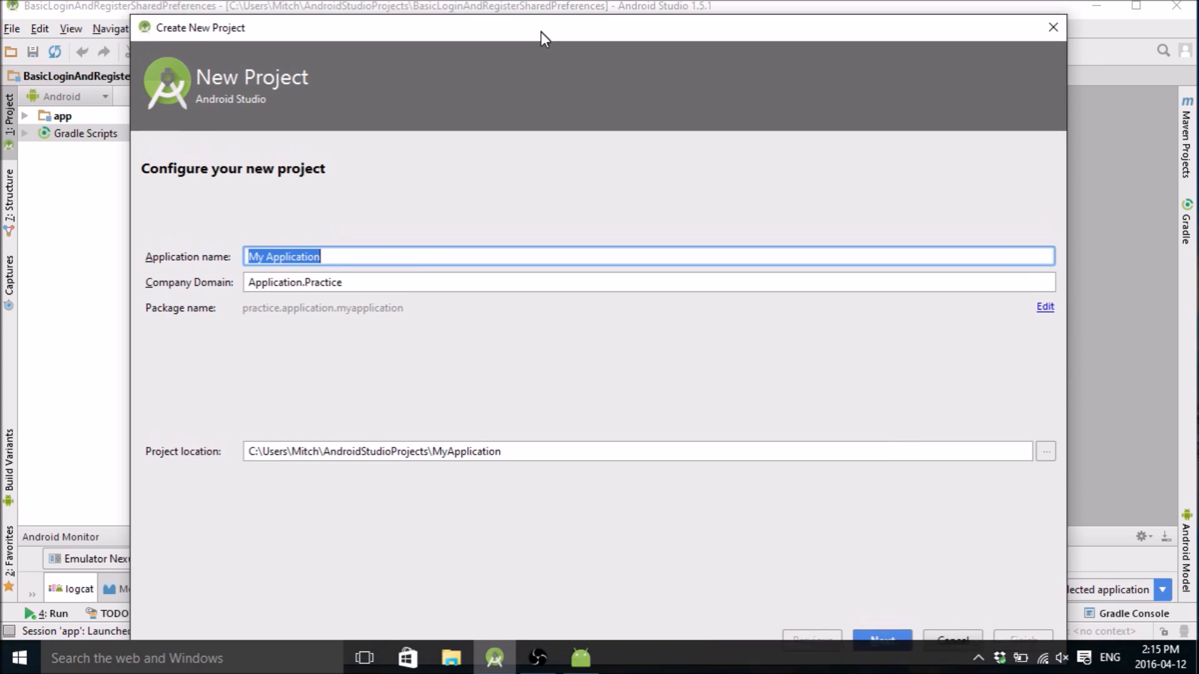
type("BasicLoginAndR")
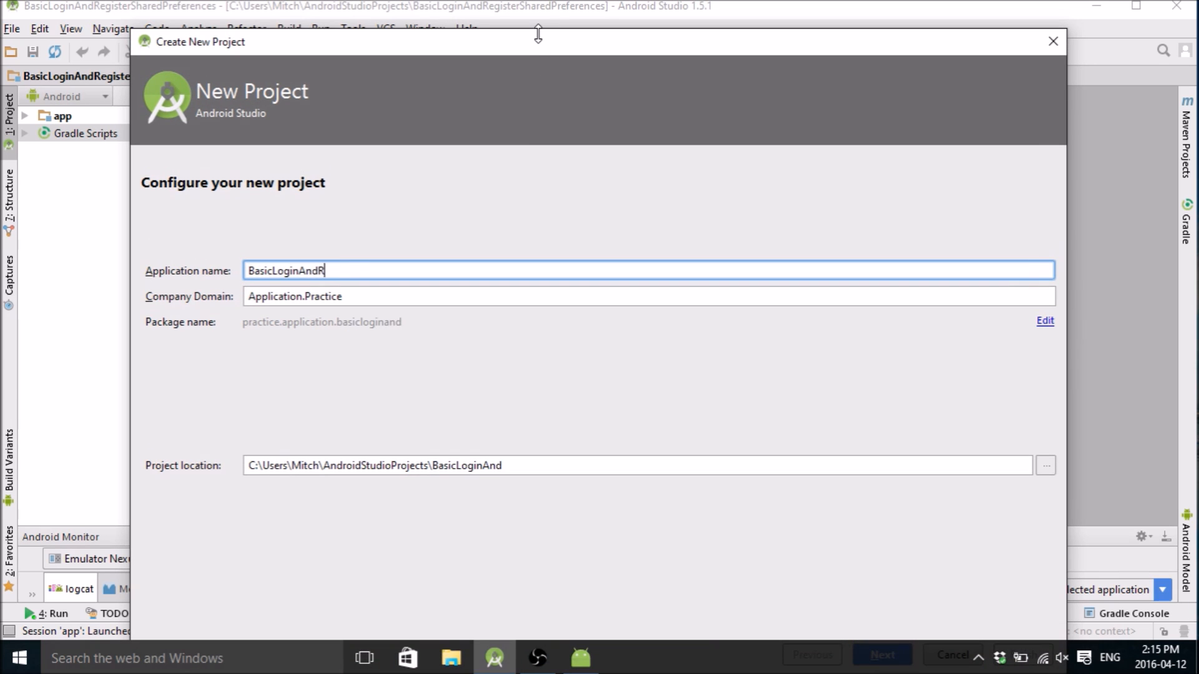
type("egisterSharedPreferences")
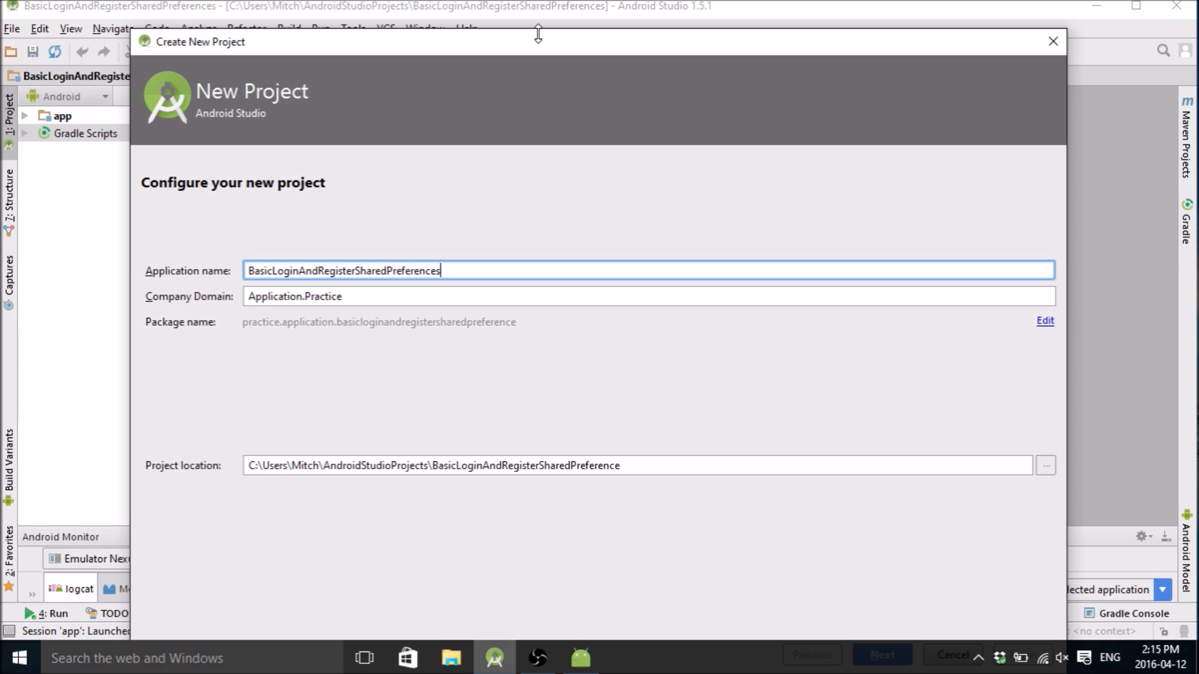
type("2")
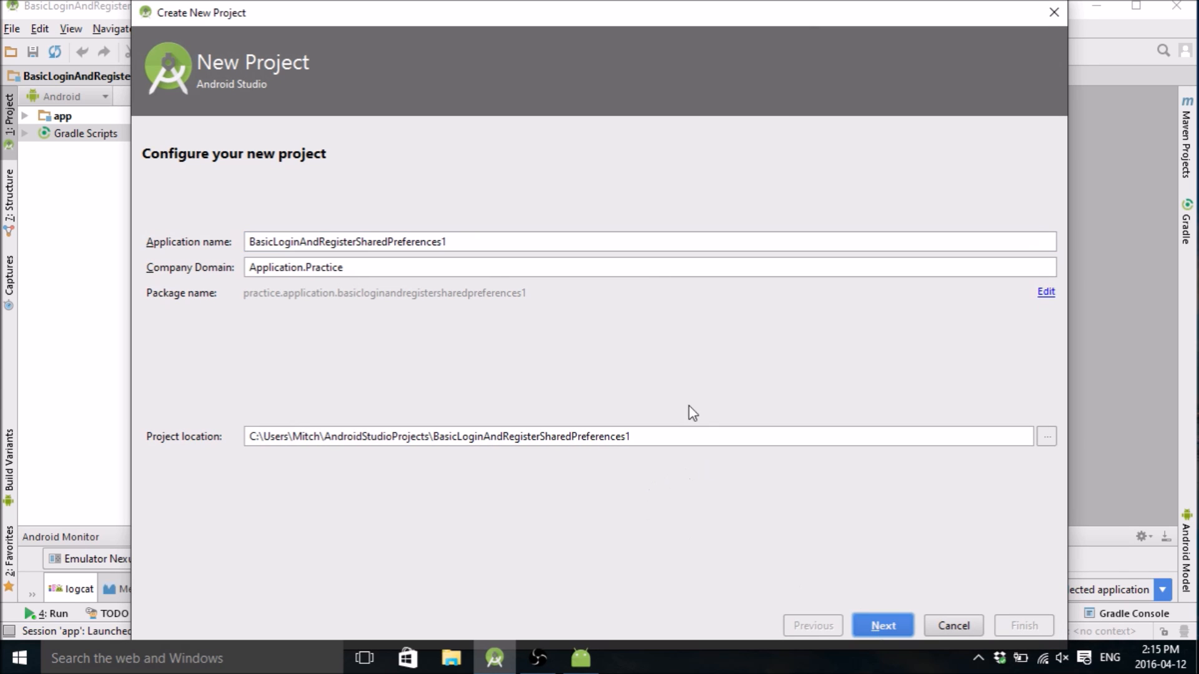
left_click(882, 626)
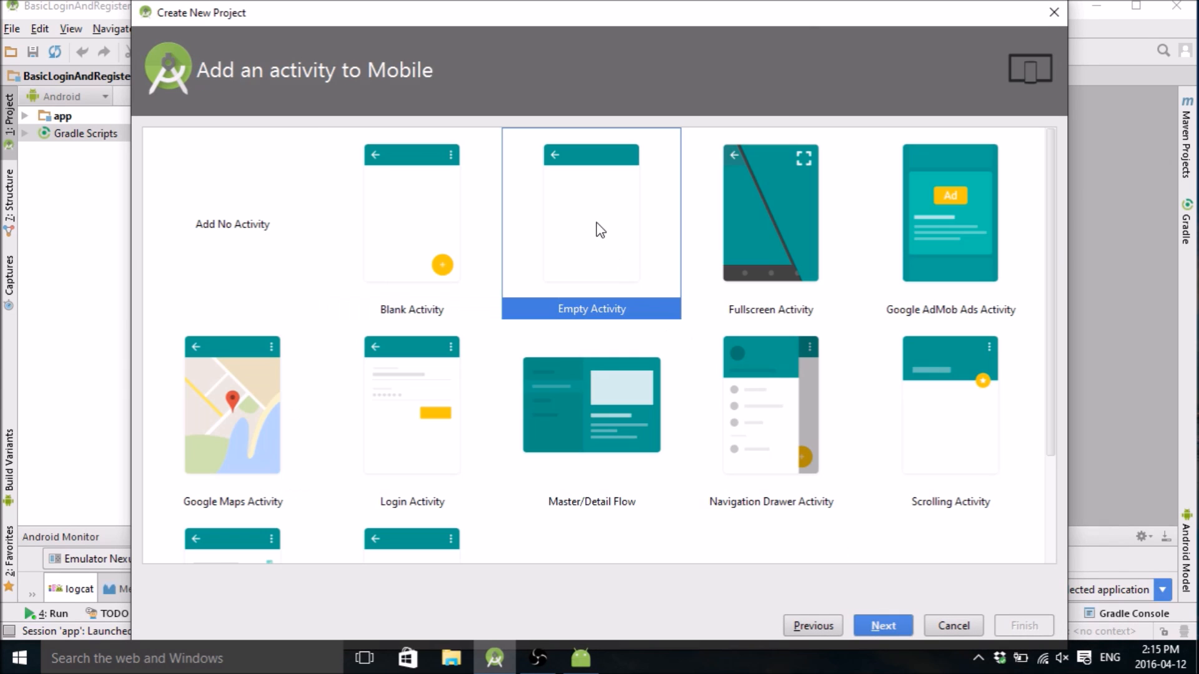
left_click(882, 625)
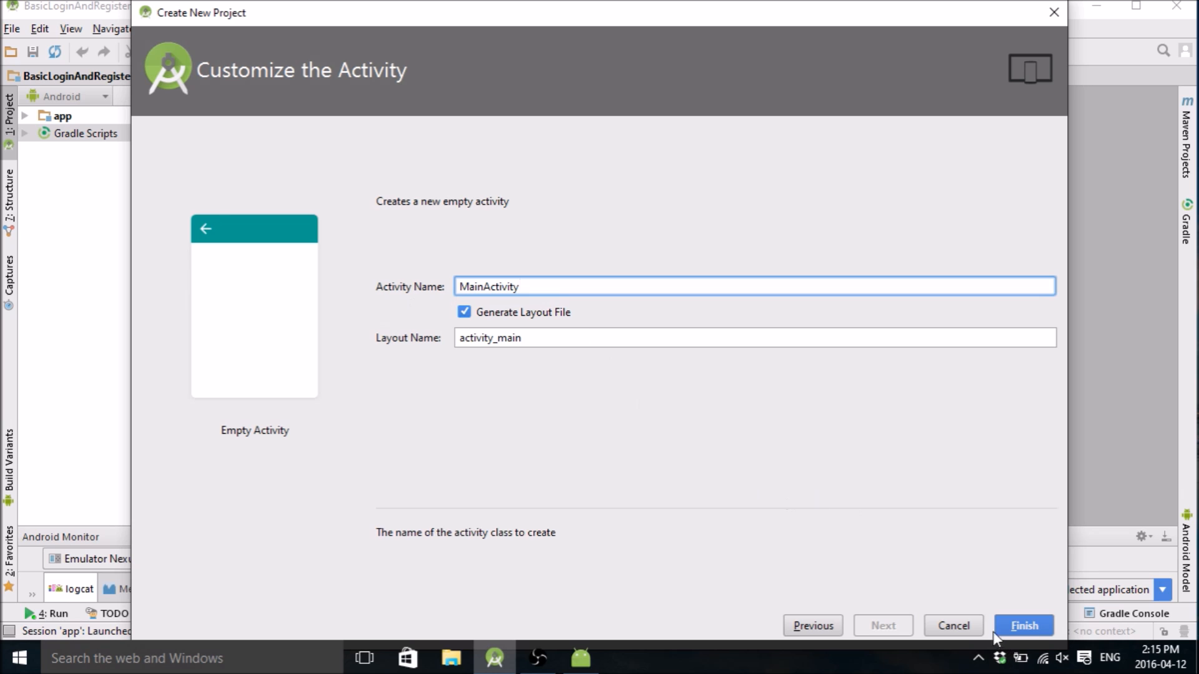
left_click(1023, 626)
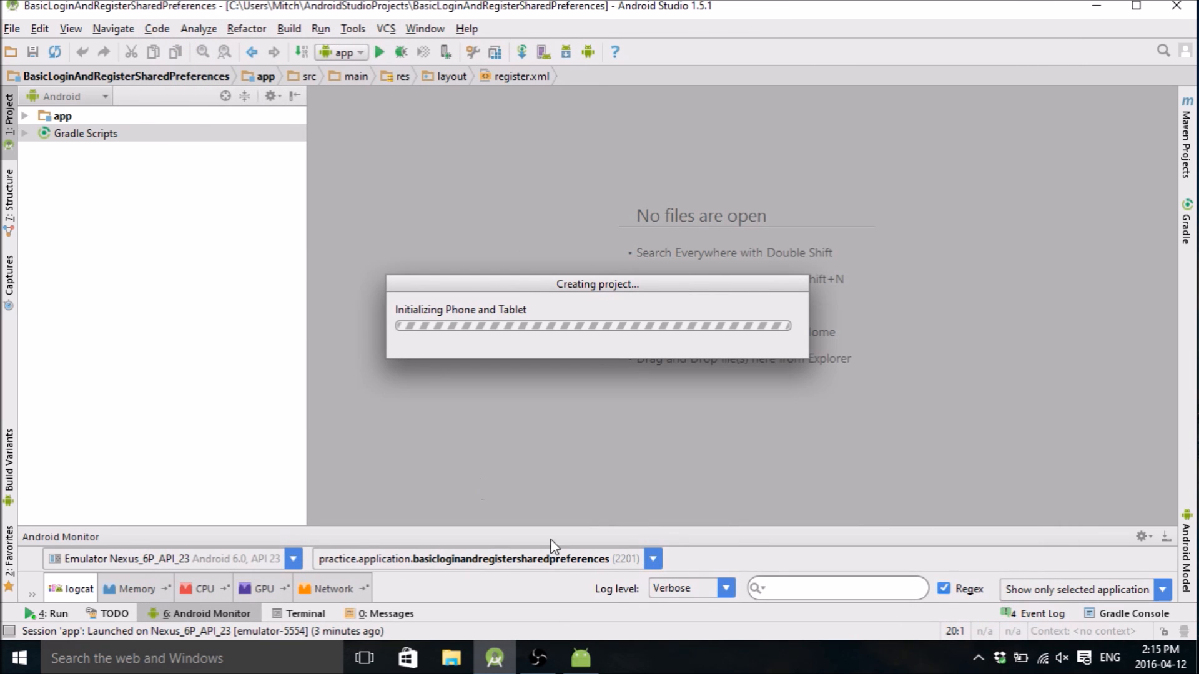
mouse_move(562, 550)
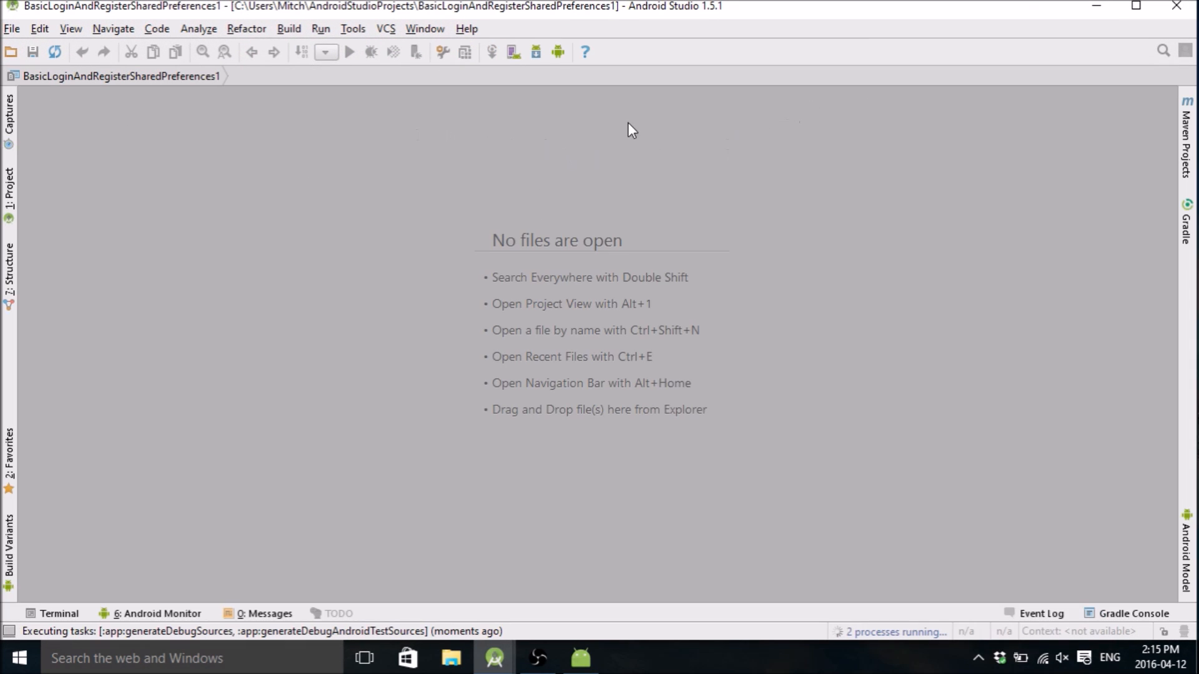
mouse_move(47, 195)
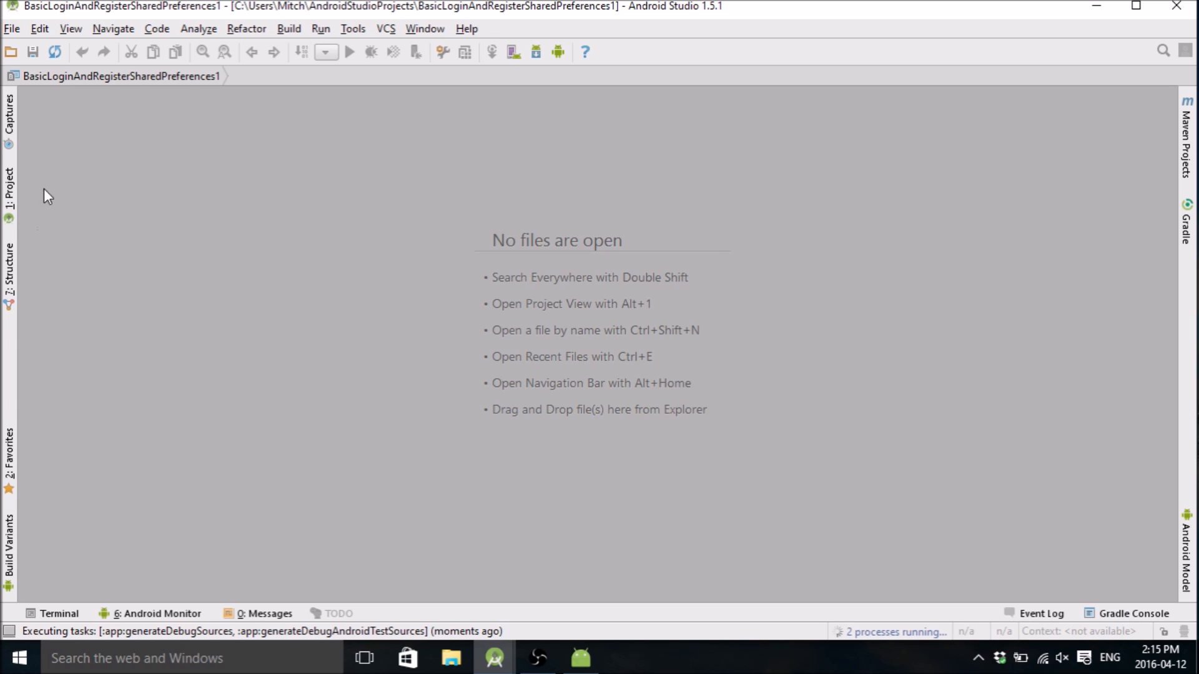
Step: Expand the project tree through res to the layout folder containing activity_main
left_click(9, 188)
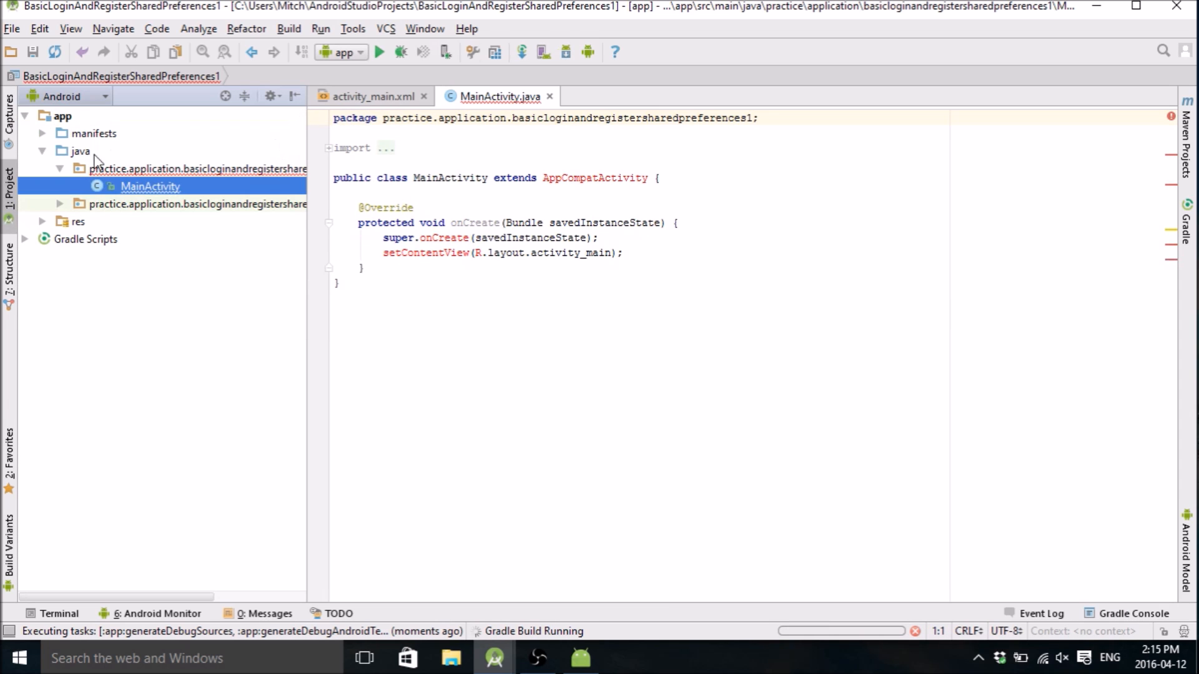
left_click(78, 221)
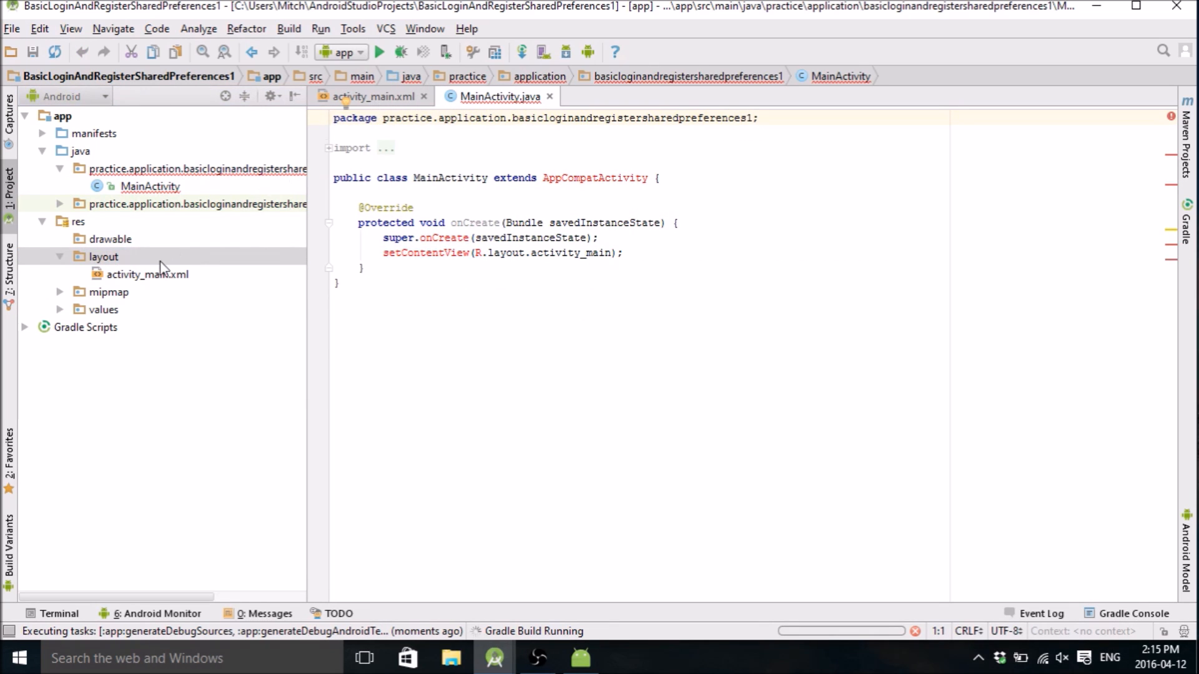
left_click(104, 256)
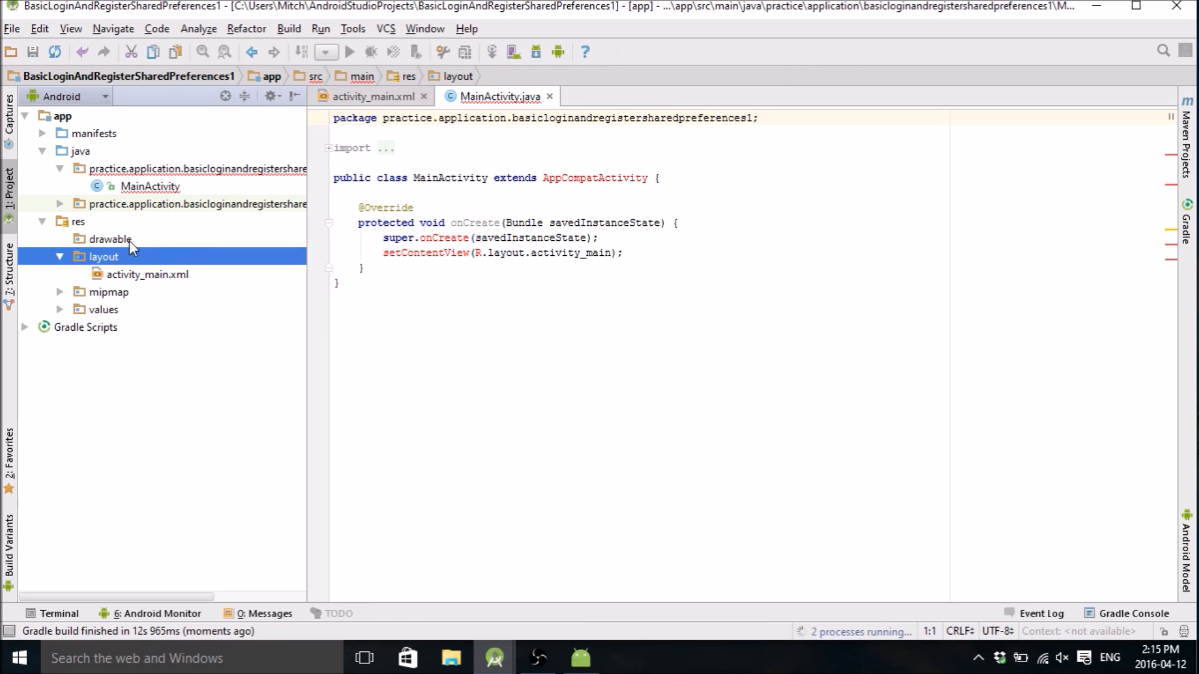
mouse_move(186, 252)
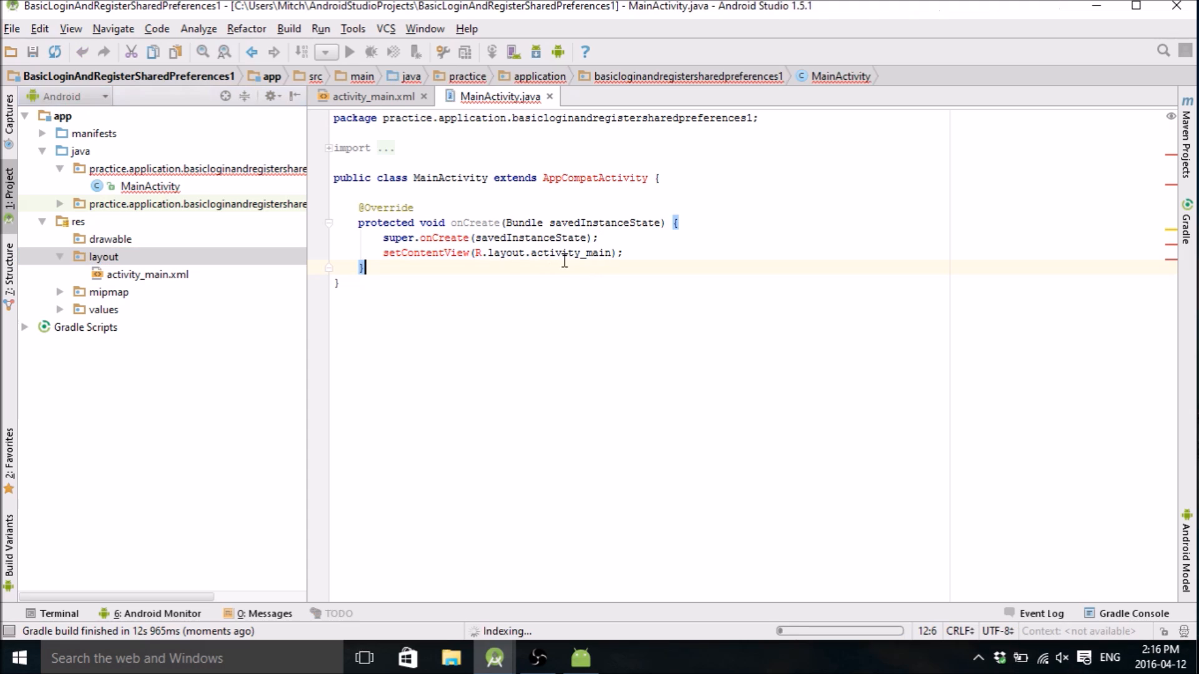
mouse_move(582, 659)
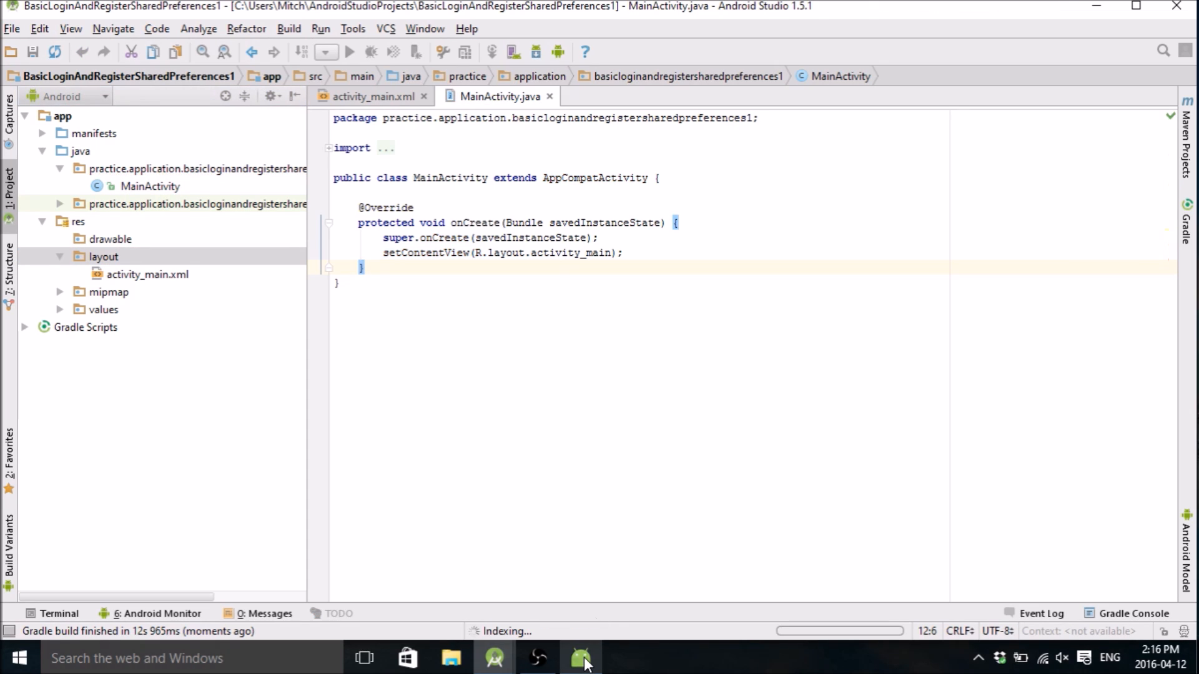
mouse_move(583, 658)
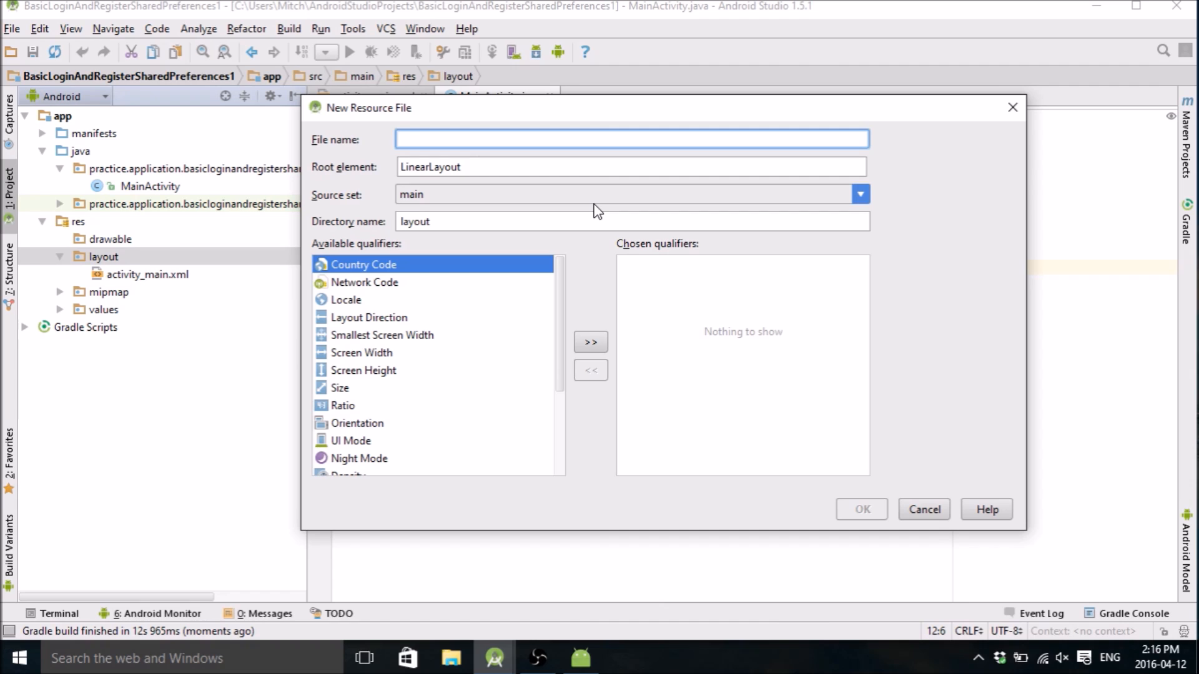
Step: Create two new layout resource files named display_info and register
type("display_info")
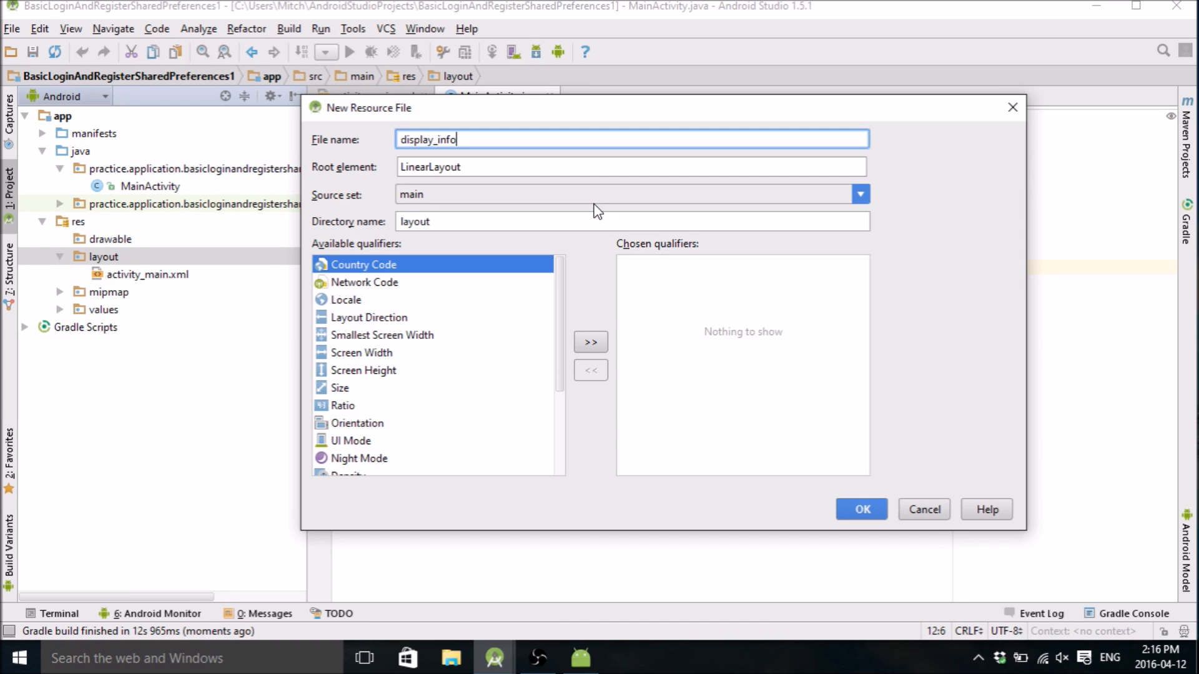
left_click(860, 510)
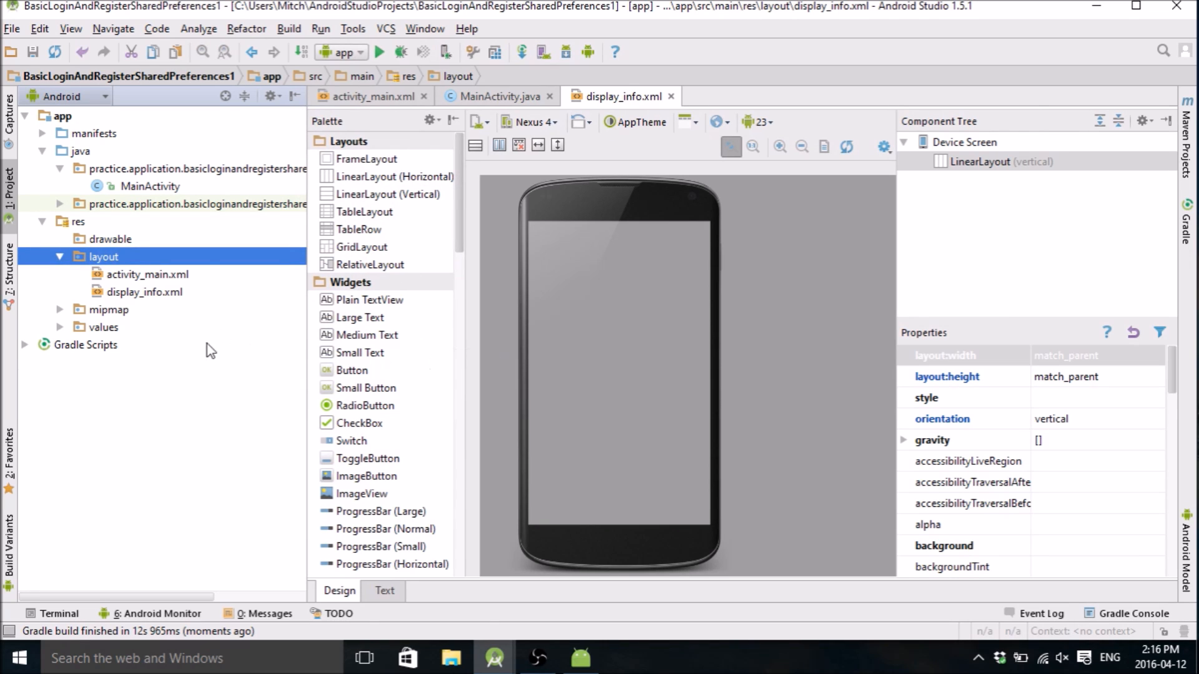
right_click(104, 256)
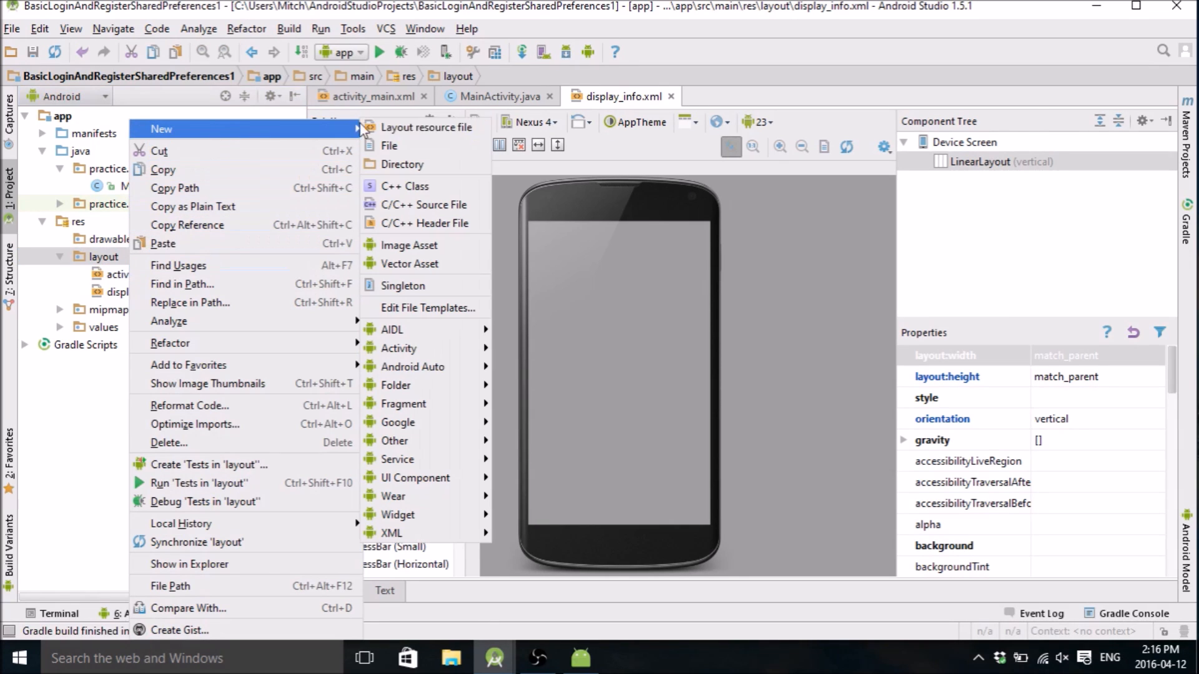
left_click(427, 127)
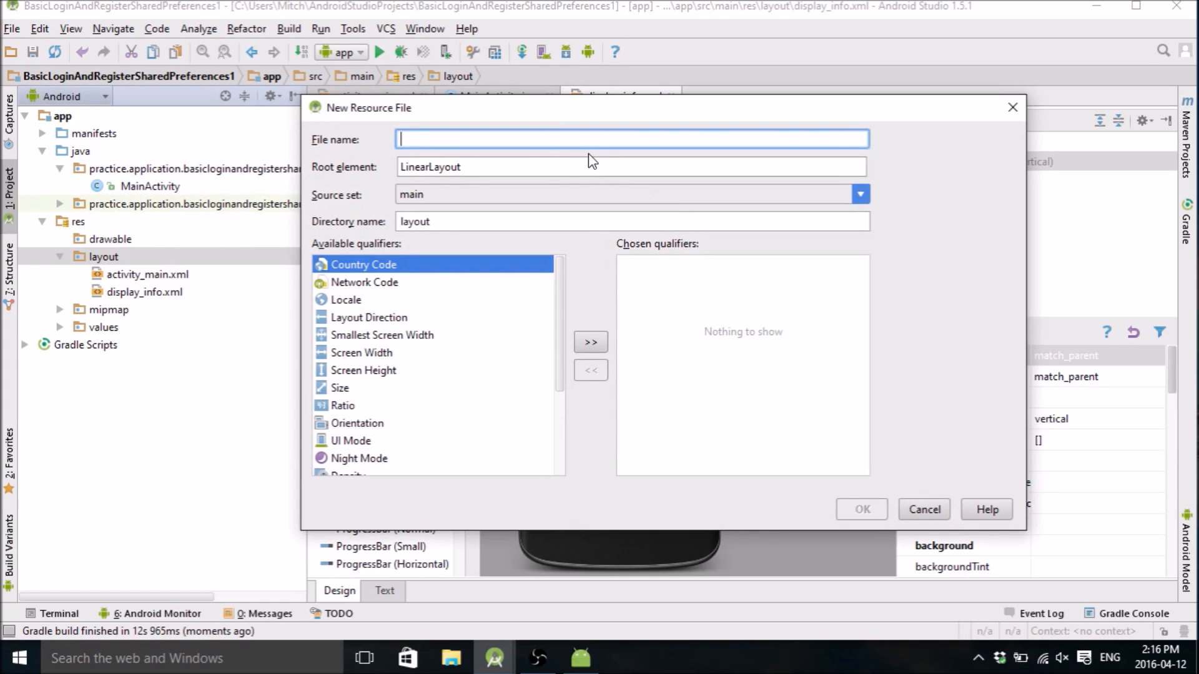
type("register")
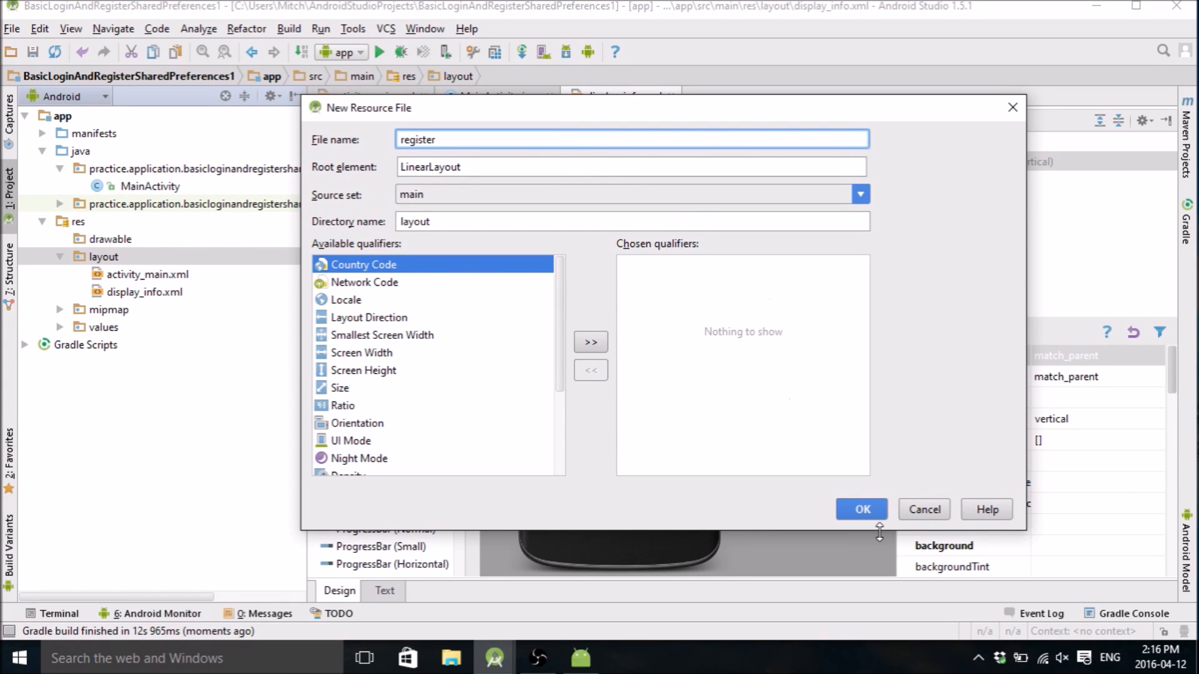
left_click(860, 510)
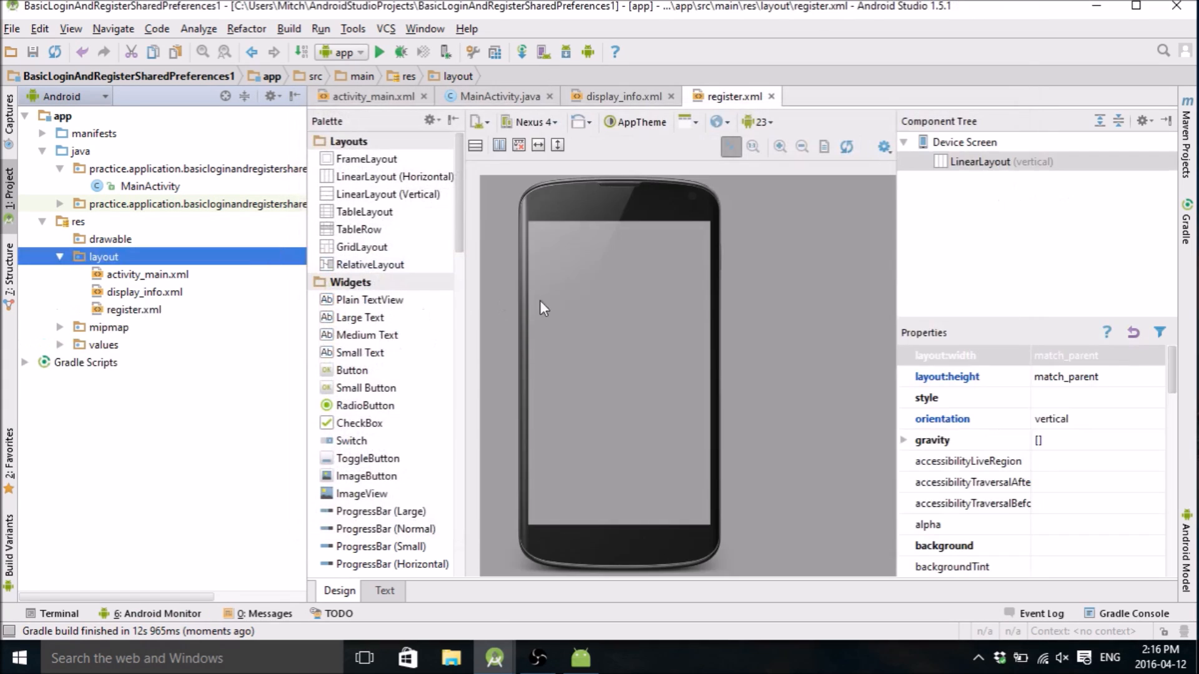
Step: View activity_main's design with its Hello World text selected, then return to the register layout
left_click(148, 274)
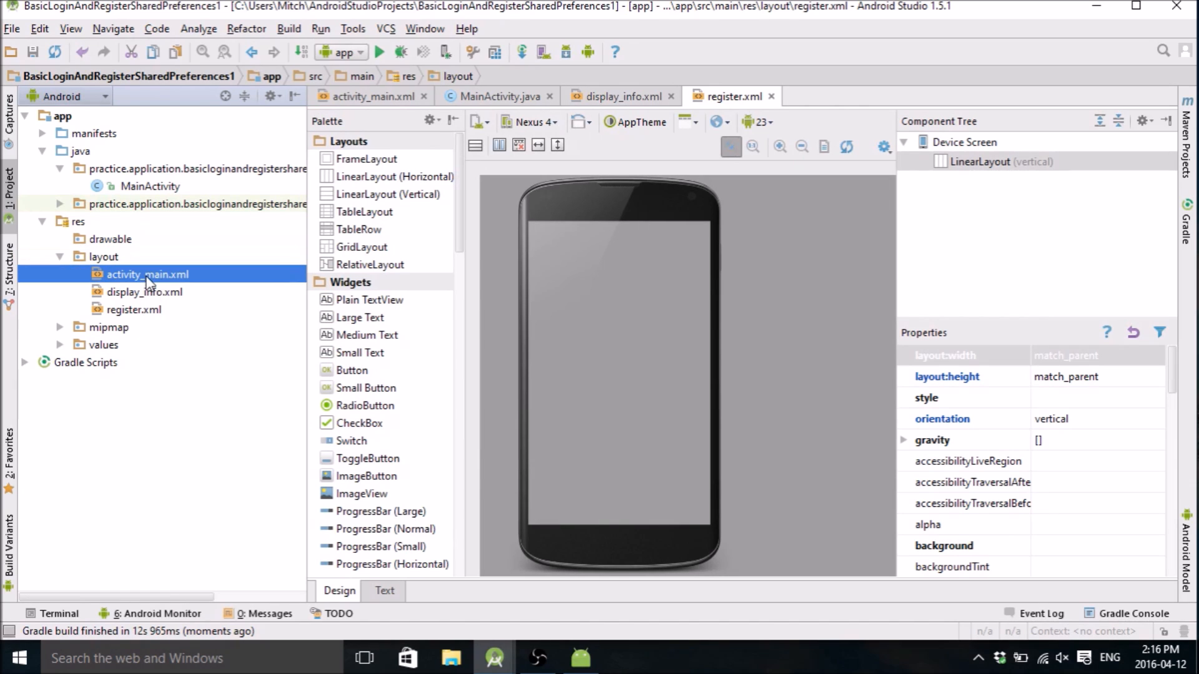
left_click(383, 591)
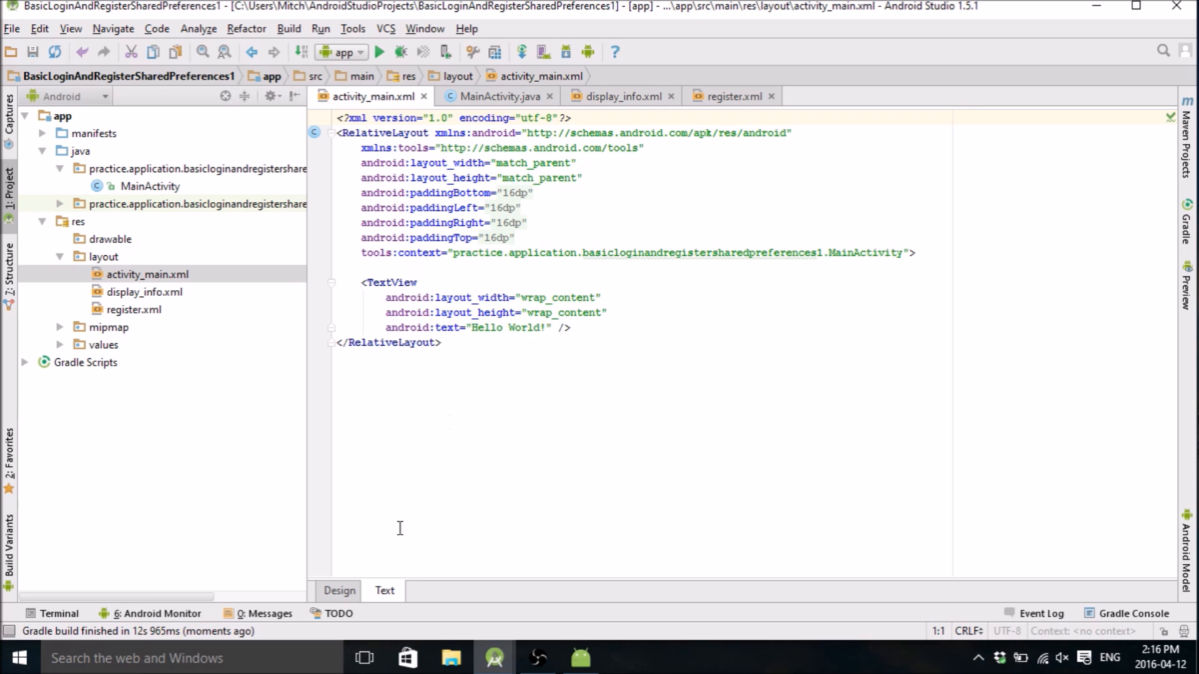
left_click(338, 590)
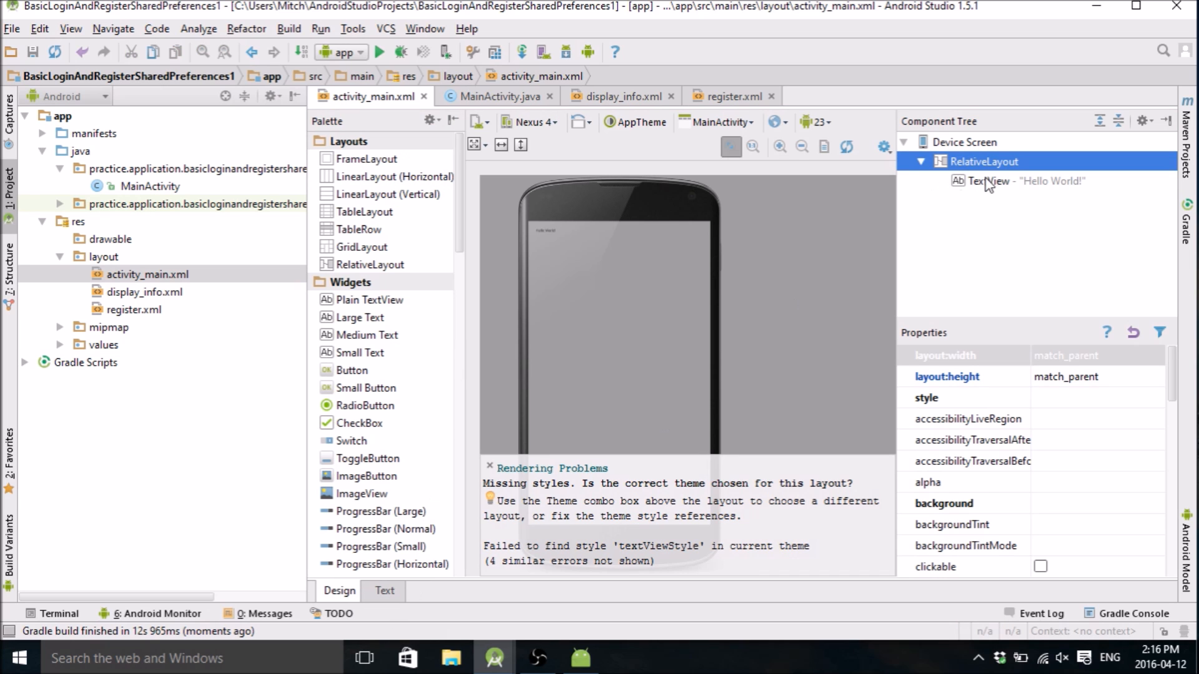
left_click(1017, 180)
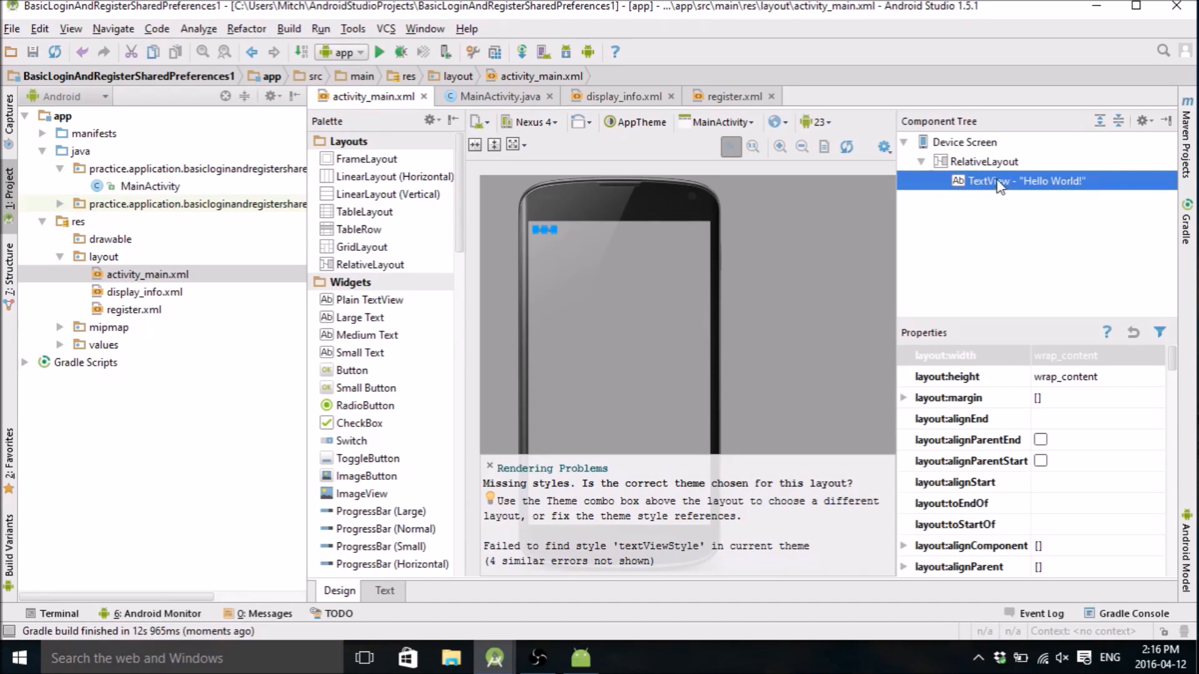
left_click(737, 96)
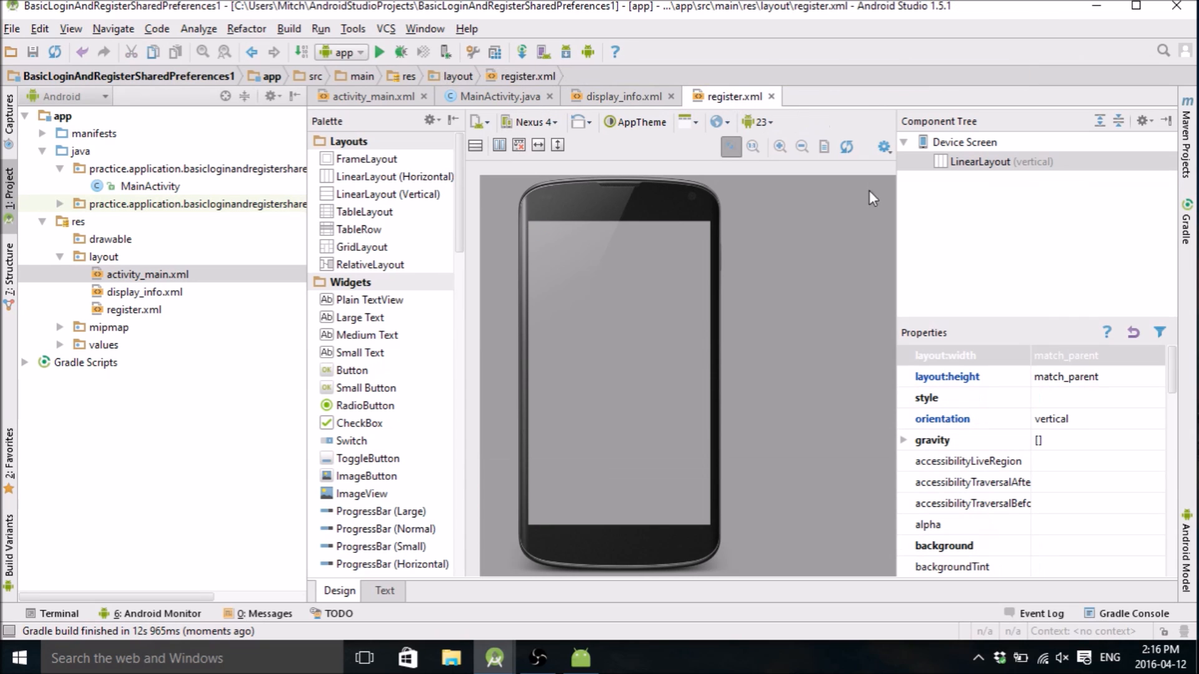
mouse_move(386, 601)
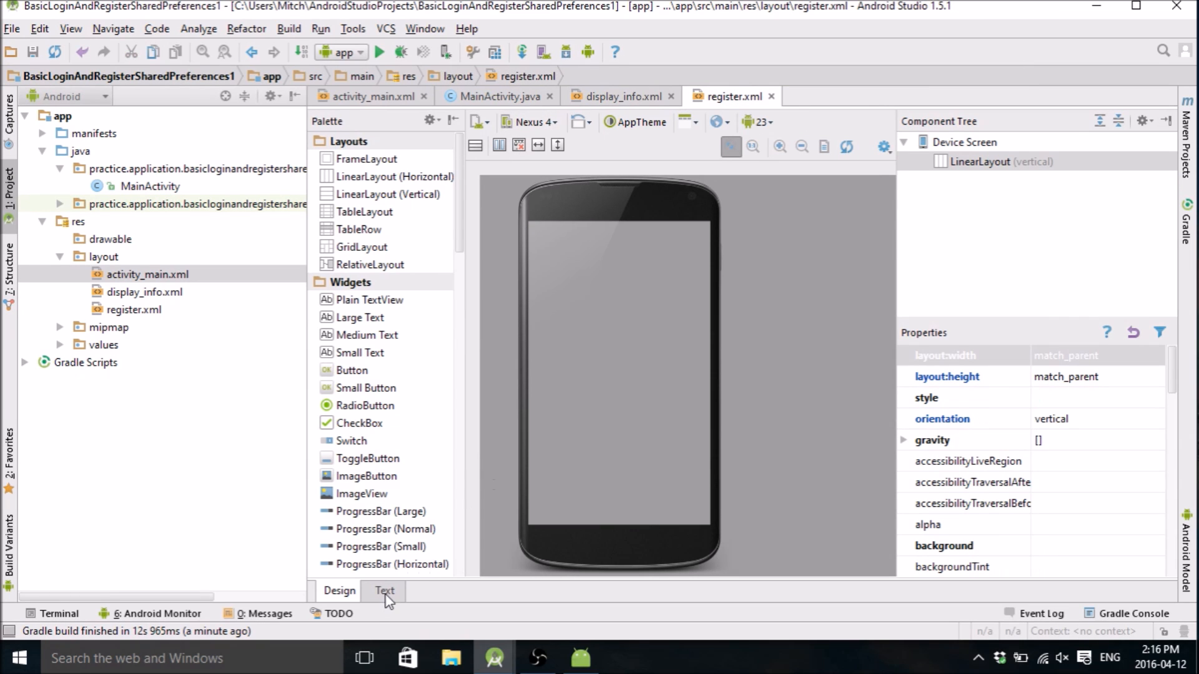
mouse_move(551, 260)
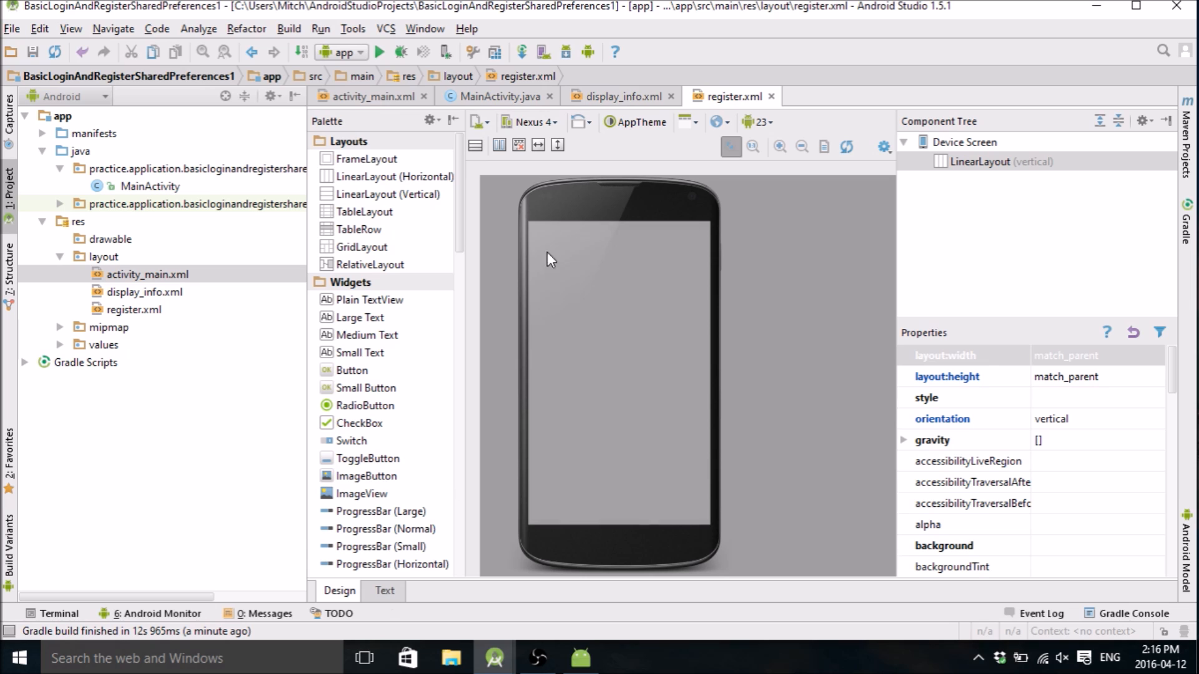
mouse_move(616, 348)
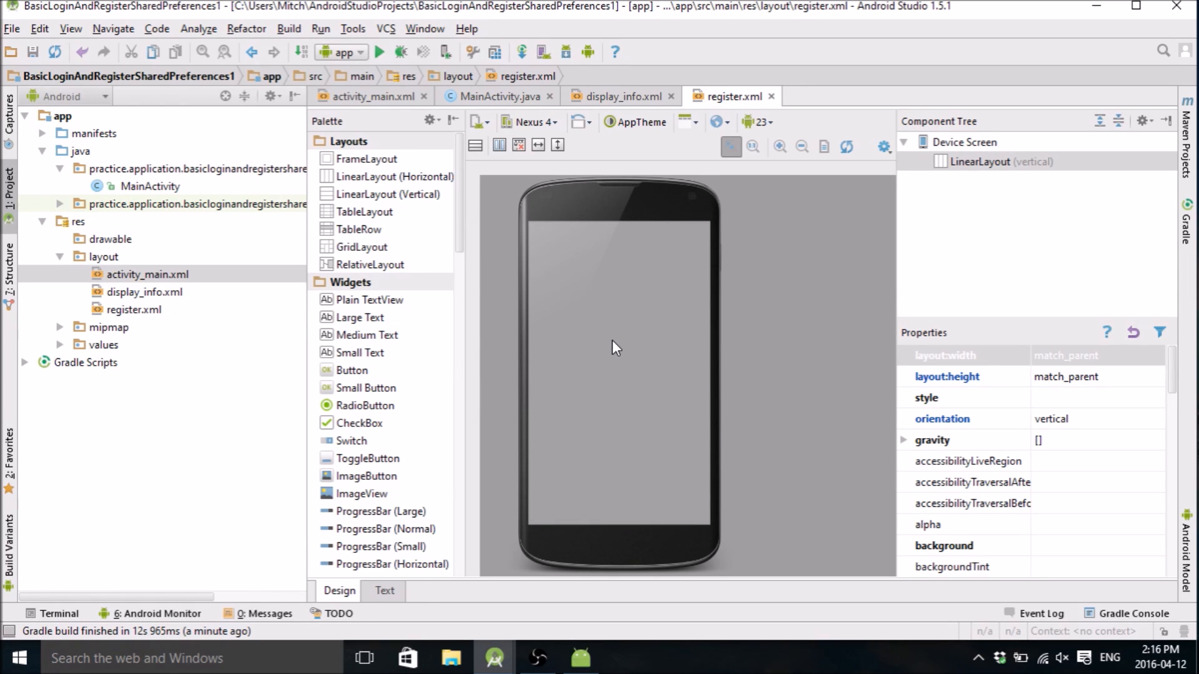
Step: Add a Person Name text field to the empty register layout
left_click(1000, 161)
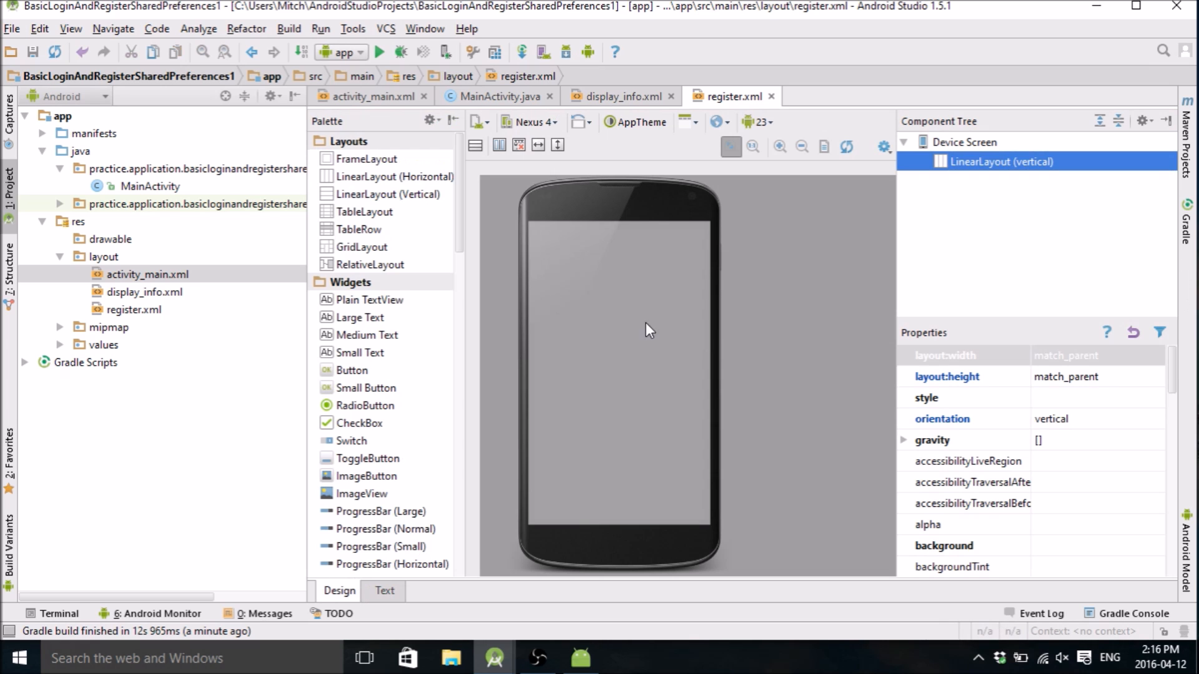
left_click(369, 299)
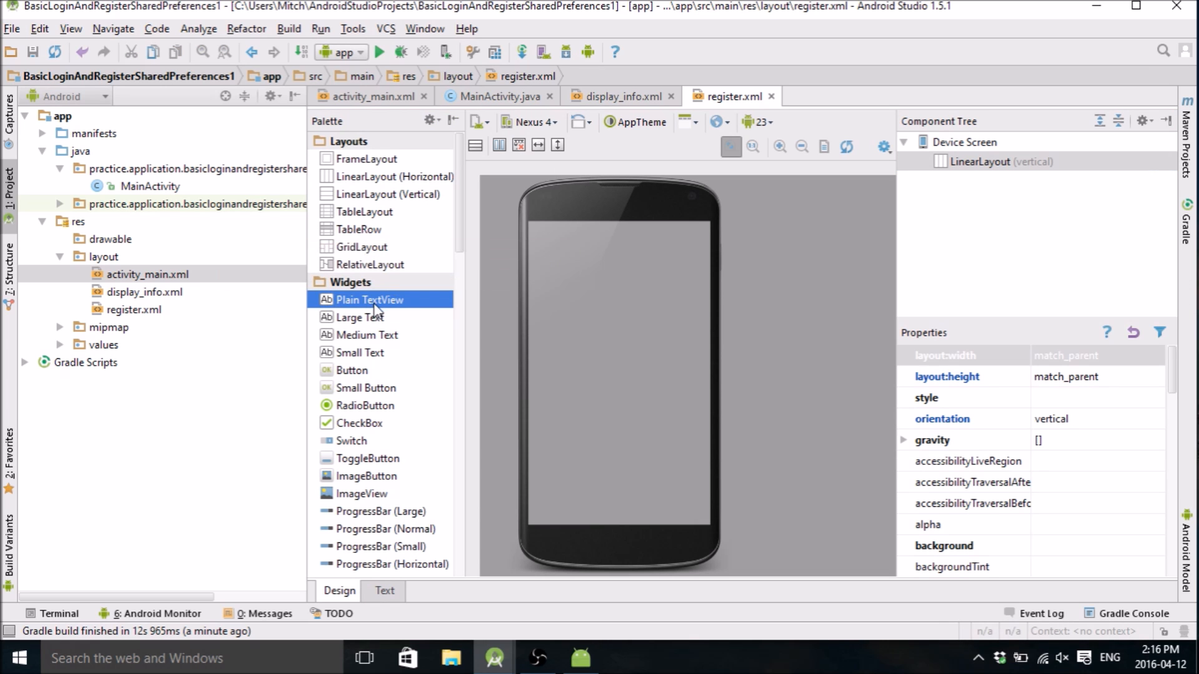
scroll("down", 3)
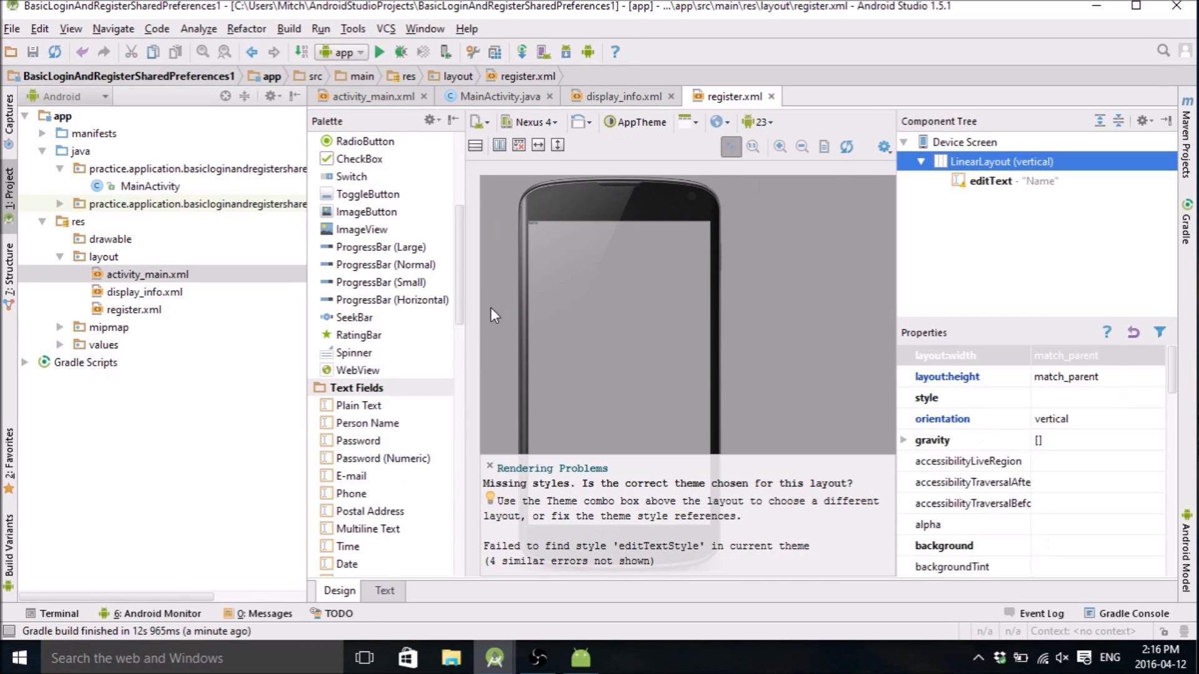
Step: Change the register root to RelativeLayout and remove its vertical orientation attribute
left_click(385, 591)
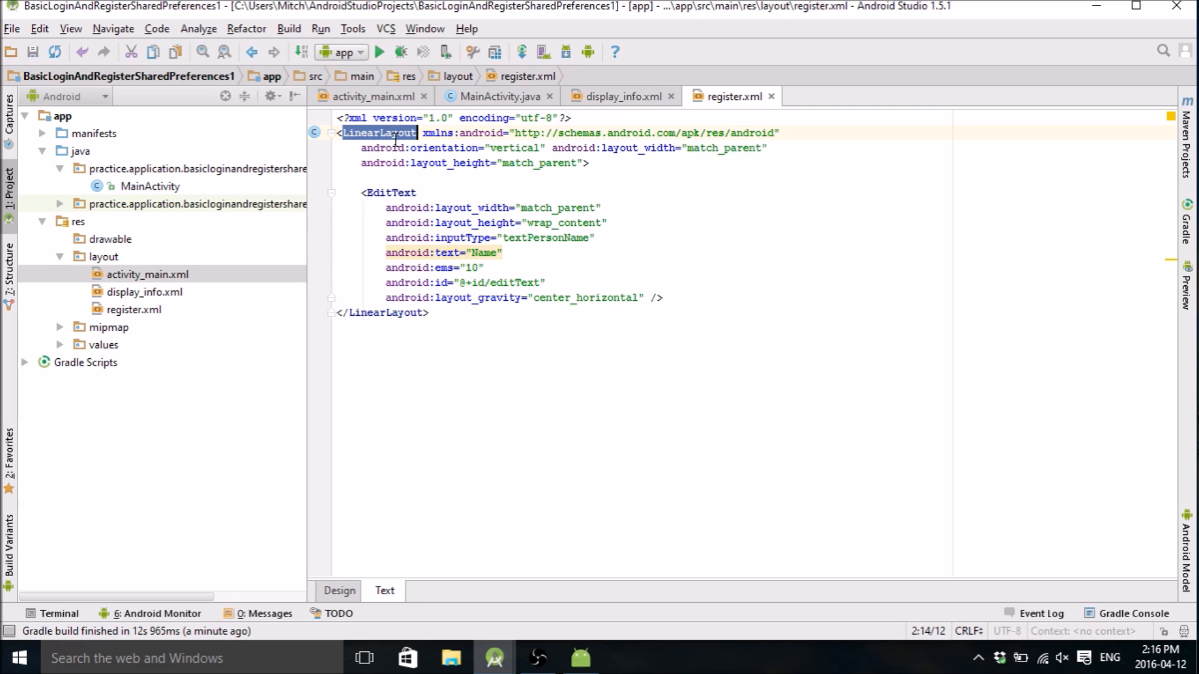
type("RelativeLayout")
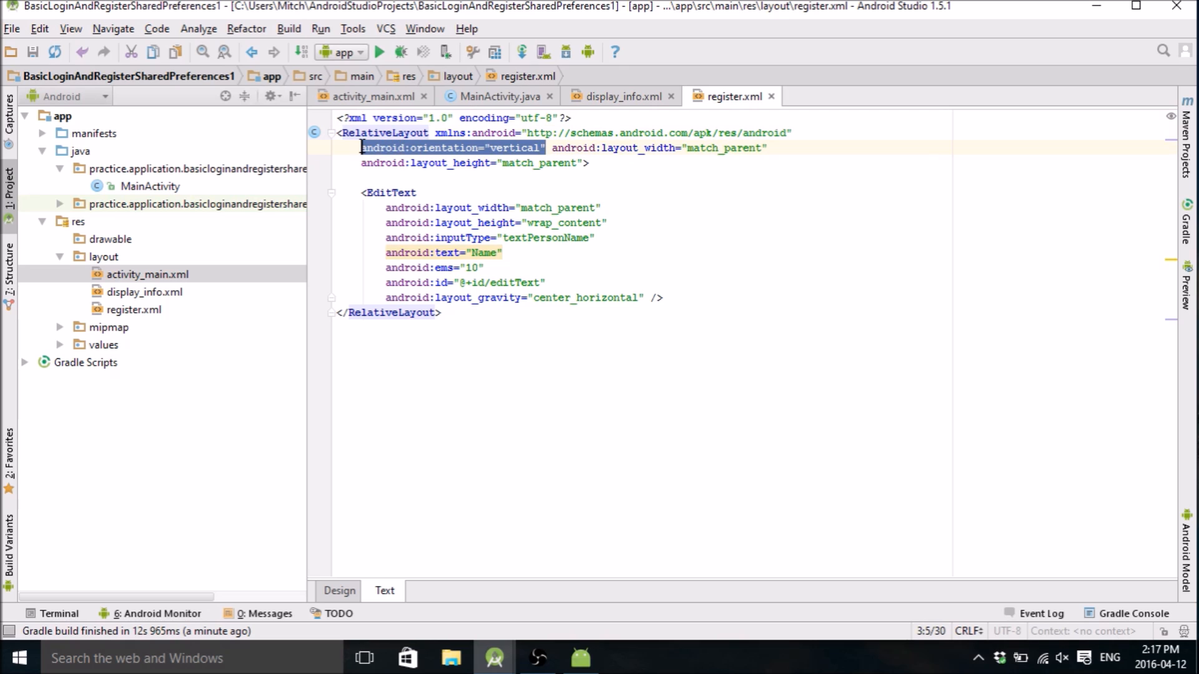
key("Delete")
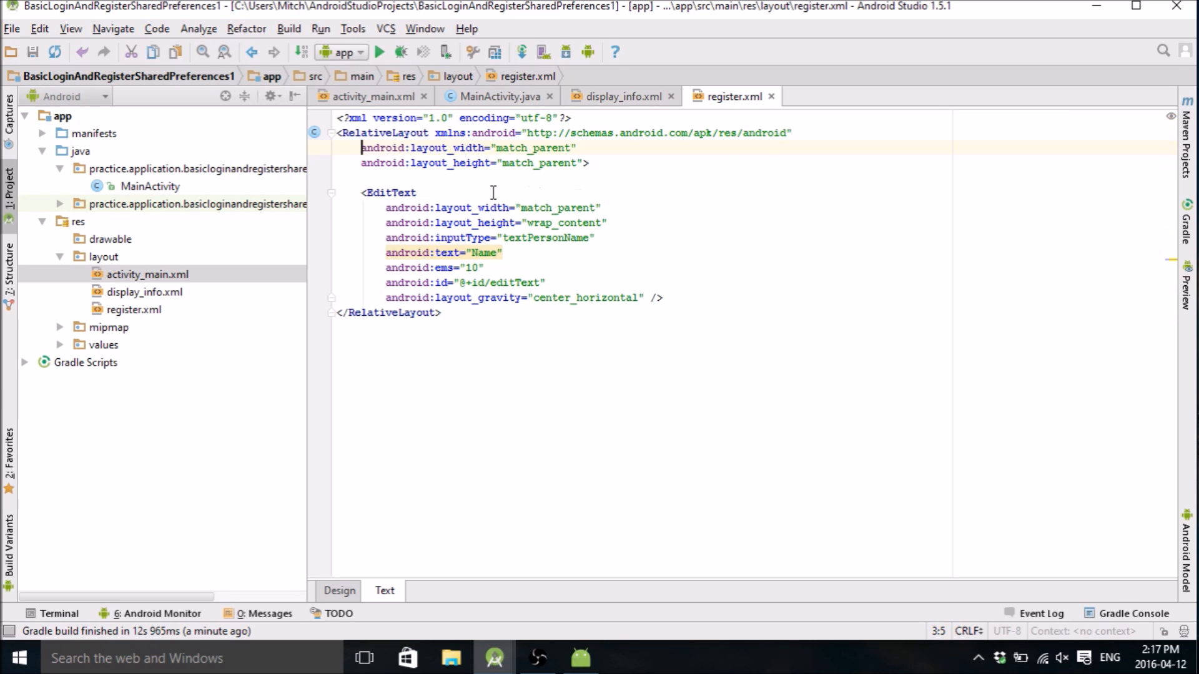
left_click(339, 590)
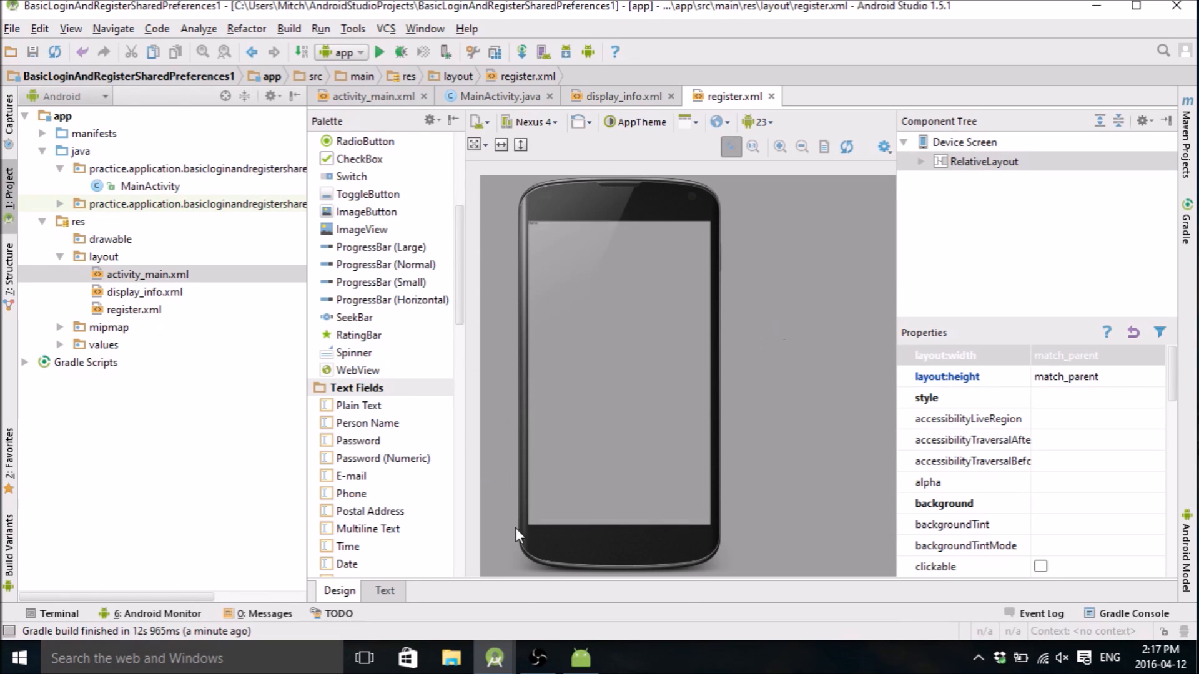
Step: Place Person Name, Password and E-mail fields stacked near the top with a Button beneath them
left_click(983, 161)
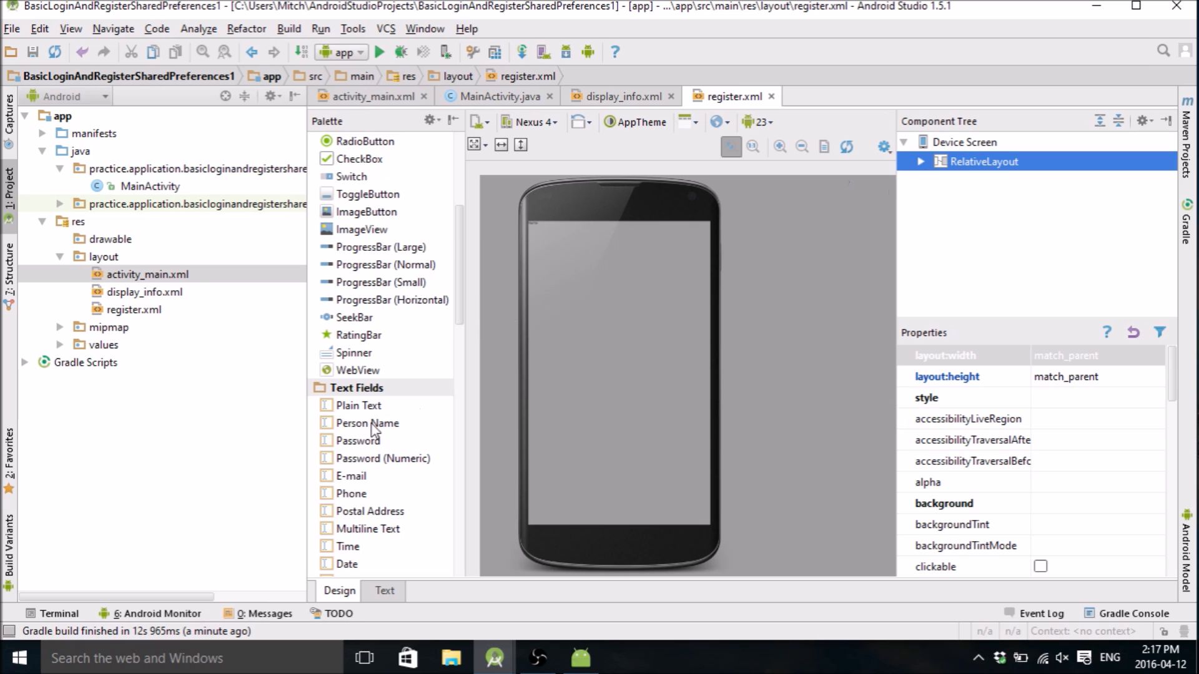
left_click(367, 424)
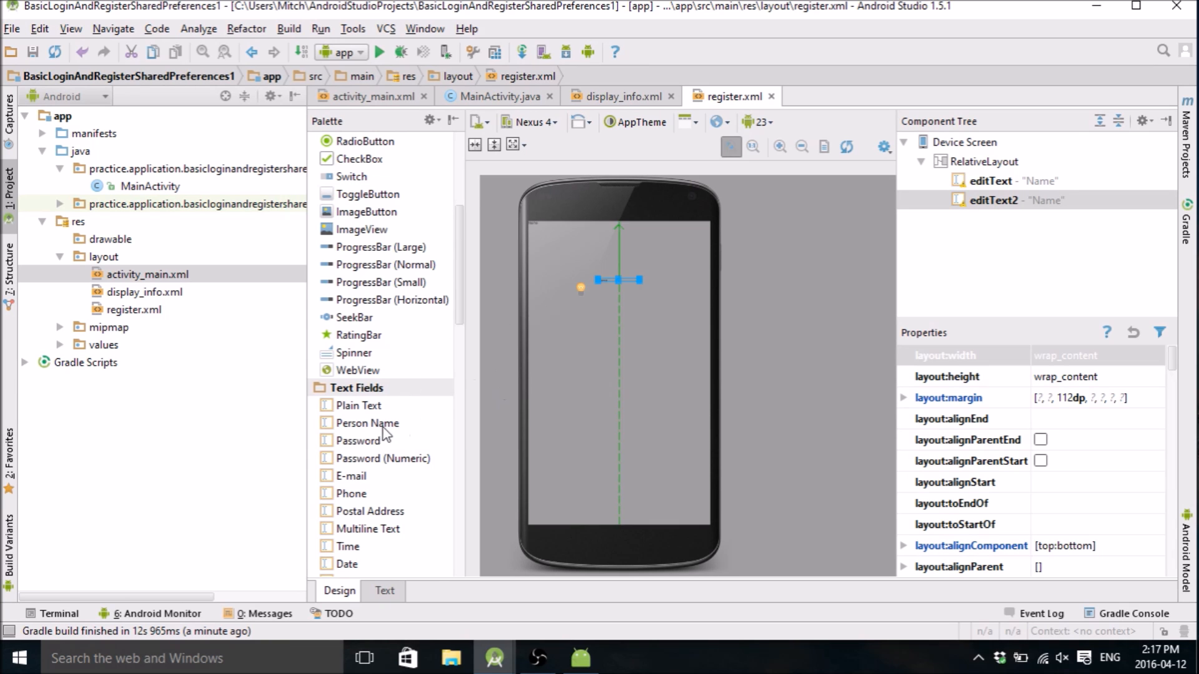
left_click(1016, 199)
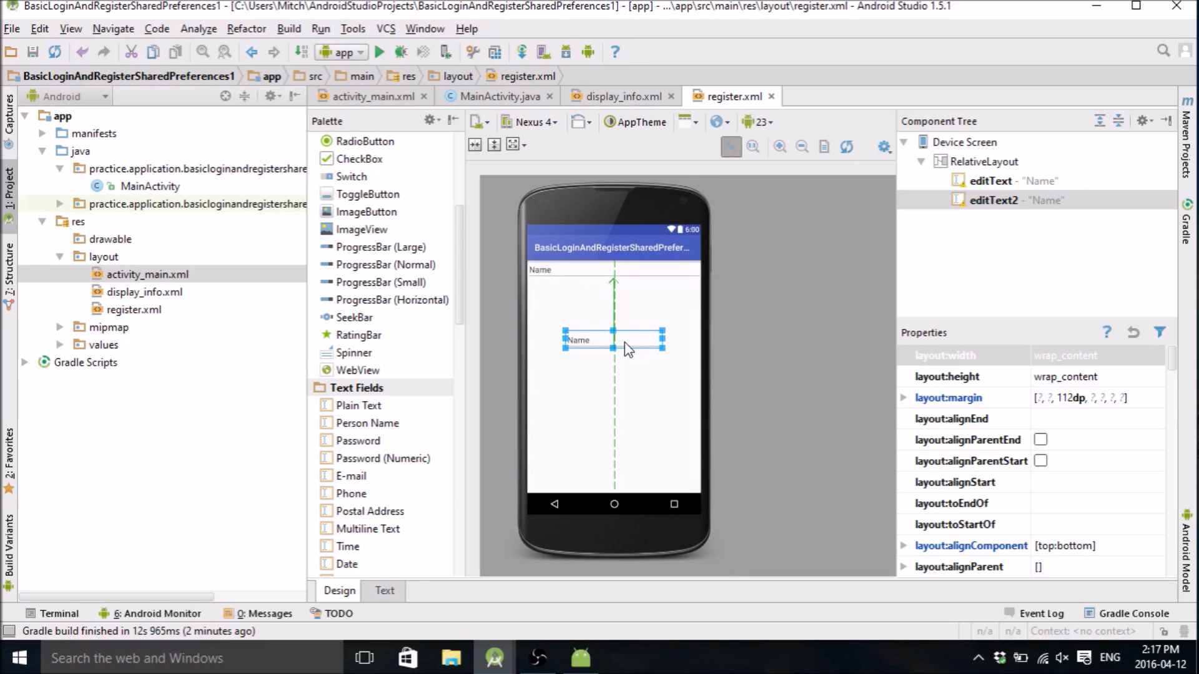
left_click(1016, 200)
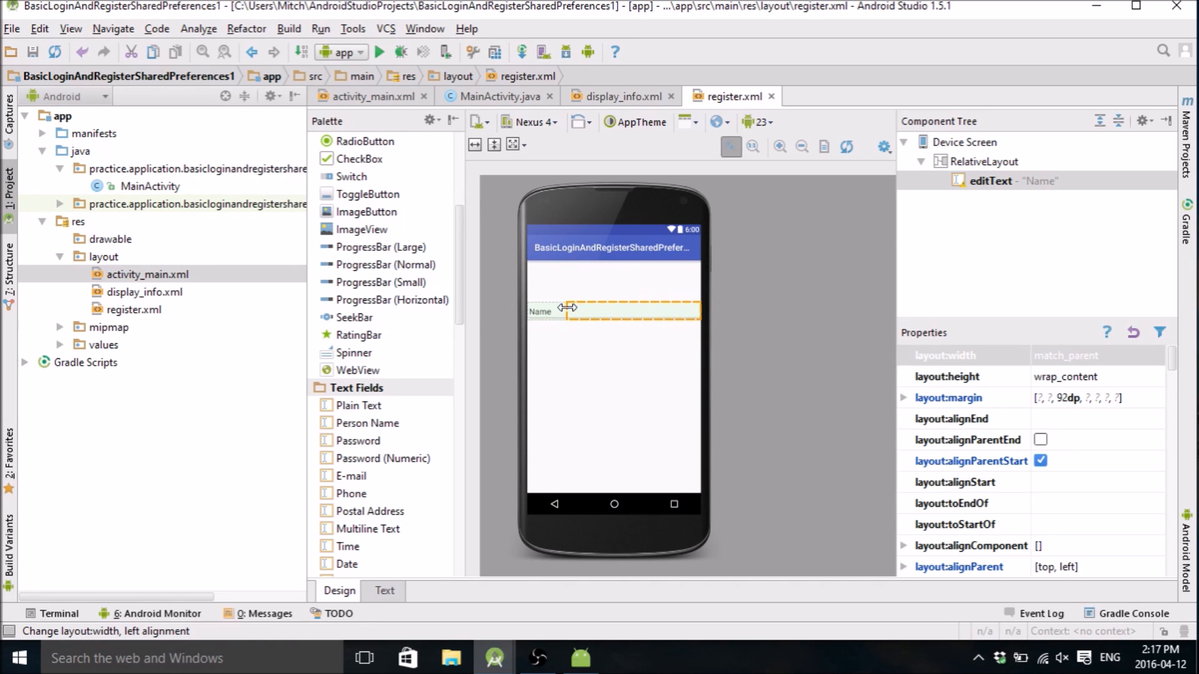
left_click(1039, 461)
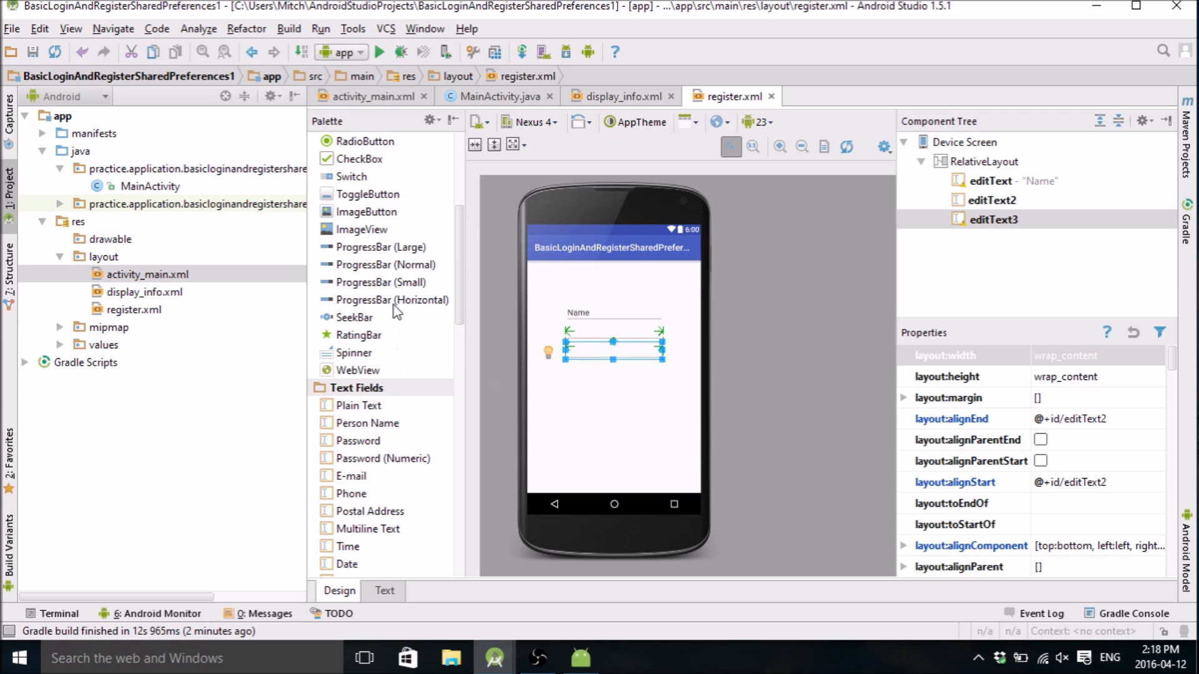
scroll("up", 3)
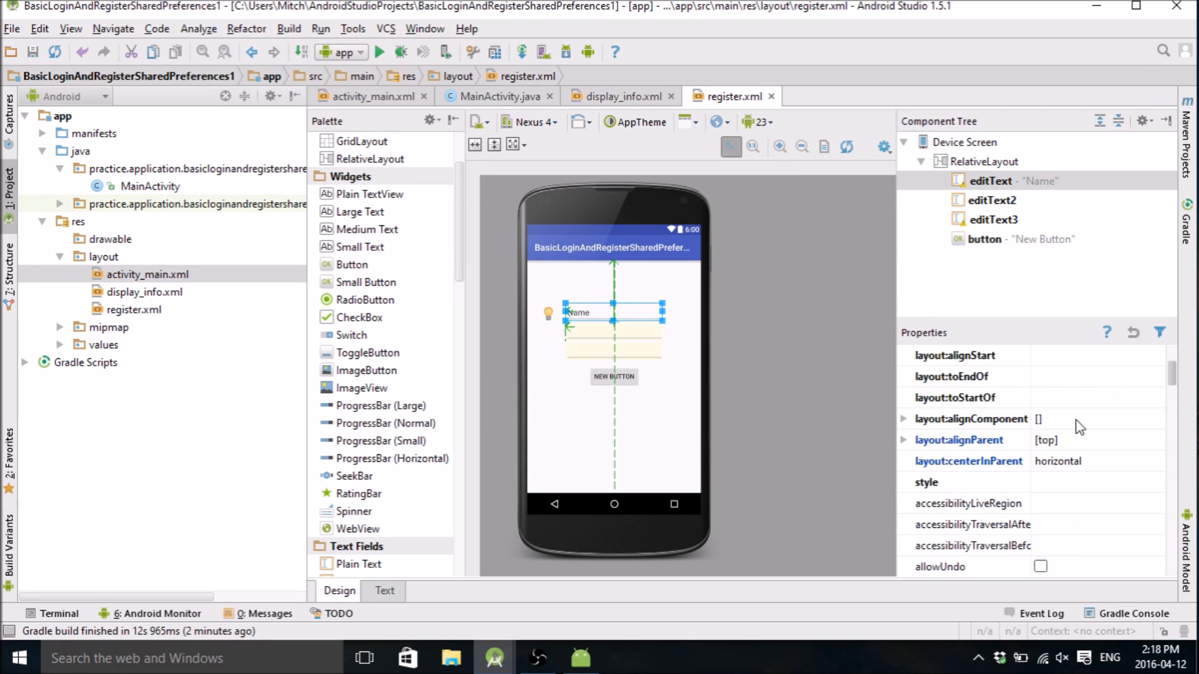
Step: Give the fields ids etNewName, etNewPassword, etNewEmail with hints Enter Name, Enter Password, Enter Email
scroll("down", 3)
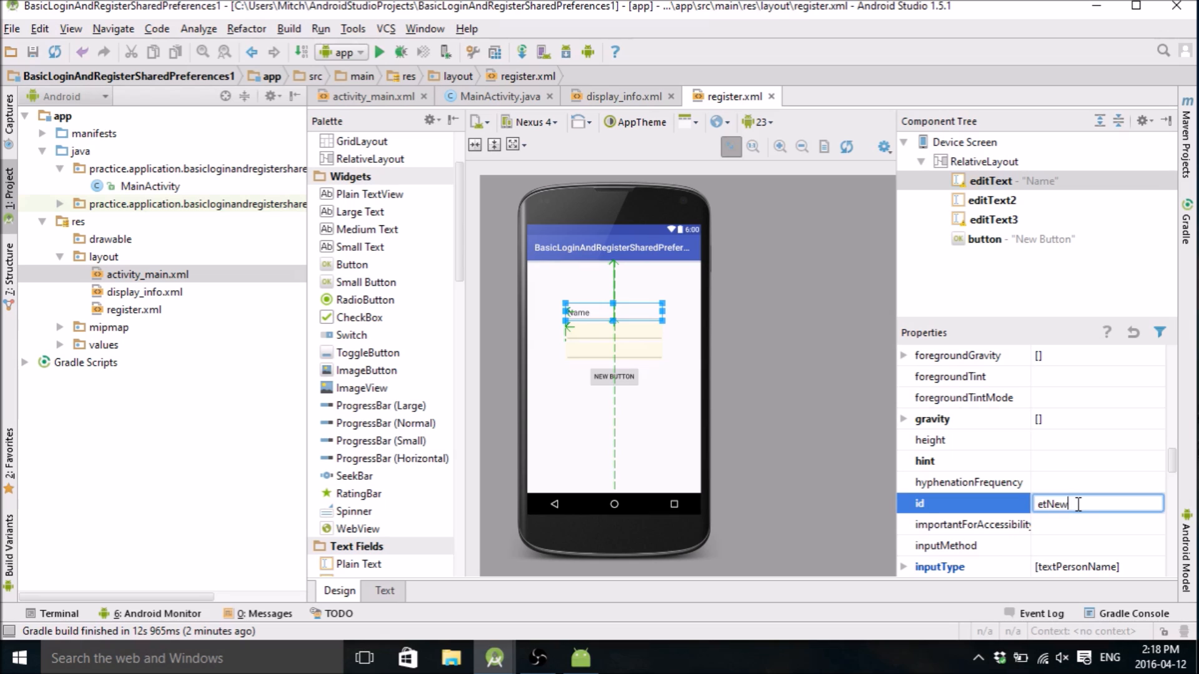
type("Name")
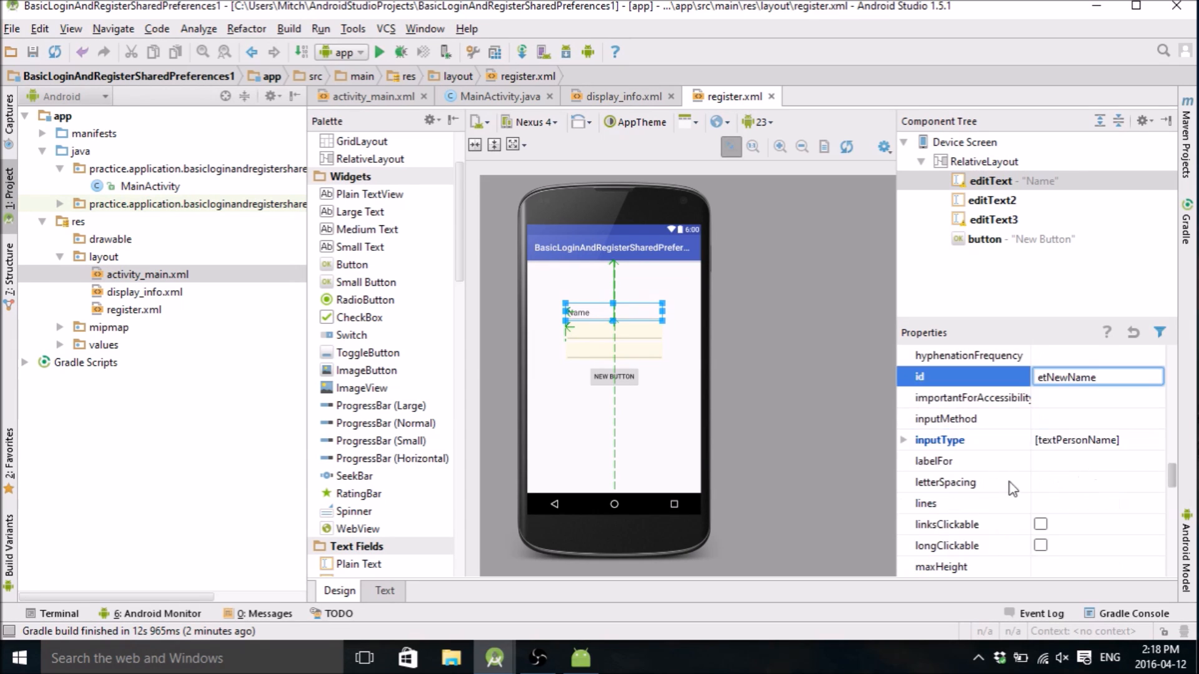
scroll("down", 3)
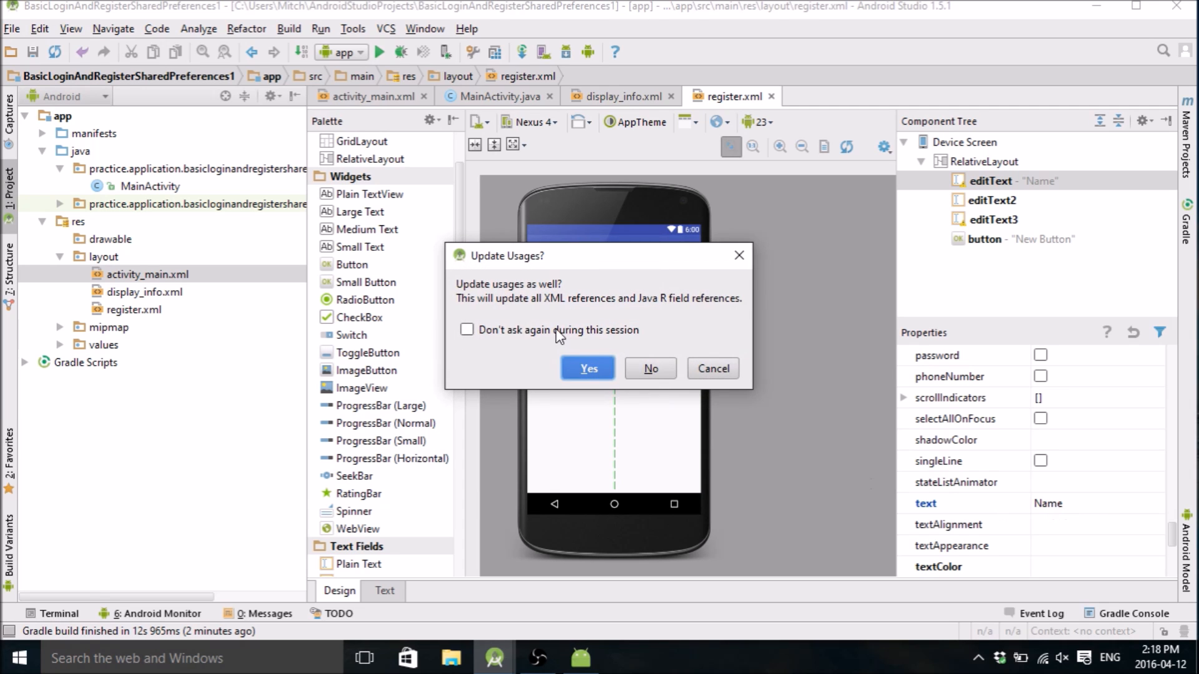
left_click(587, 367)
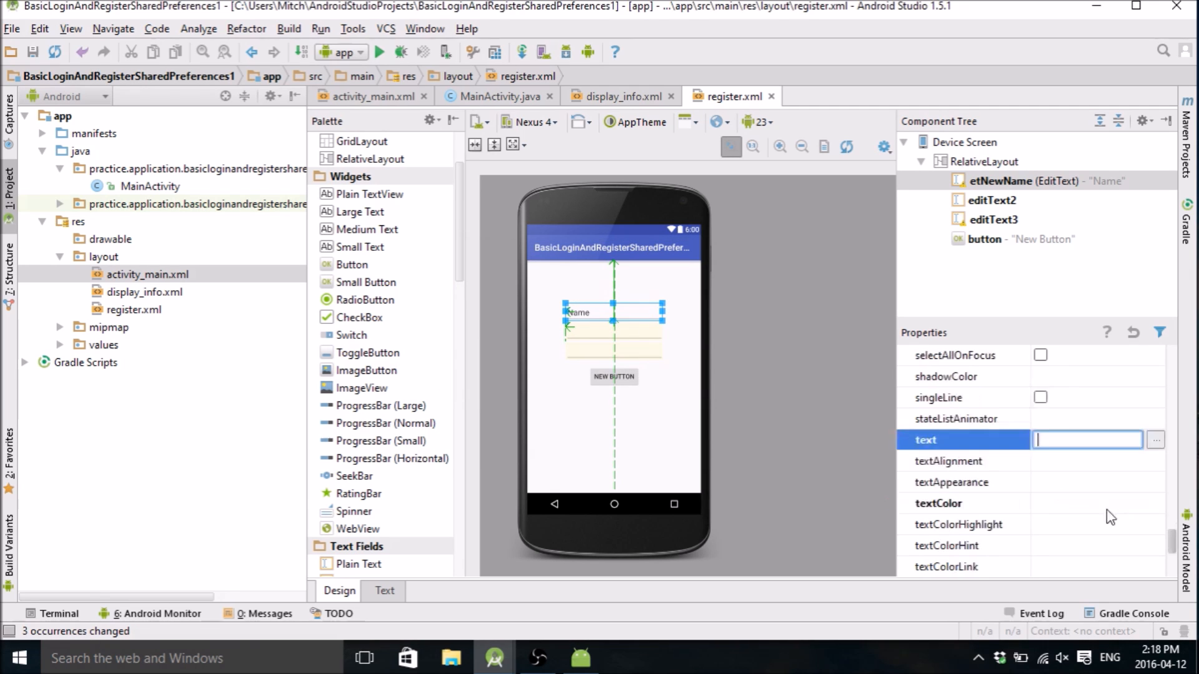
scroll("down", 3)
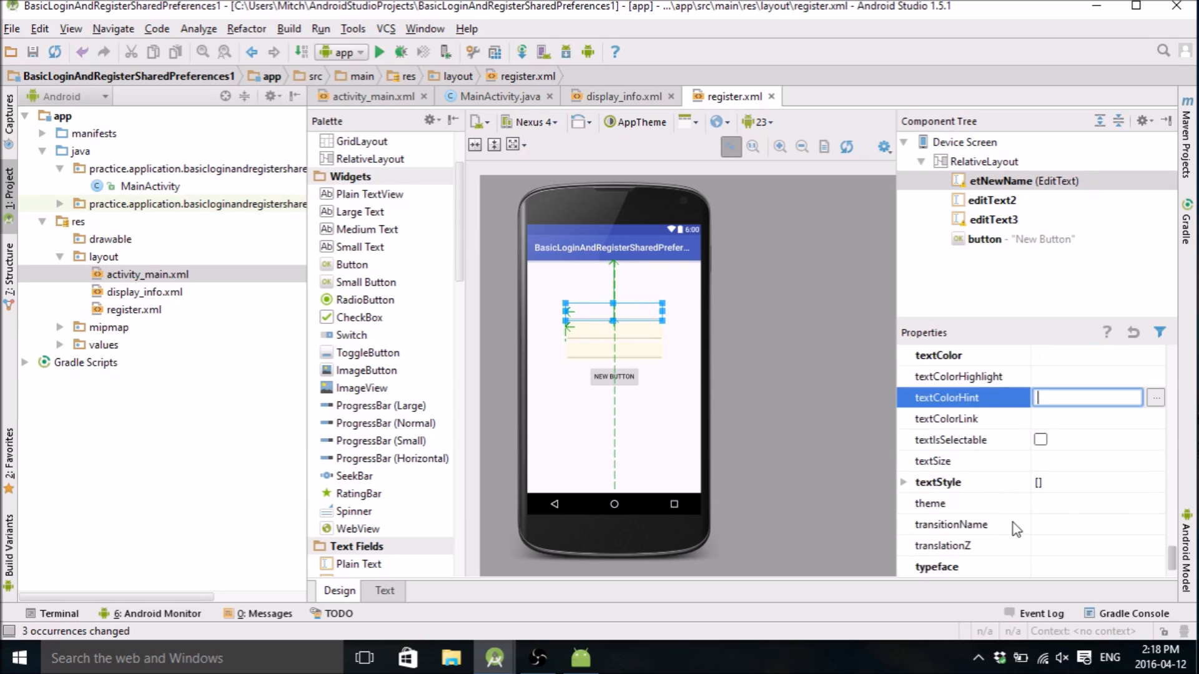
scroll("up", 3)
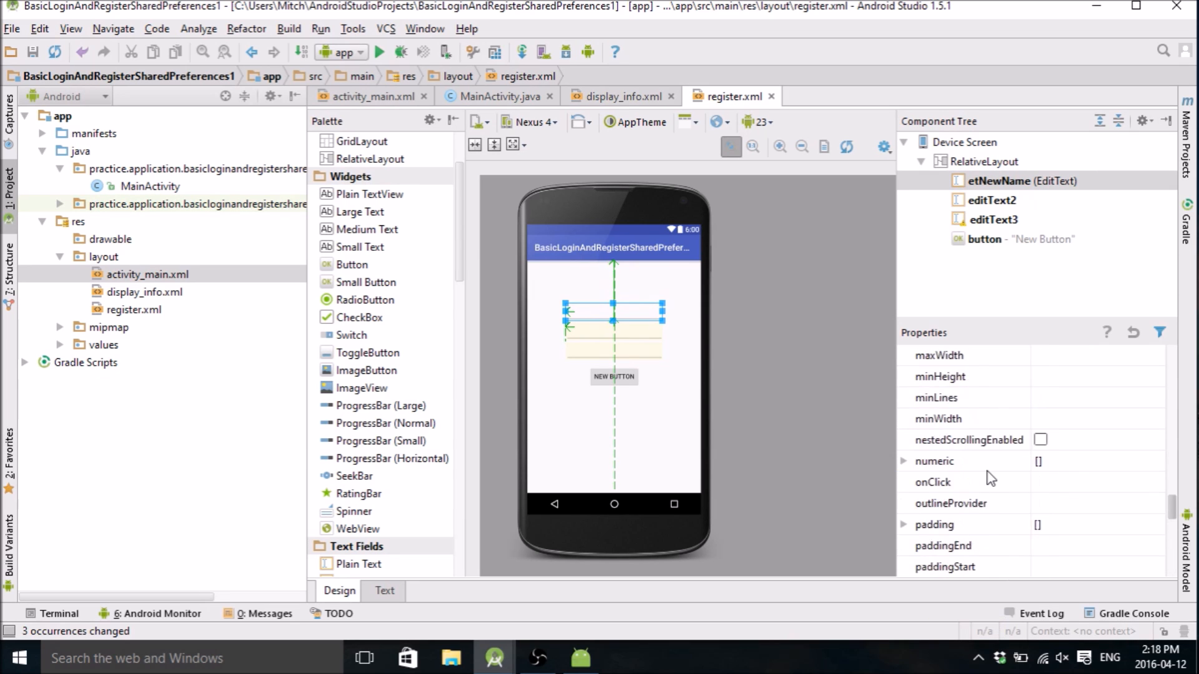
scroll("up", 3)
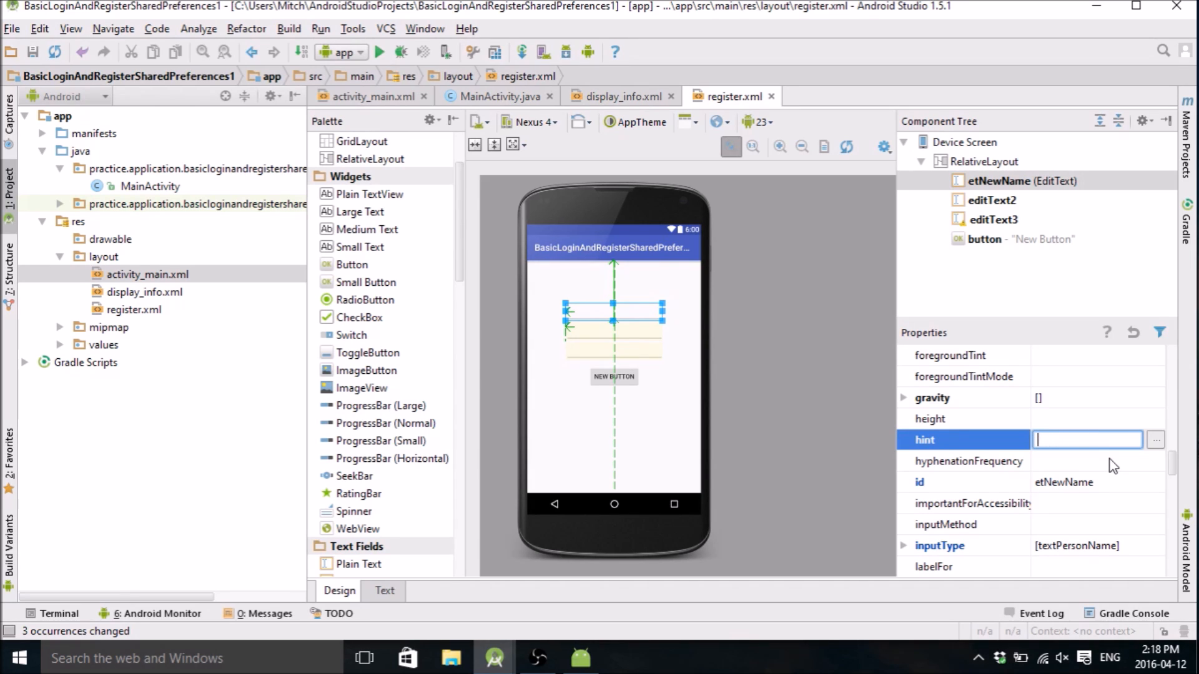
type("Enter NAme")
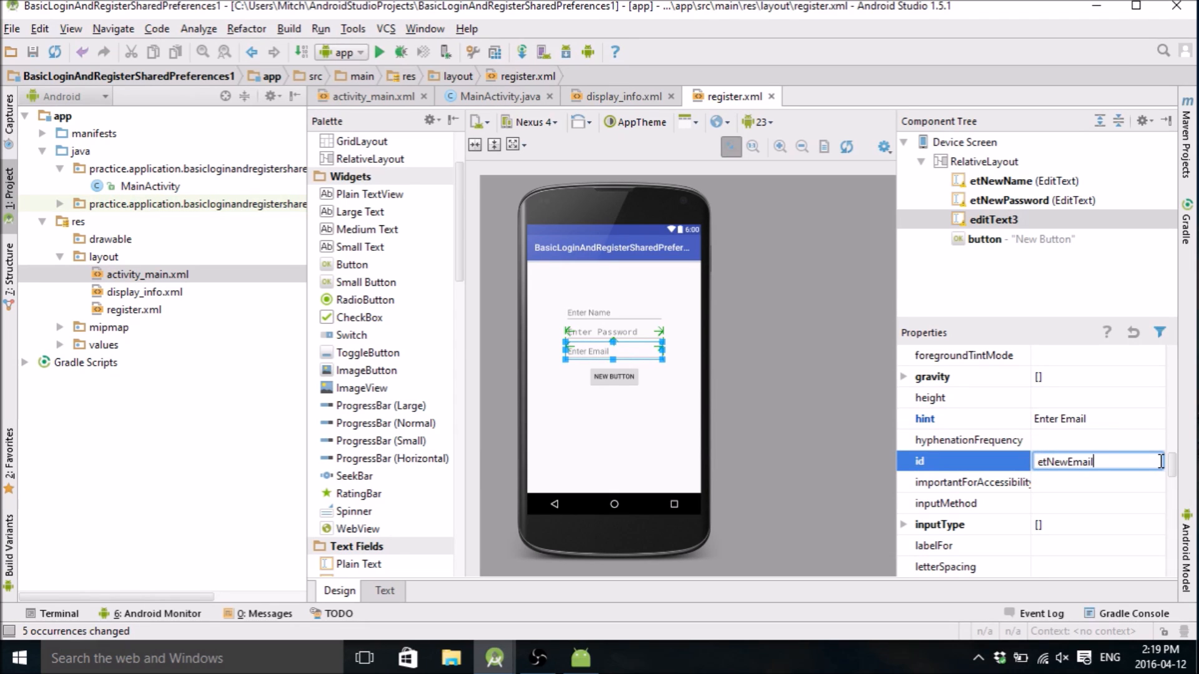
key("Return")
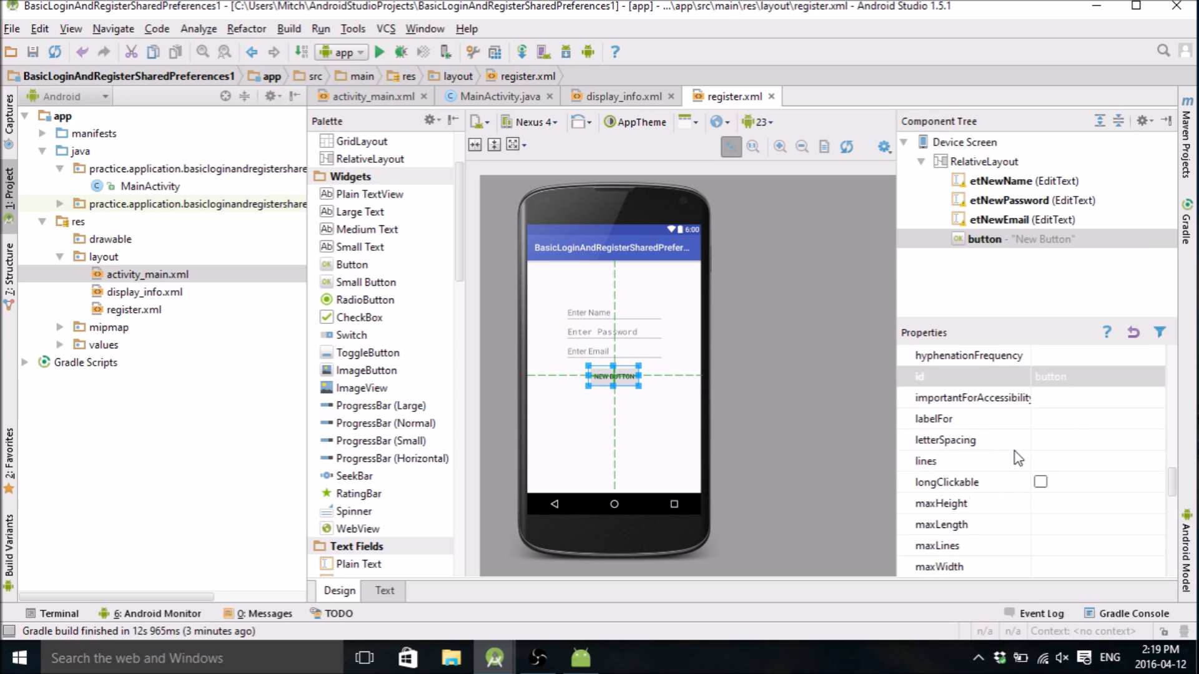
Step: Label the button Register with id btnNewRegister and check the resulting XML
scroll("down", 3)
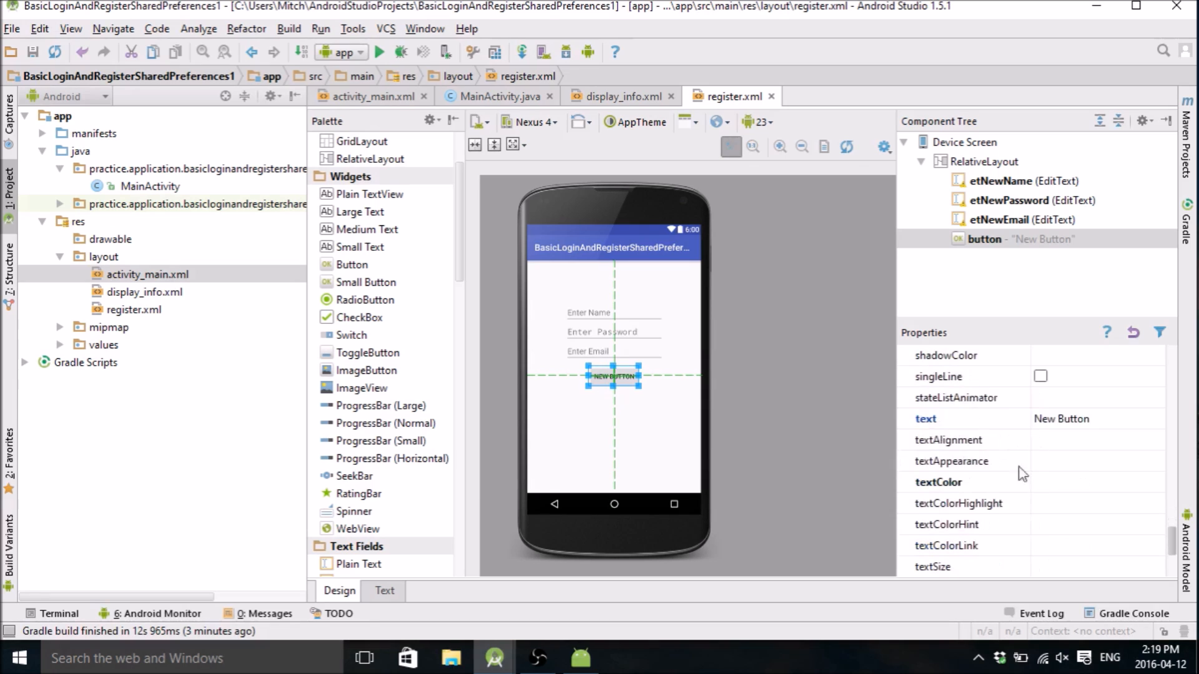
left_click(1086, 419)
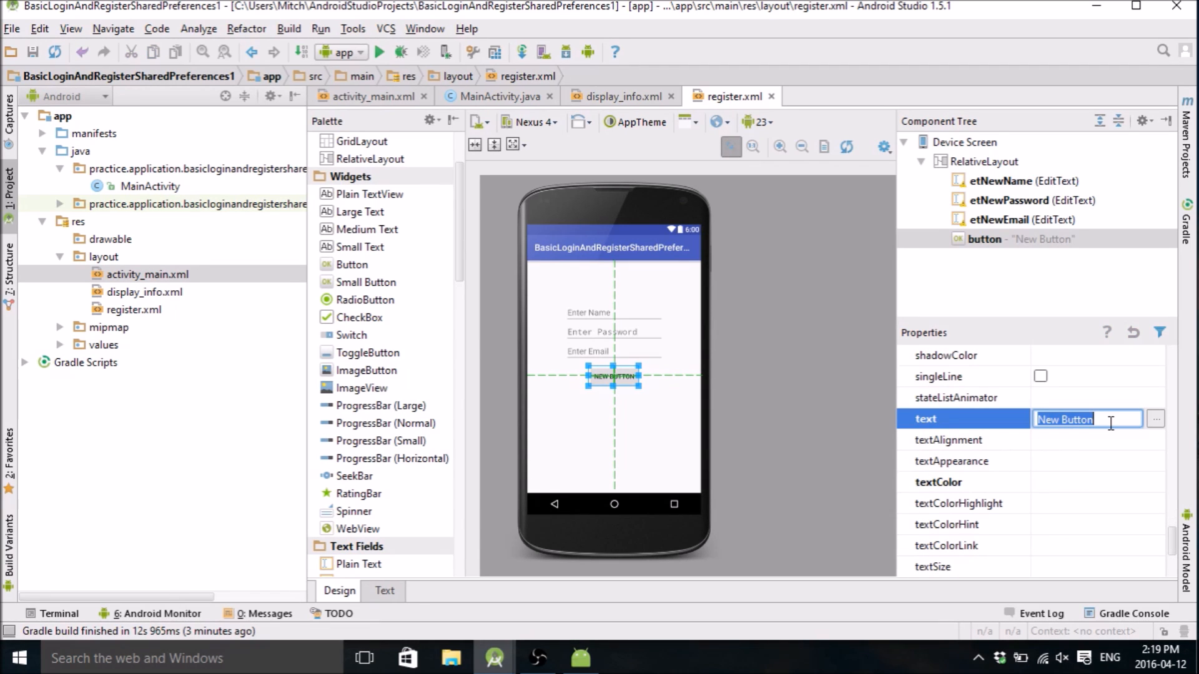
type("Register")
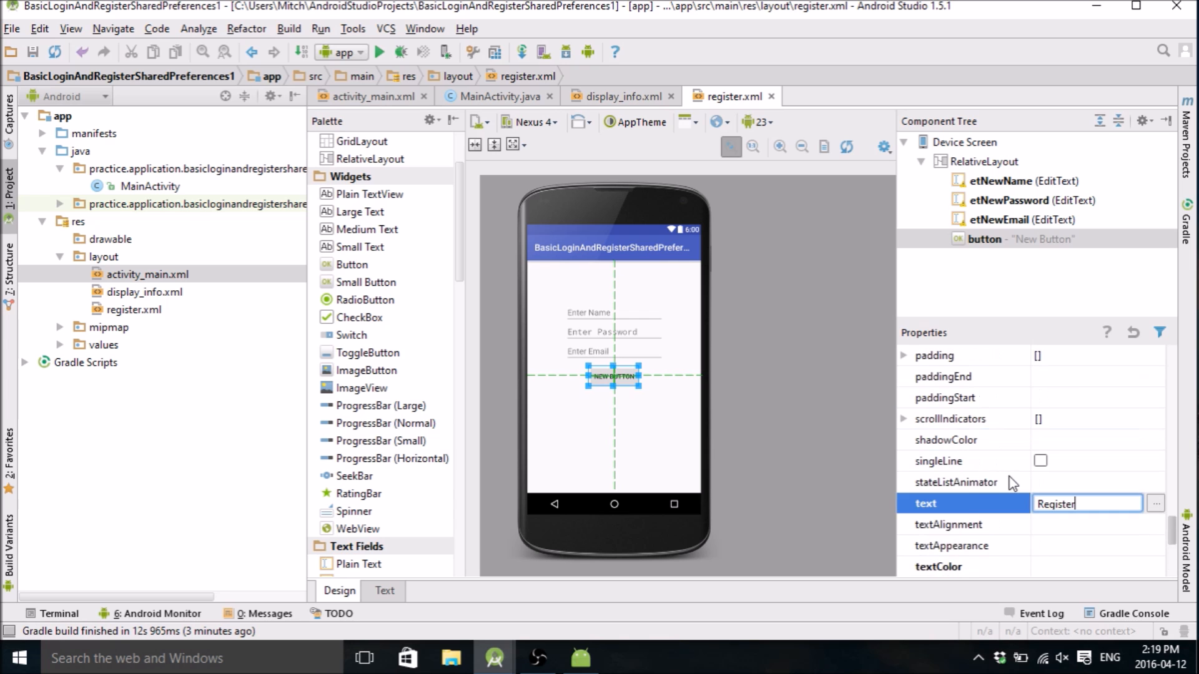
scroll("up", 3)
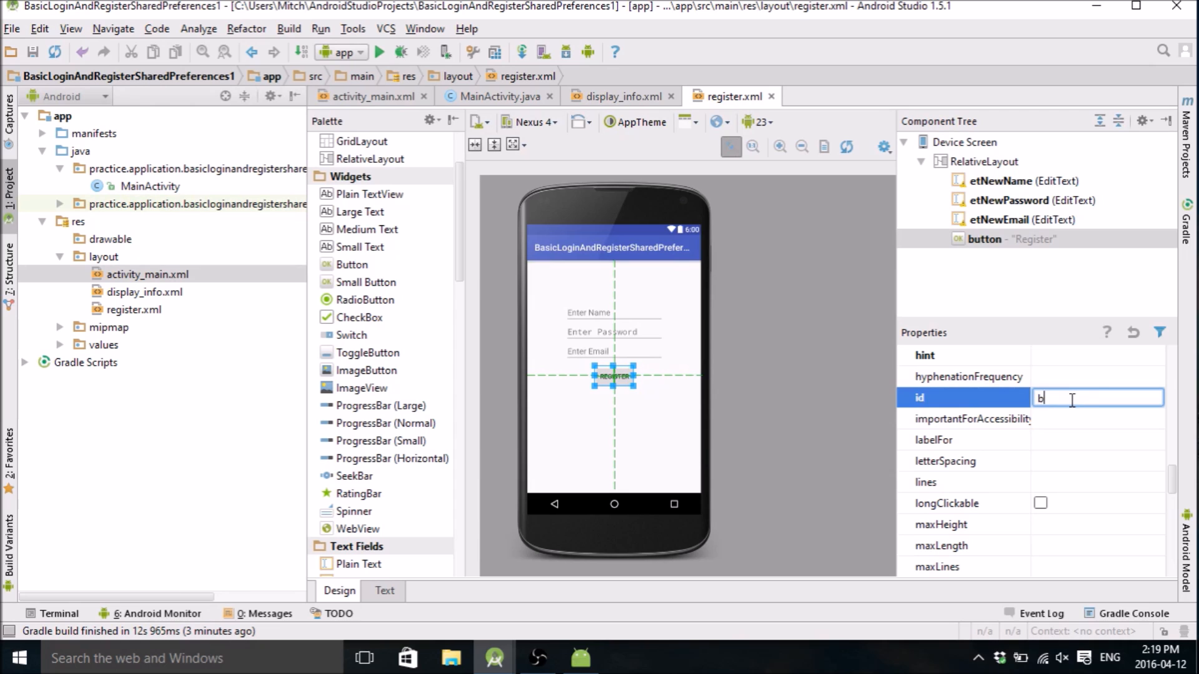
type("btnNewRegister")
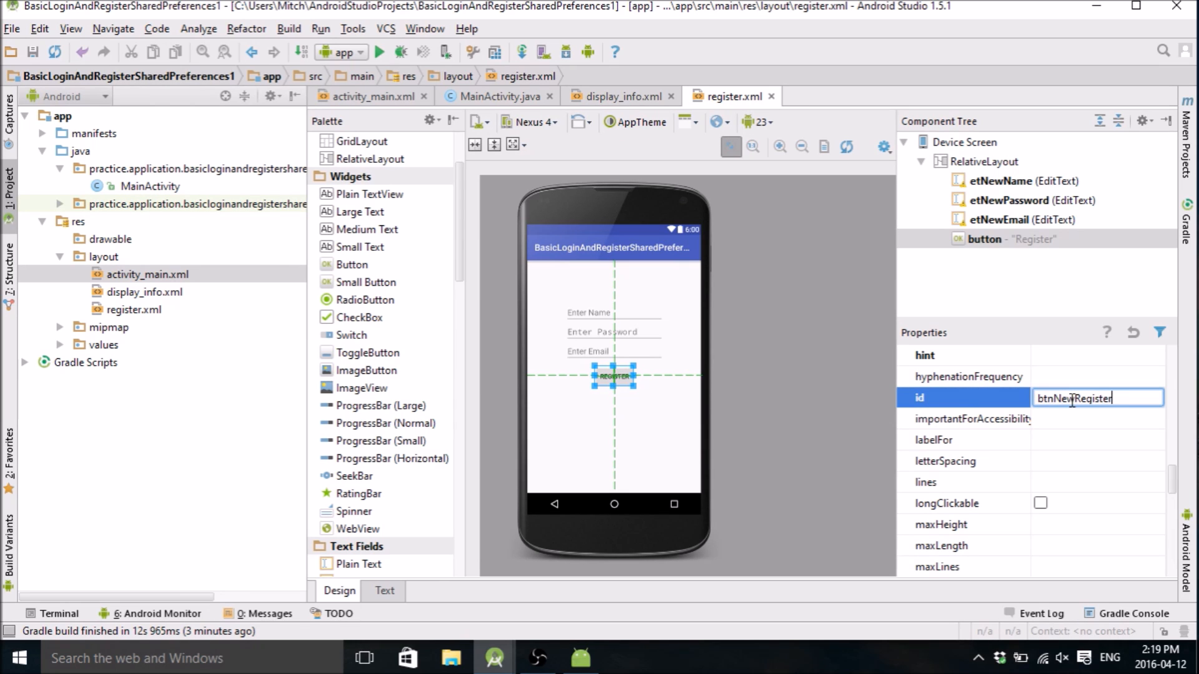
scroll("up", 3)
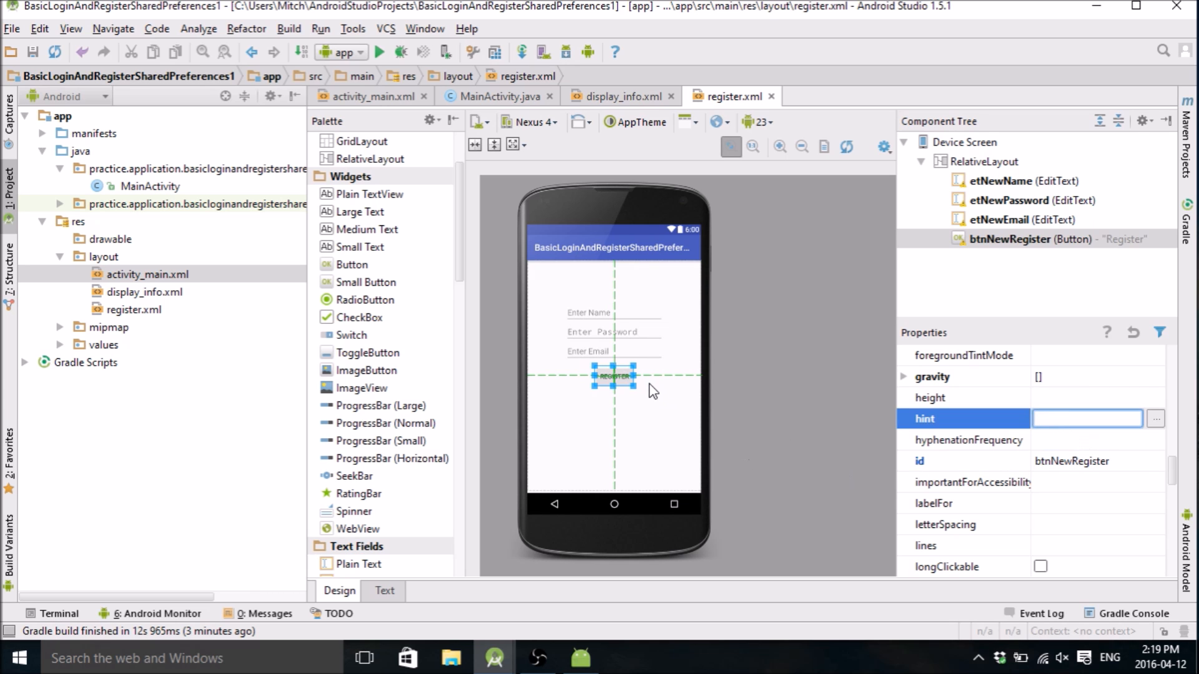
left_click(385, 590)
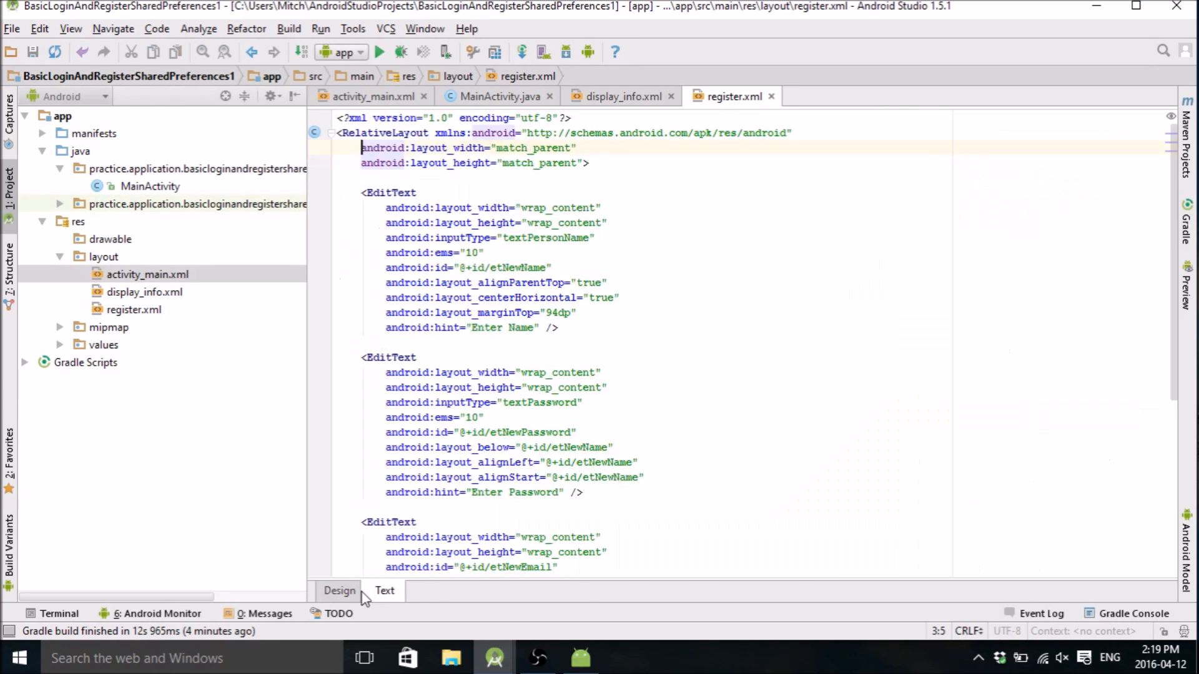
left_click(340, 591)
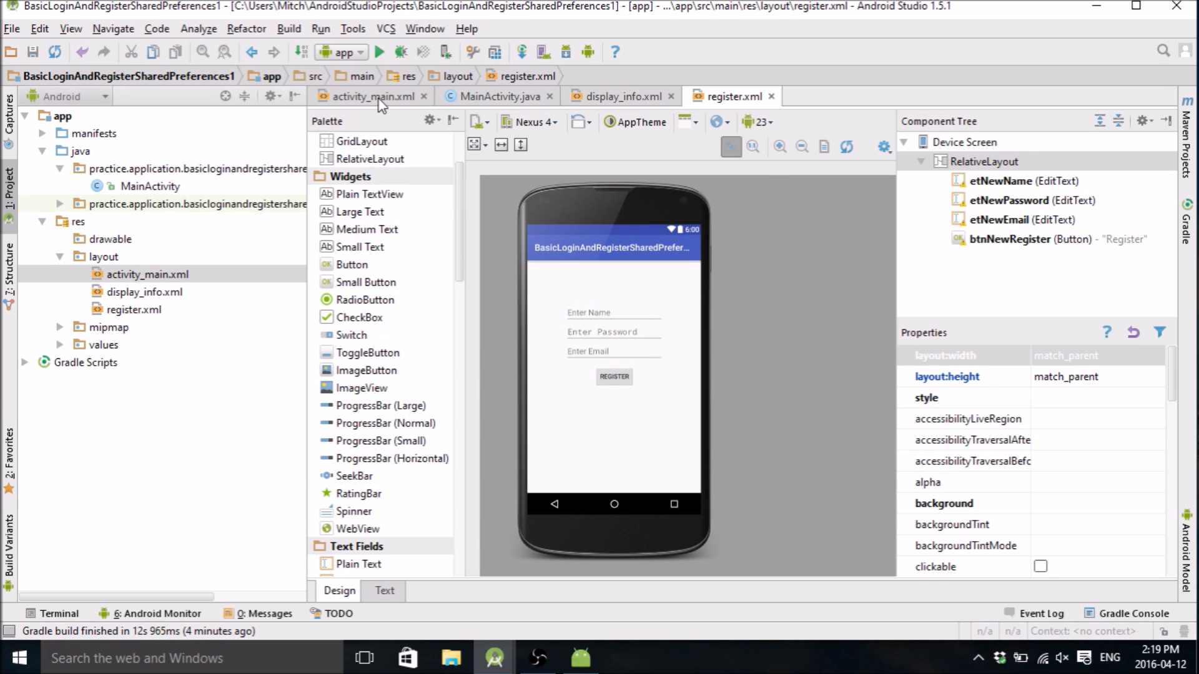
Step: Remove Hello World from activity_main and add two text fields with two buttons below
left_click(372, 96)
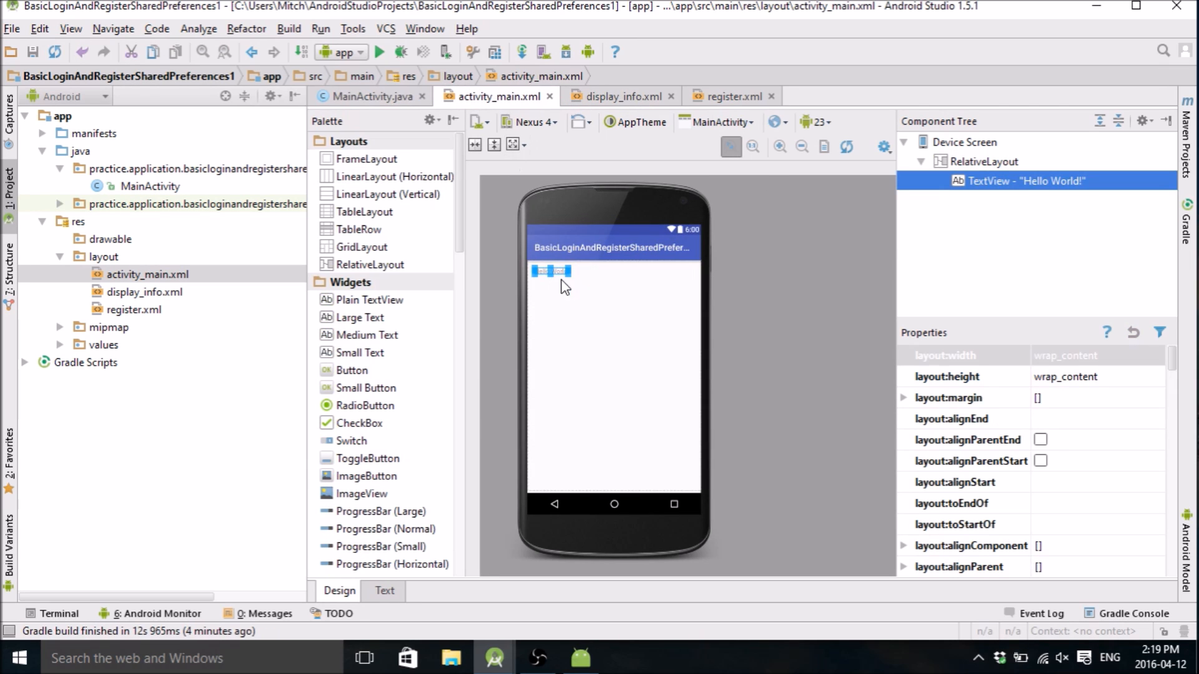
left_click(985, 161)
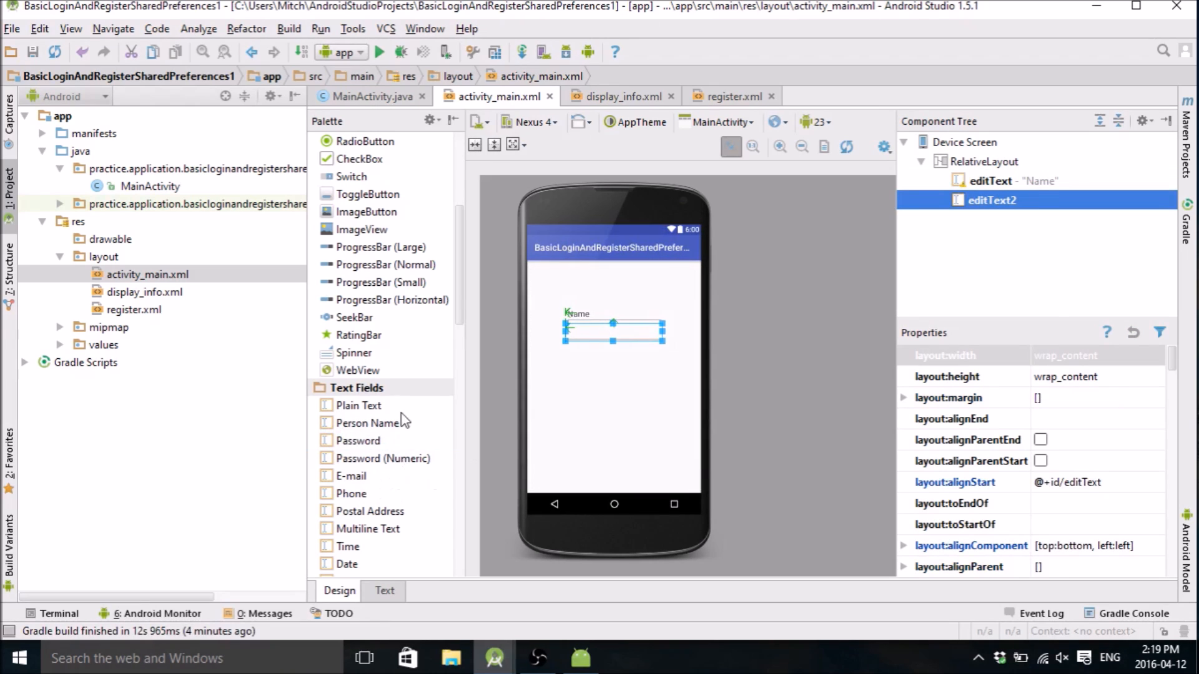
scroll("up", 3)
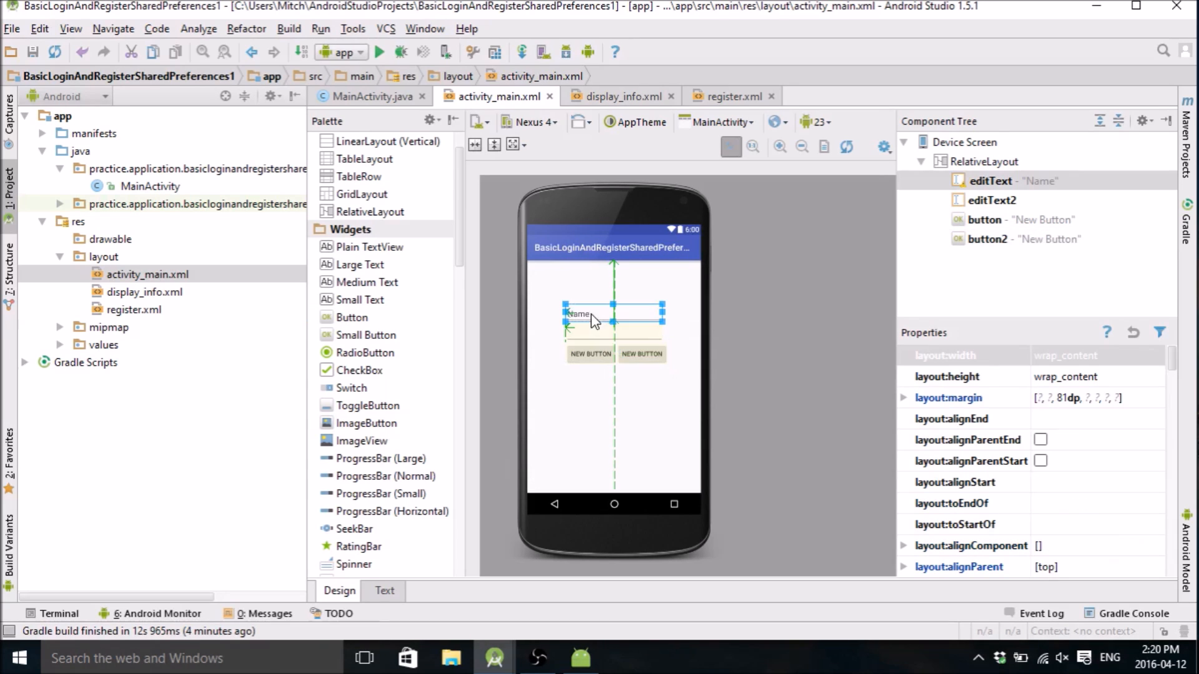
Step: Make the login fields Username with id etName and Password with id etPassword
scroll("down", 3)
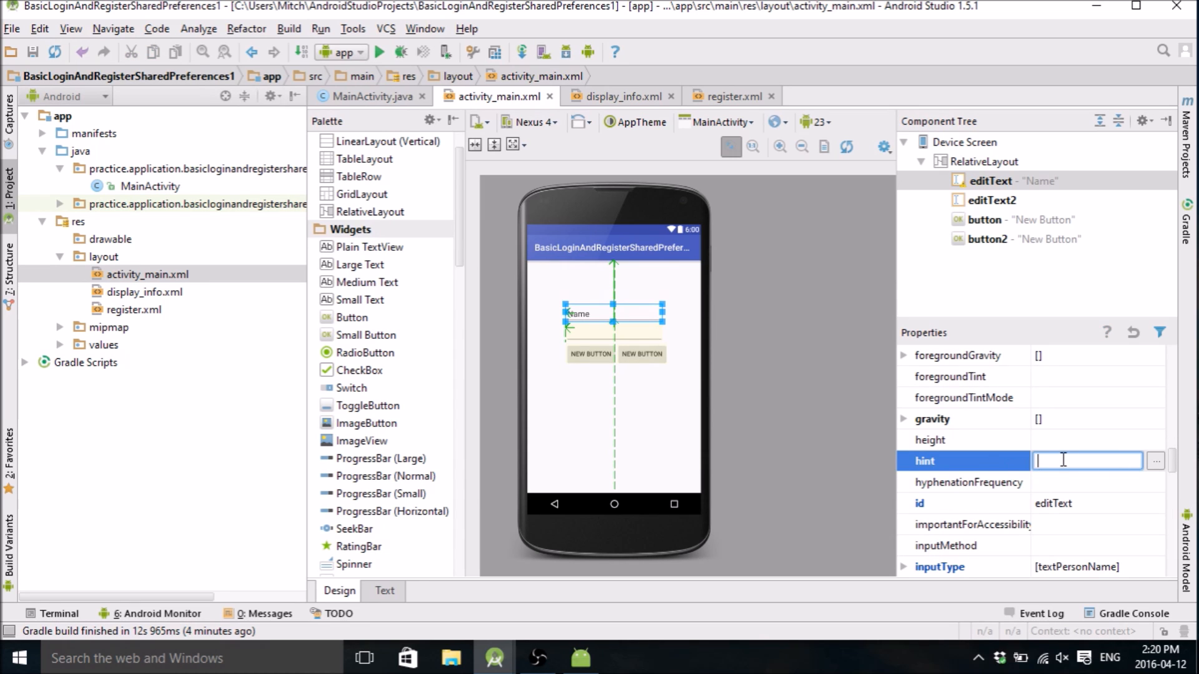
type("Username")
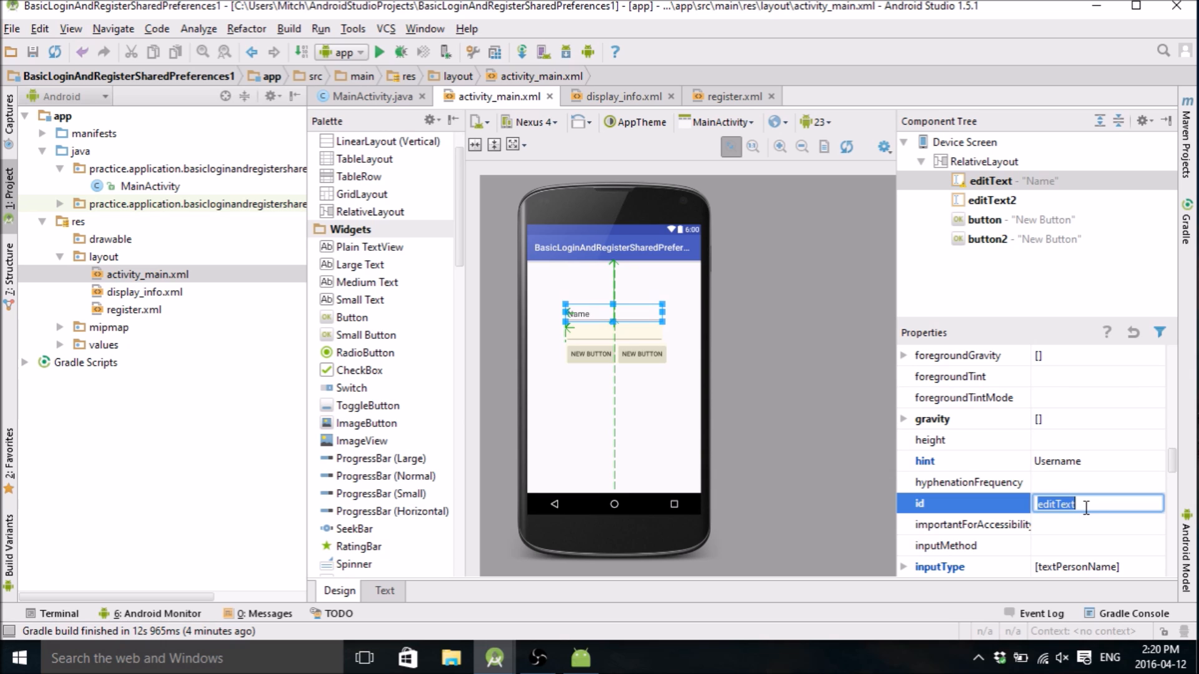
type("etName")
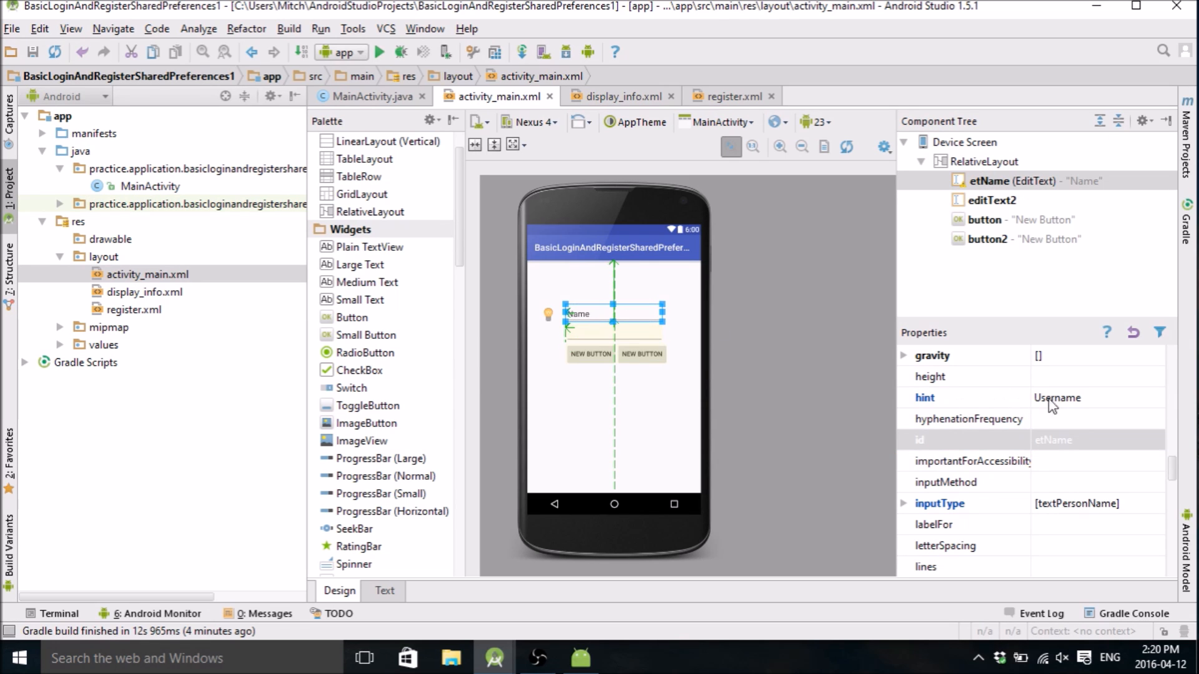
scroll("down", 3)
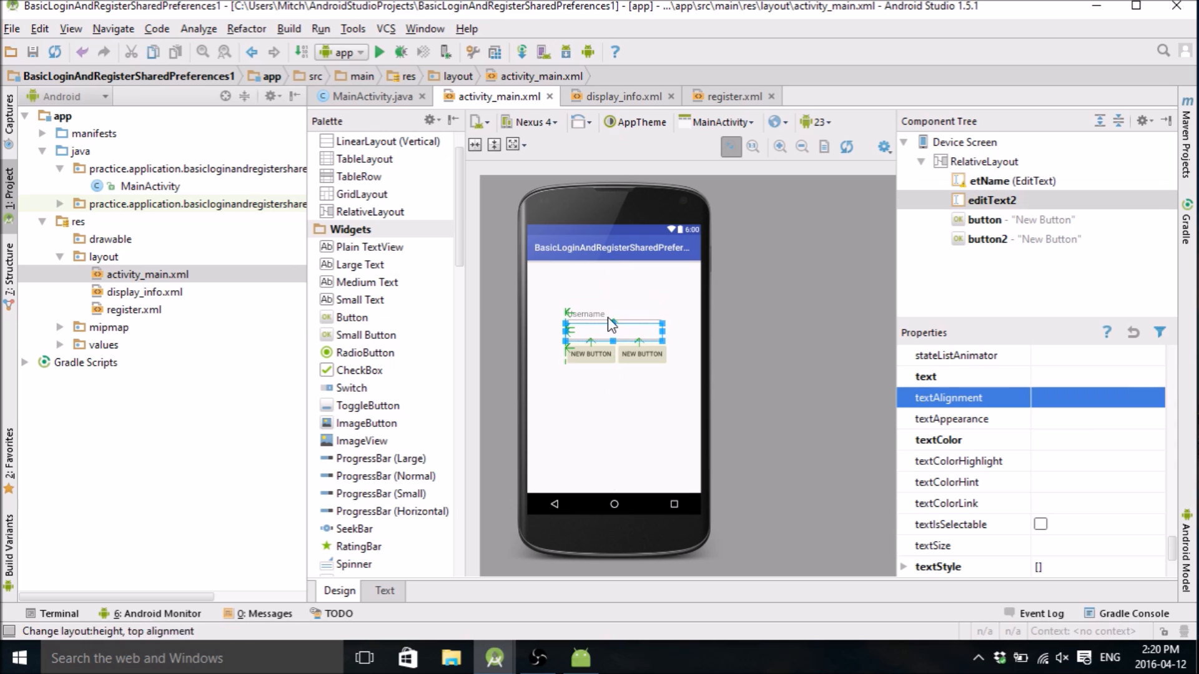
scroll("down", 3)
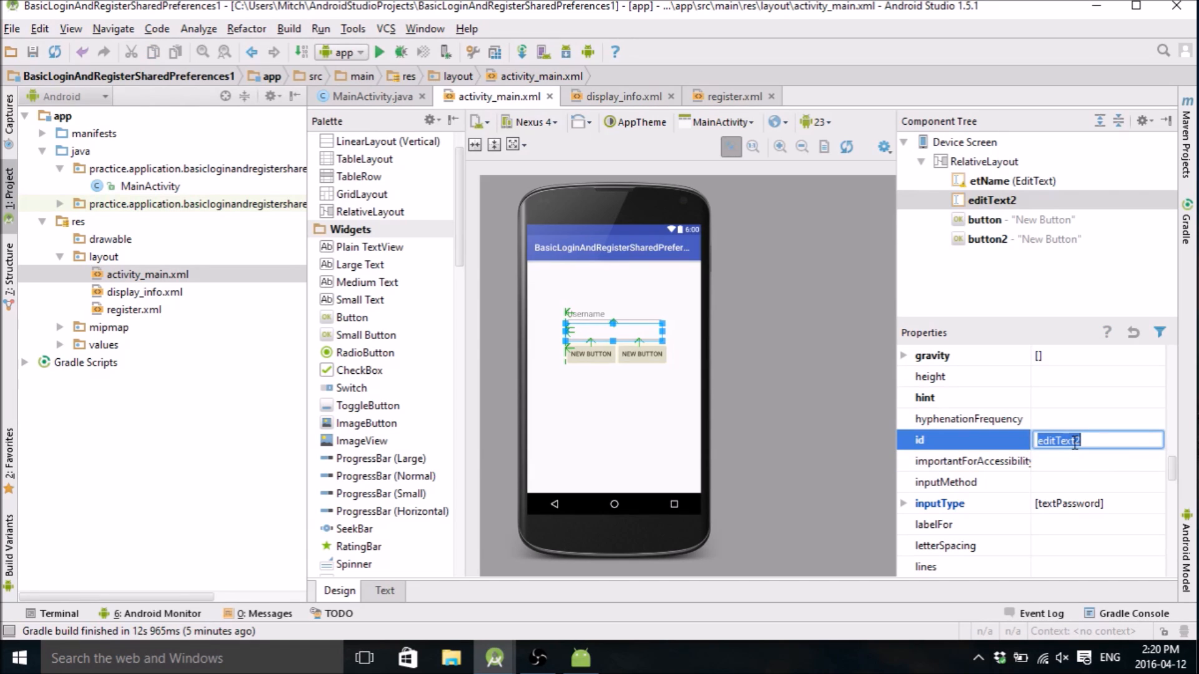
type("etPassword")
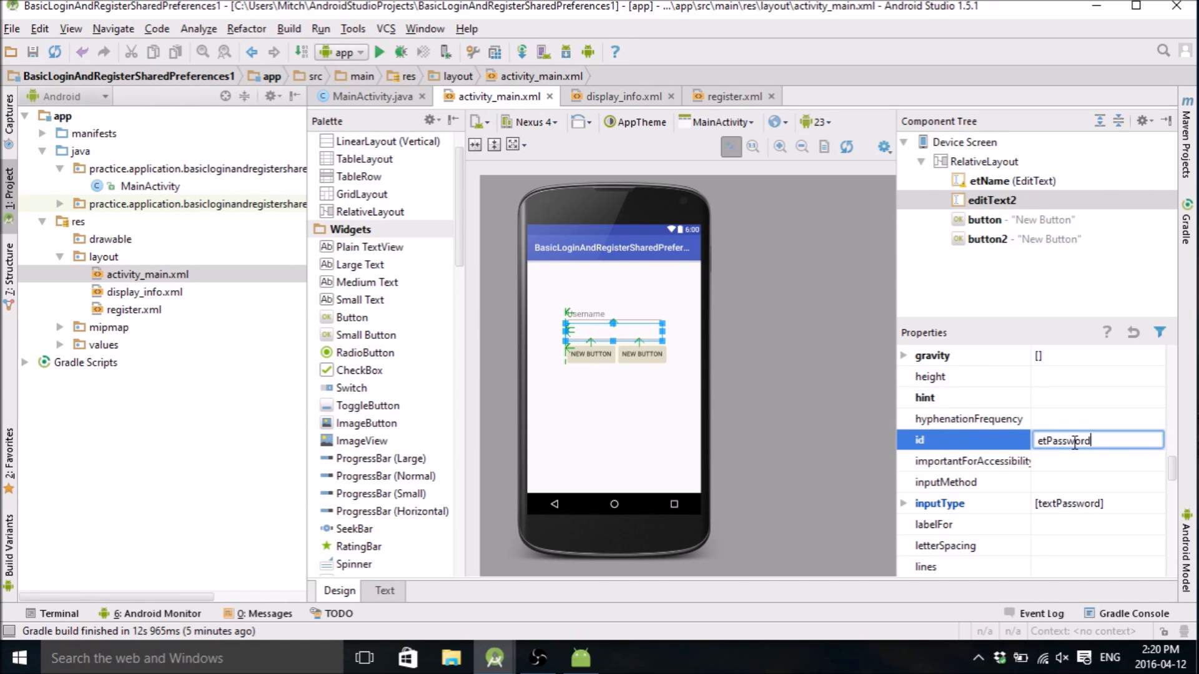
scroll("down", 3)
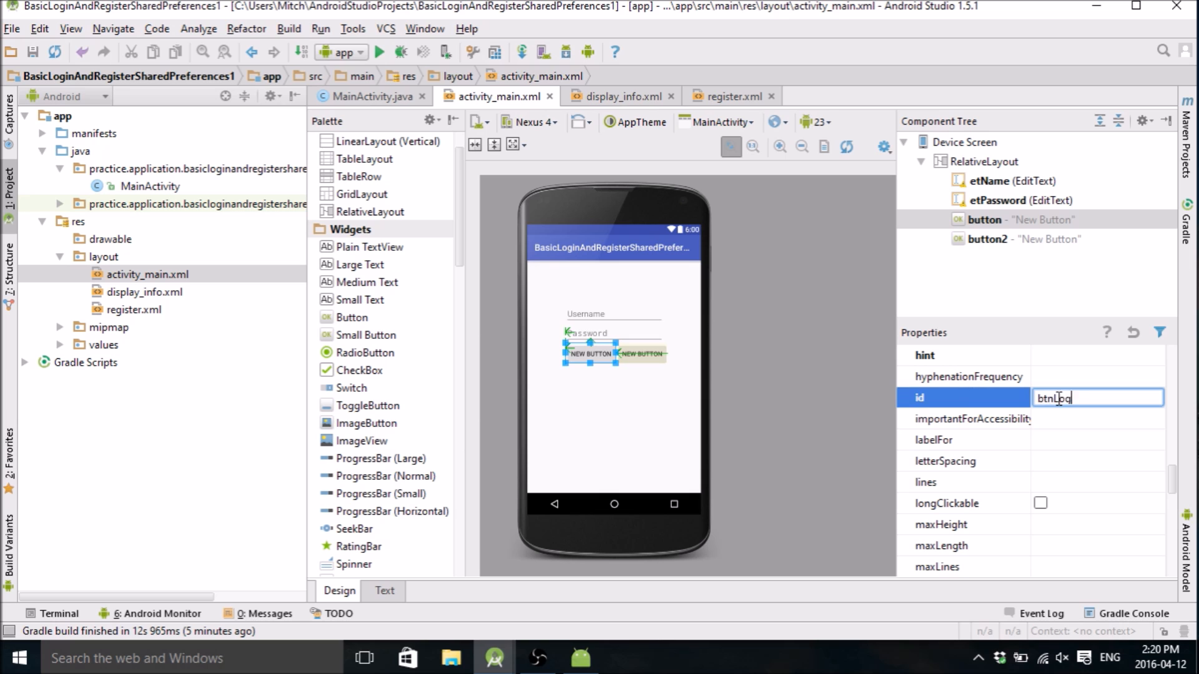
Step: Label the buttons Login and Register with ids btnLogin and btnRegister
scroll("down", 3)
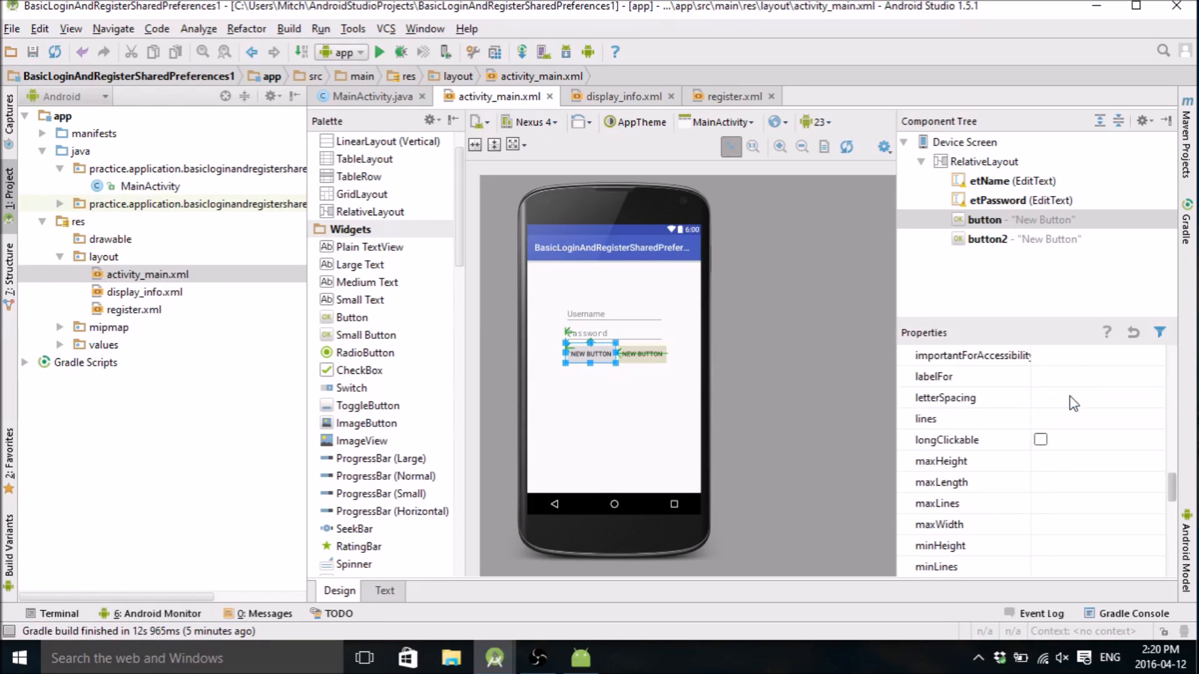
scroll("down", 3)
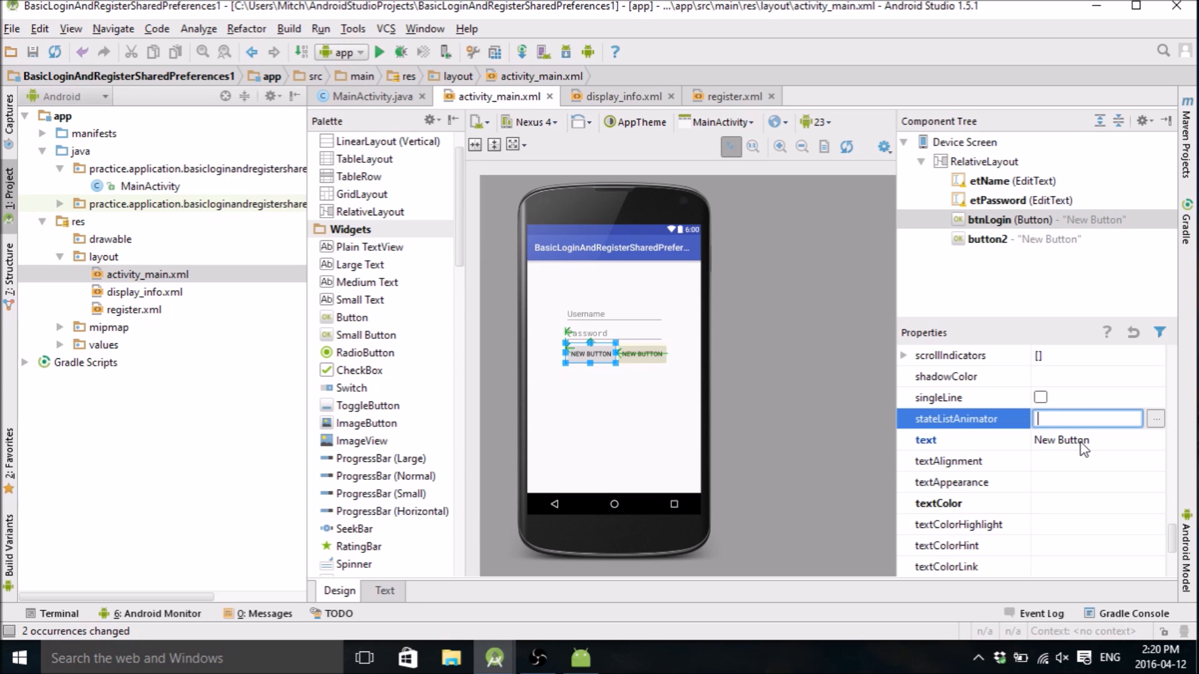
type("Login")
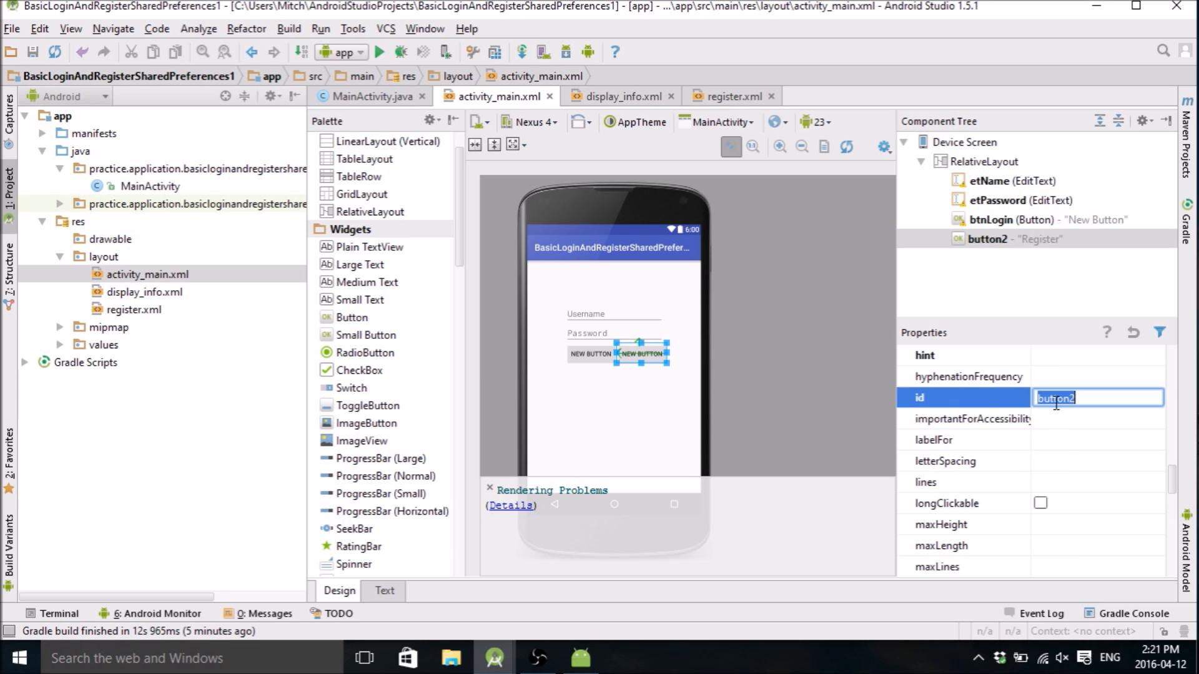
type("btnRegister")
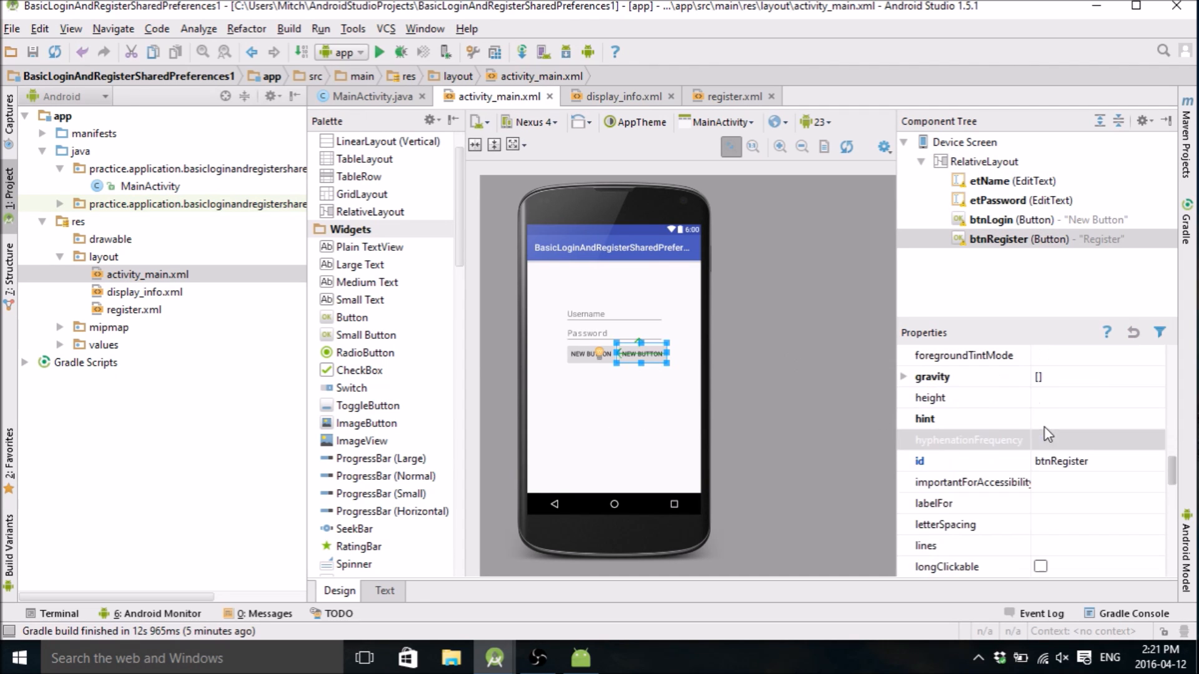
scroll("down", 3)
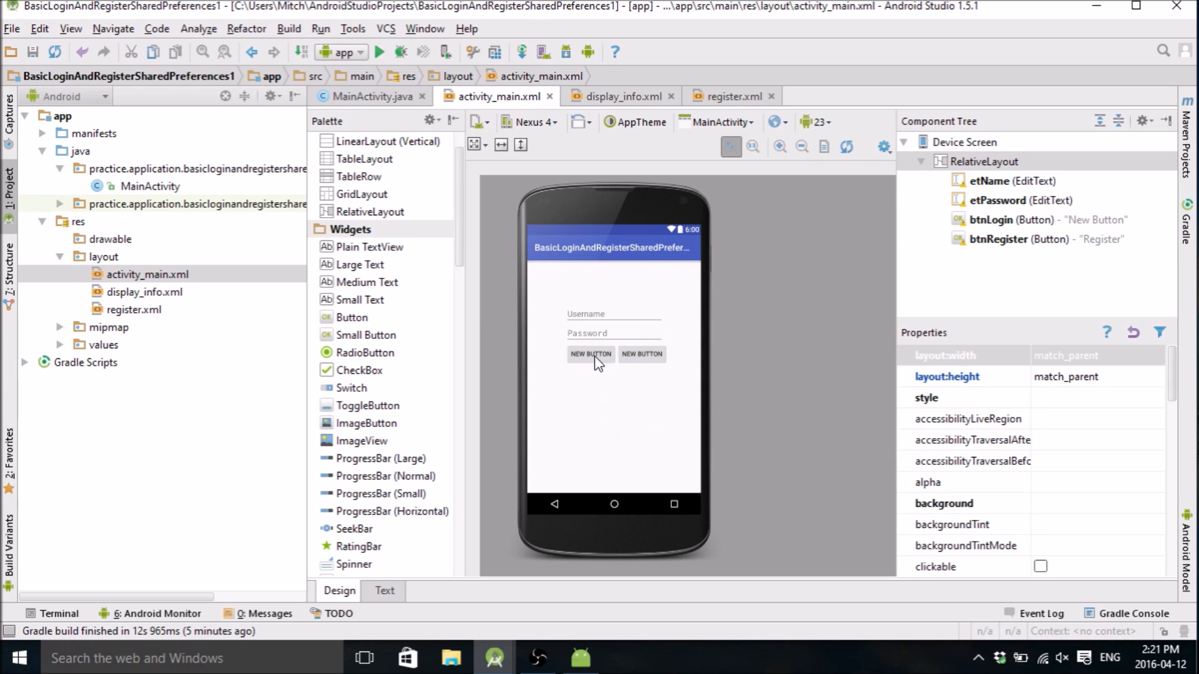
Step: Check the Login and Register buttons' text and alignment, then switch to the register layout
left_click(590, 354)
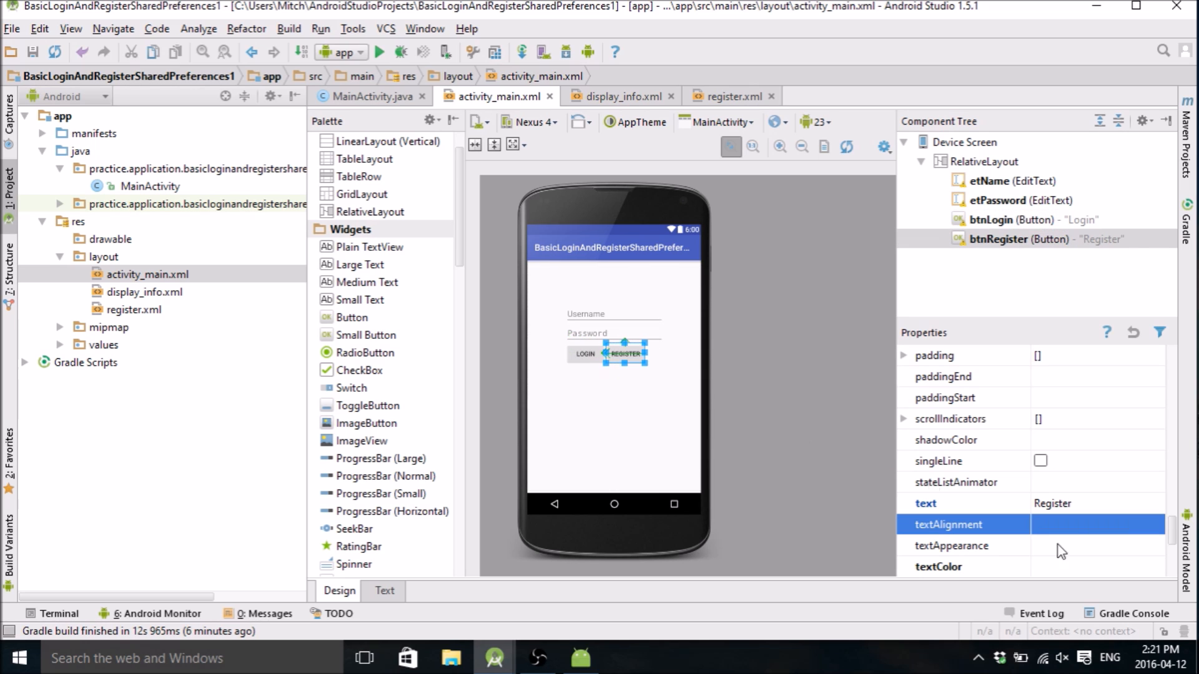
left_click(1079, 525)
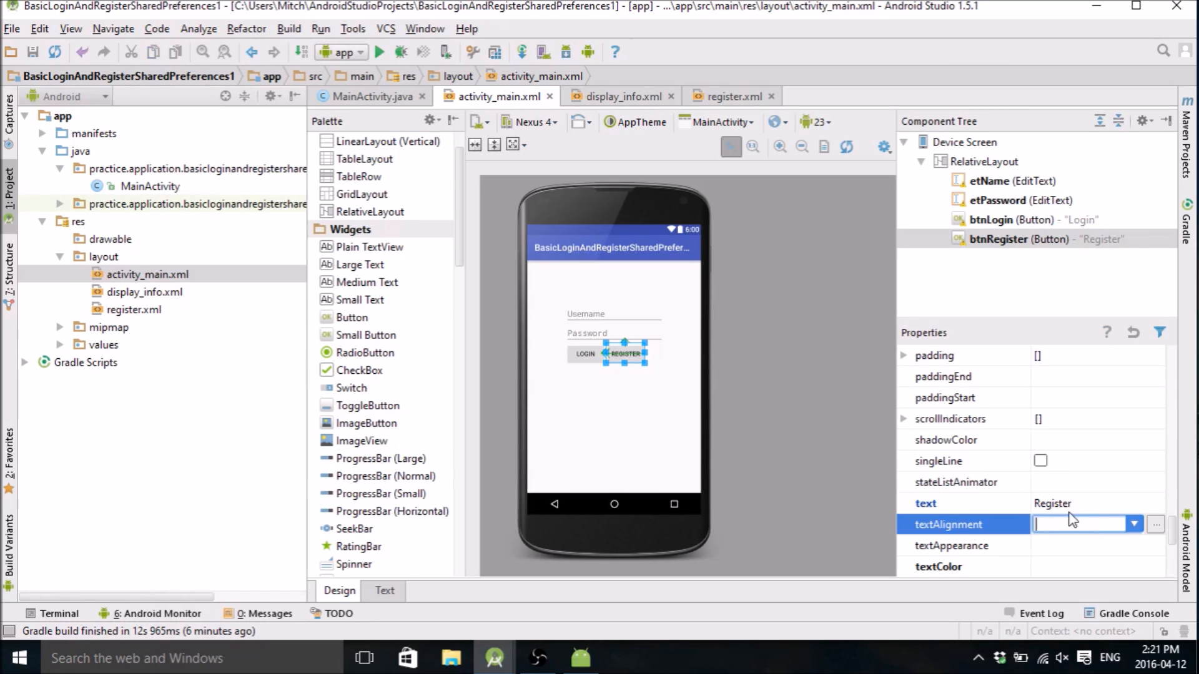
scroll("up", 3)
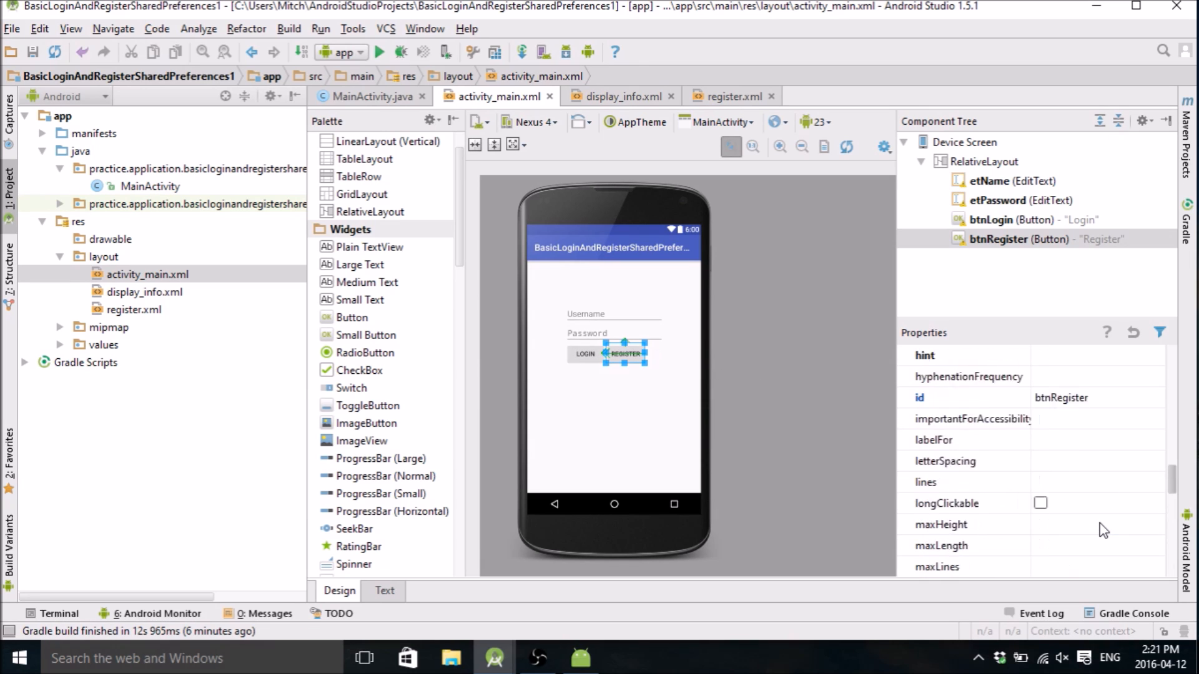
left_click(1013, 220)
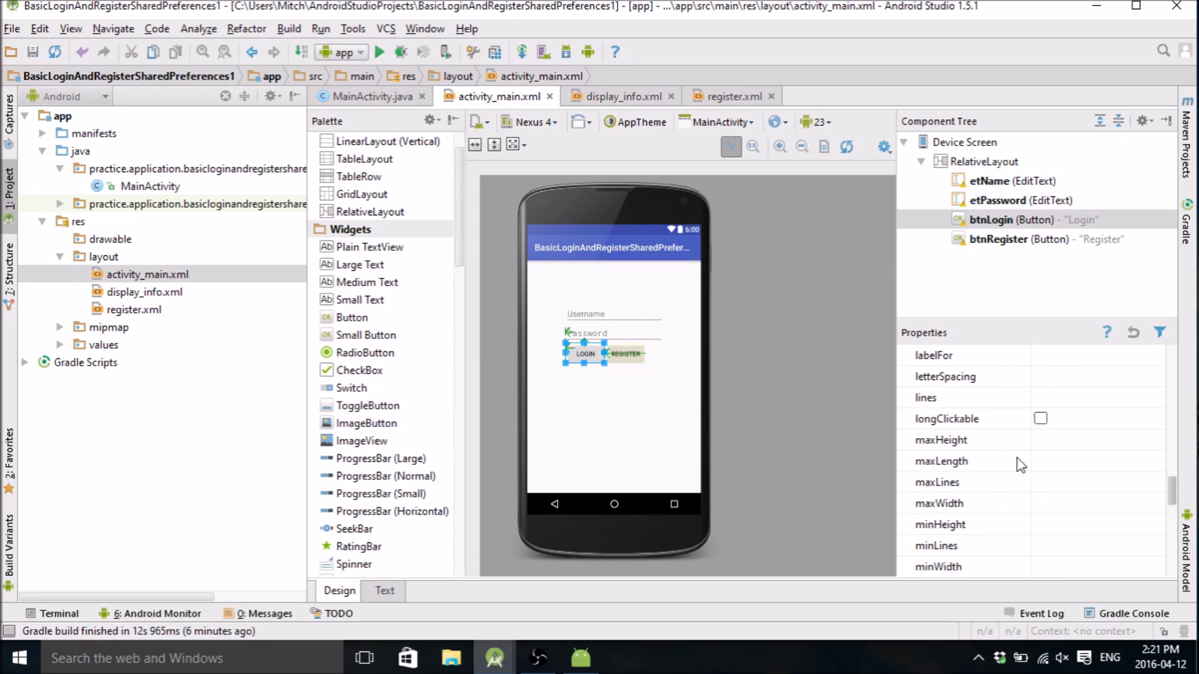
scroll("up", 3)
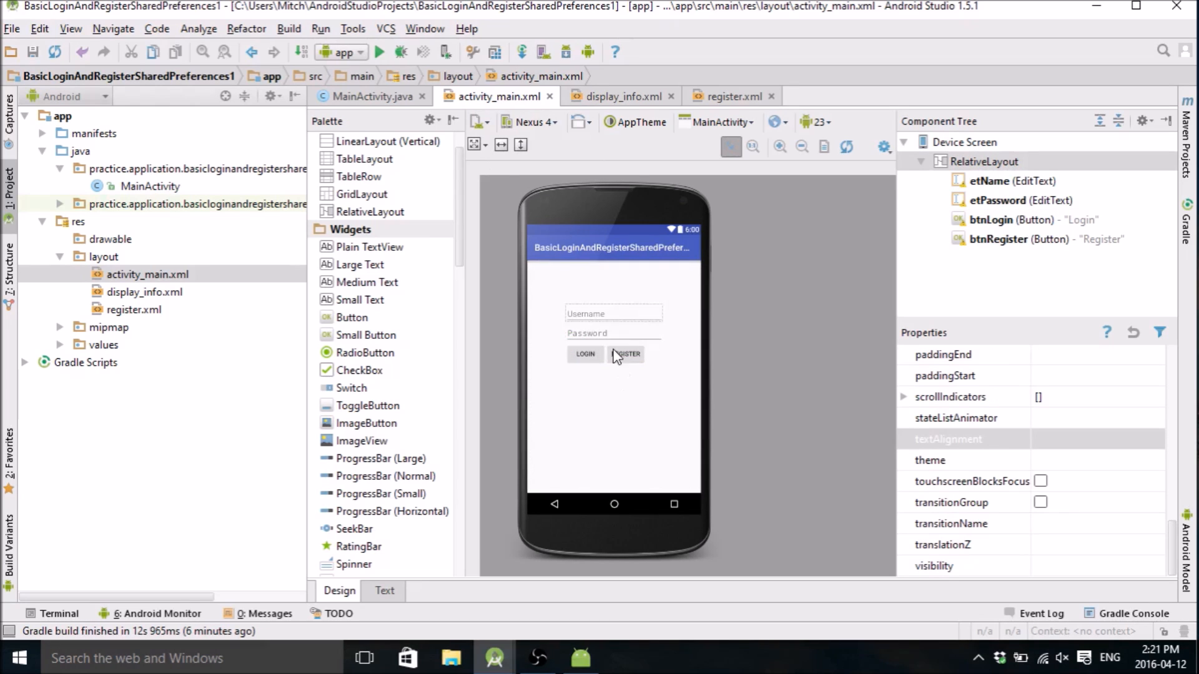
left_click(738, 96)
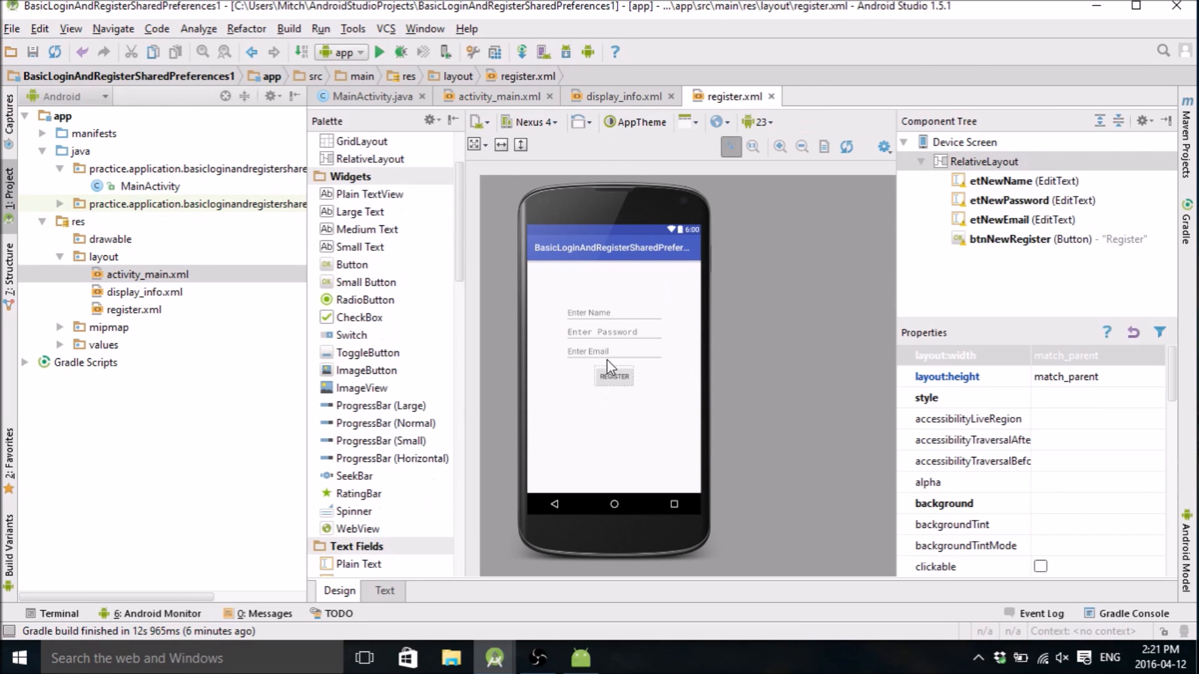
Step: Switch to display_info and change its root layout to RelativeLayout
left_click(620, 96)
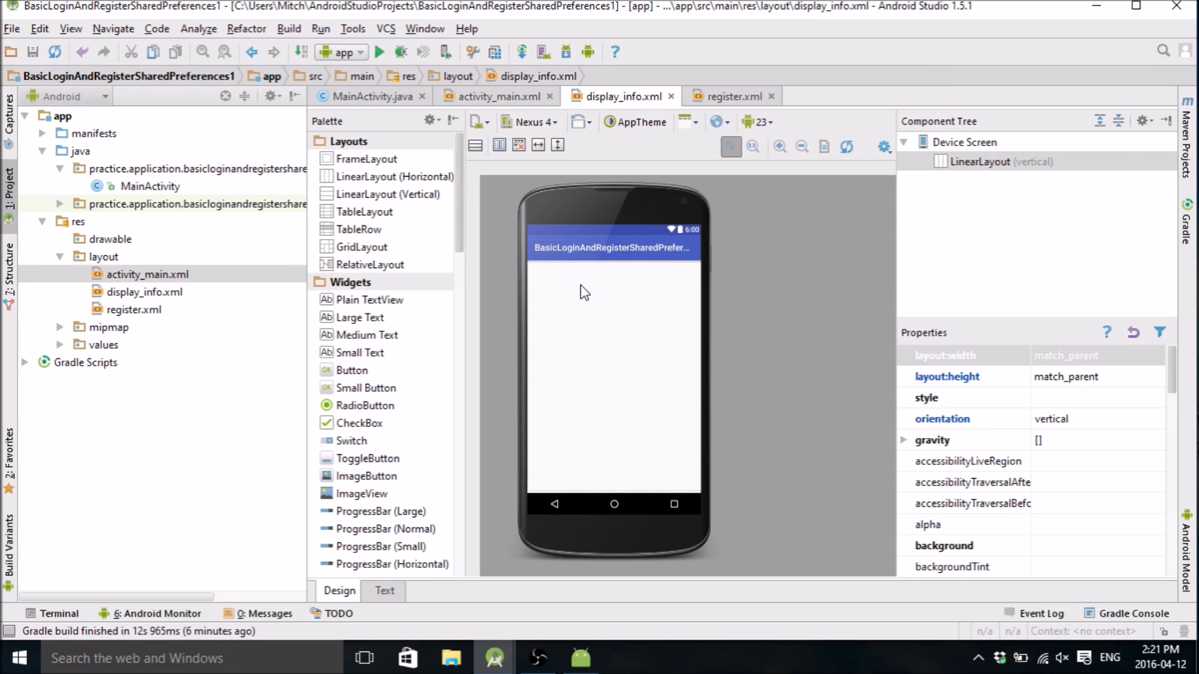
mouse_move(363, 295)
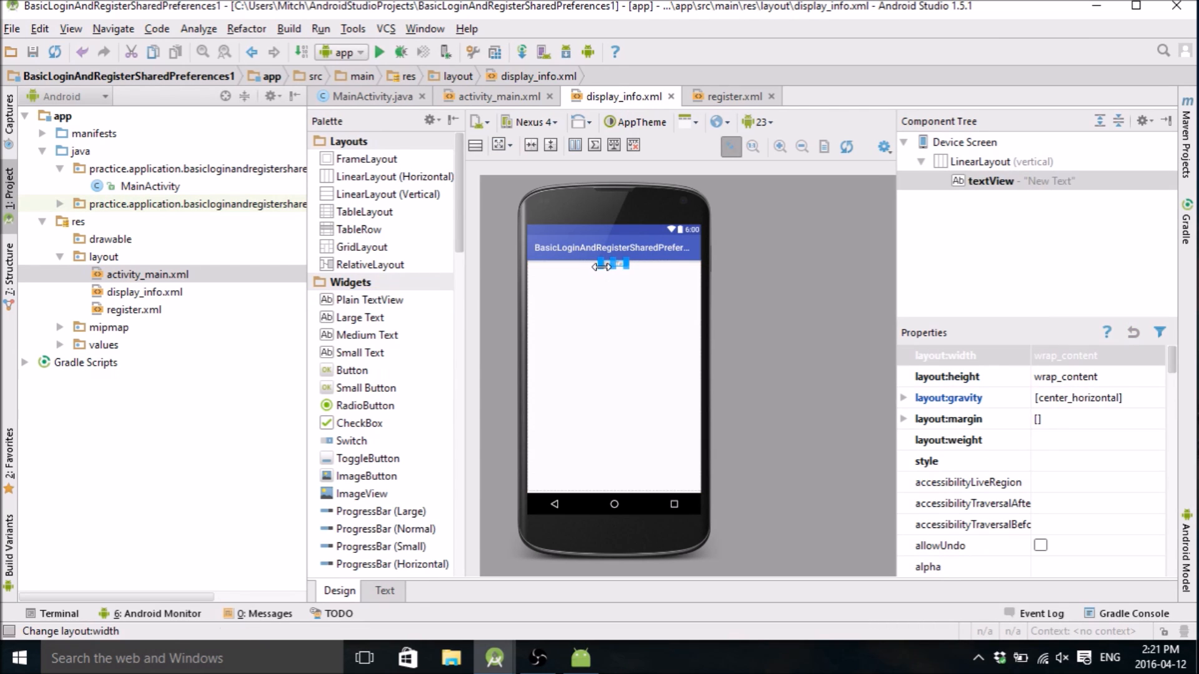
right_click(979, 161)
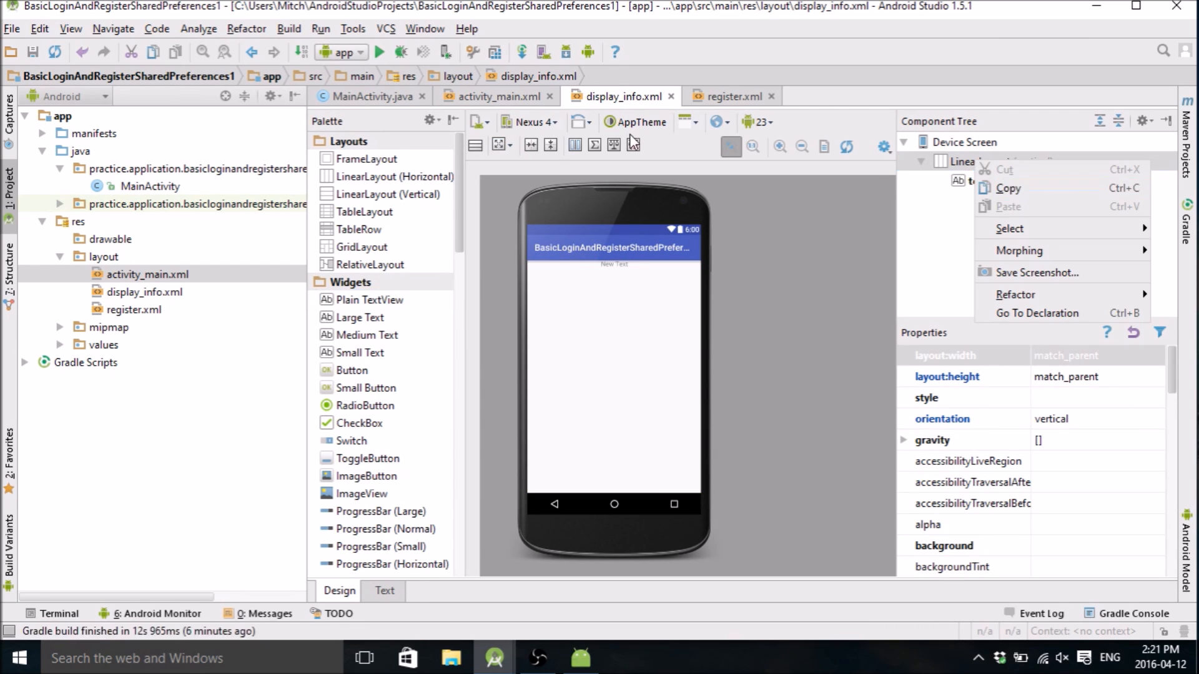
left_click(383, 591)
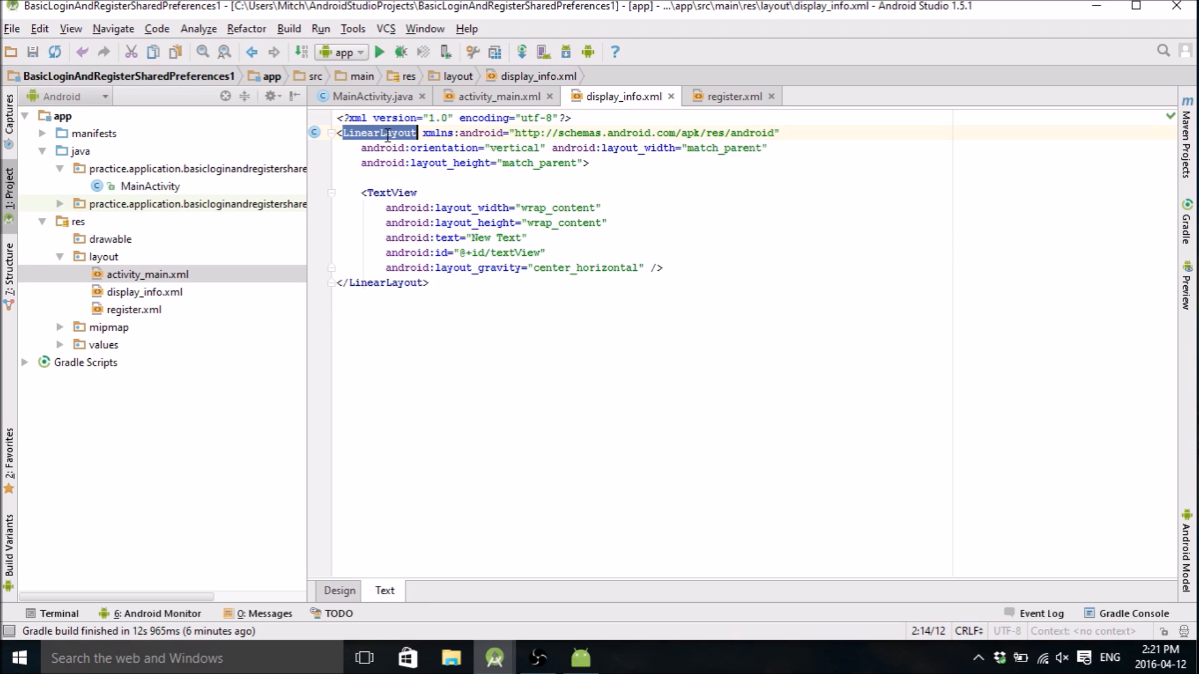
type("RelativeLayout")
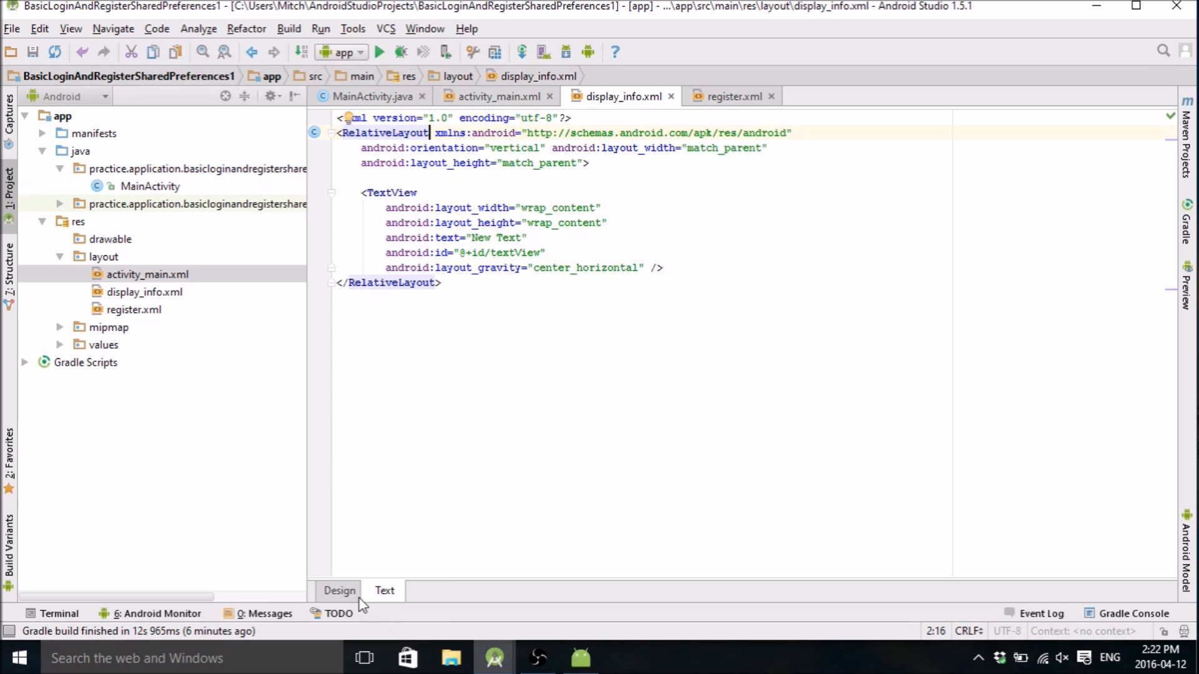
left_click(340, 591)
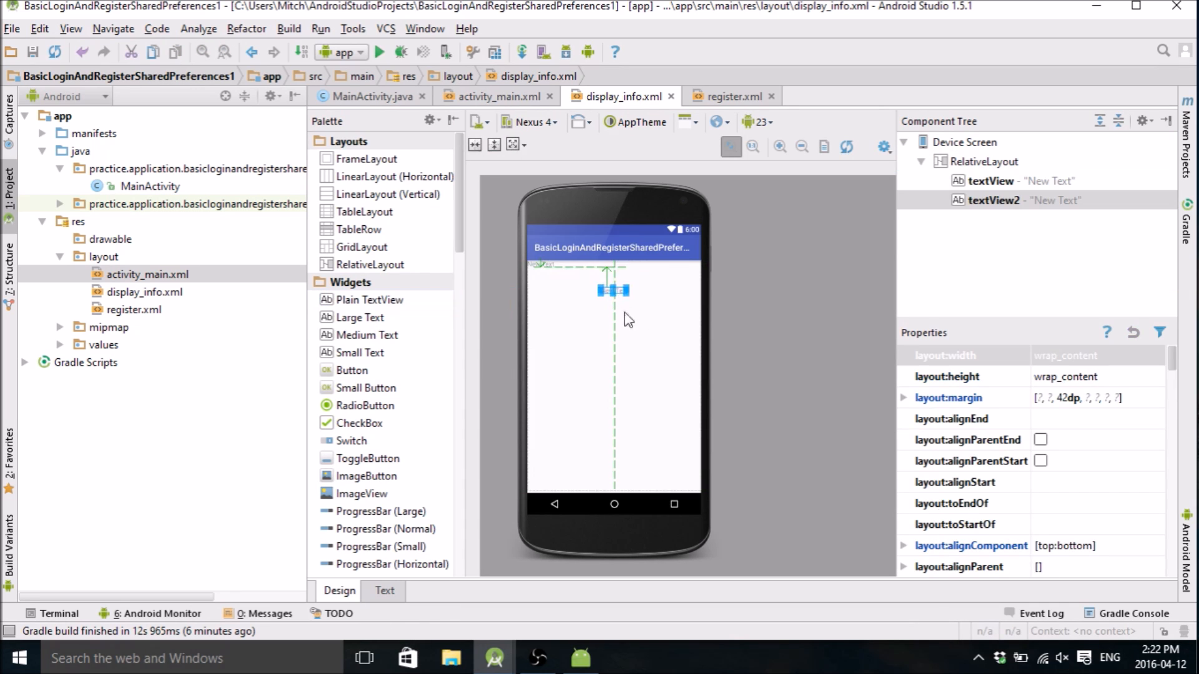
Step: Keep a single Large Text view and position it at the top centre
right_click(991, 180)
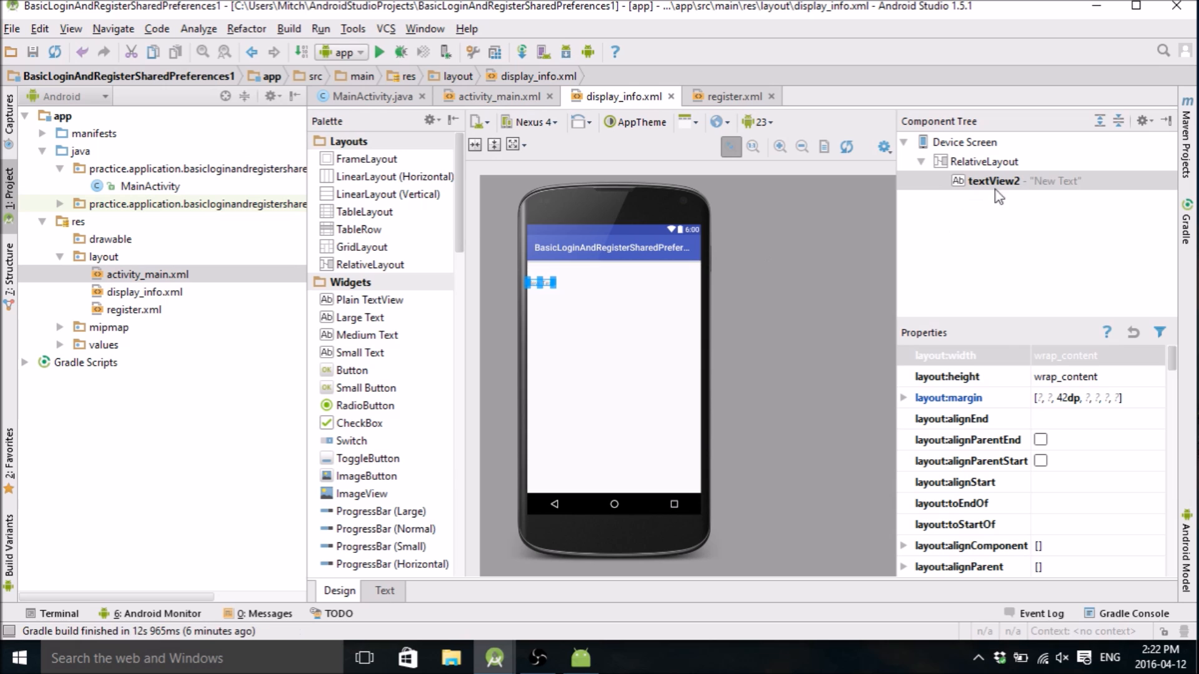
left_click(985, 161)
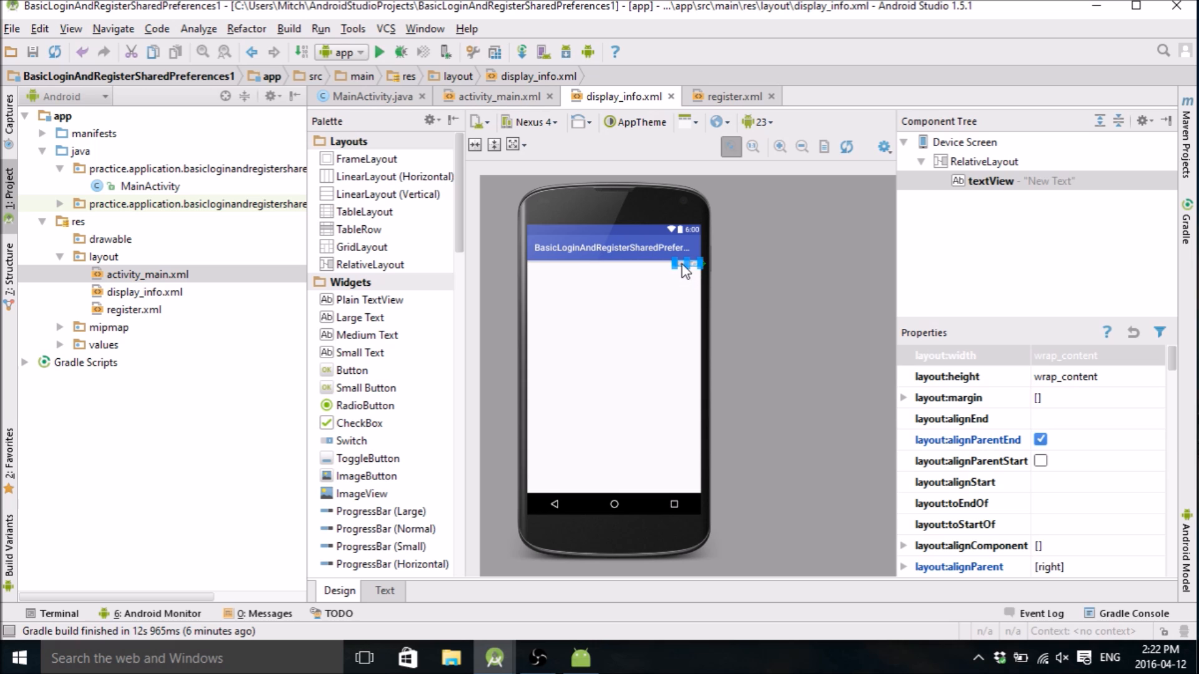
left_click(1040, 439)
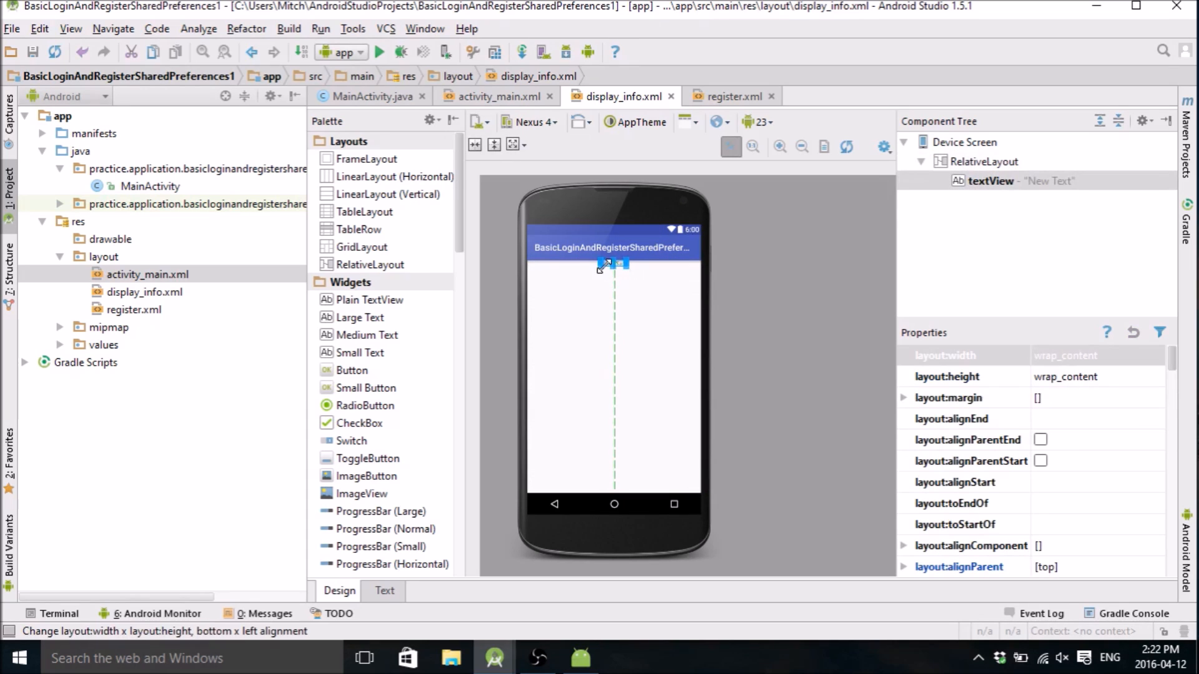
left_click(982, 161)
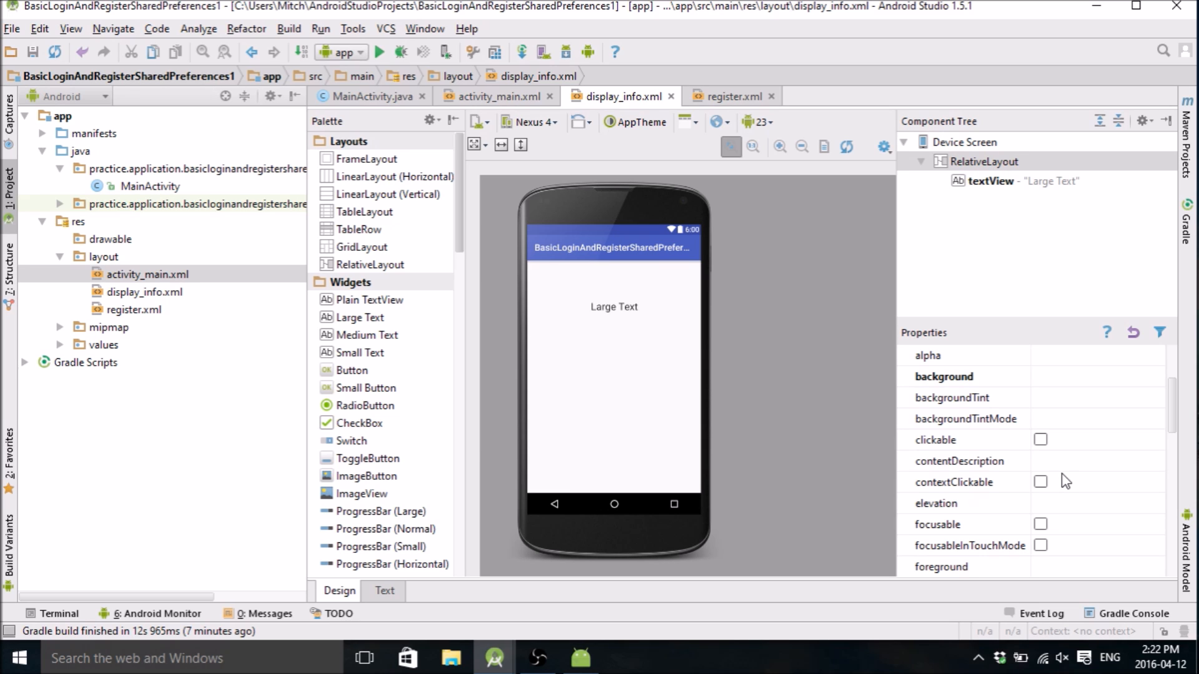
Step: Set the id property to textViewName
scroll("down", 3)
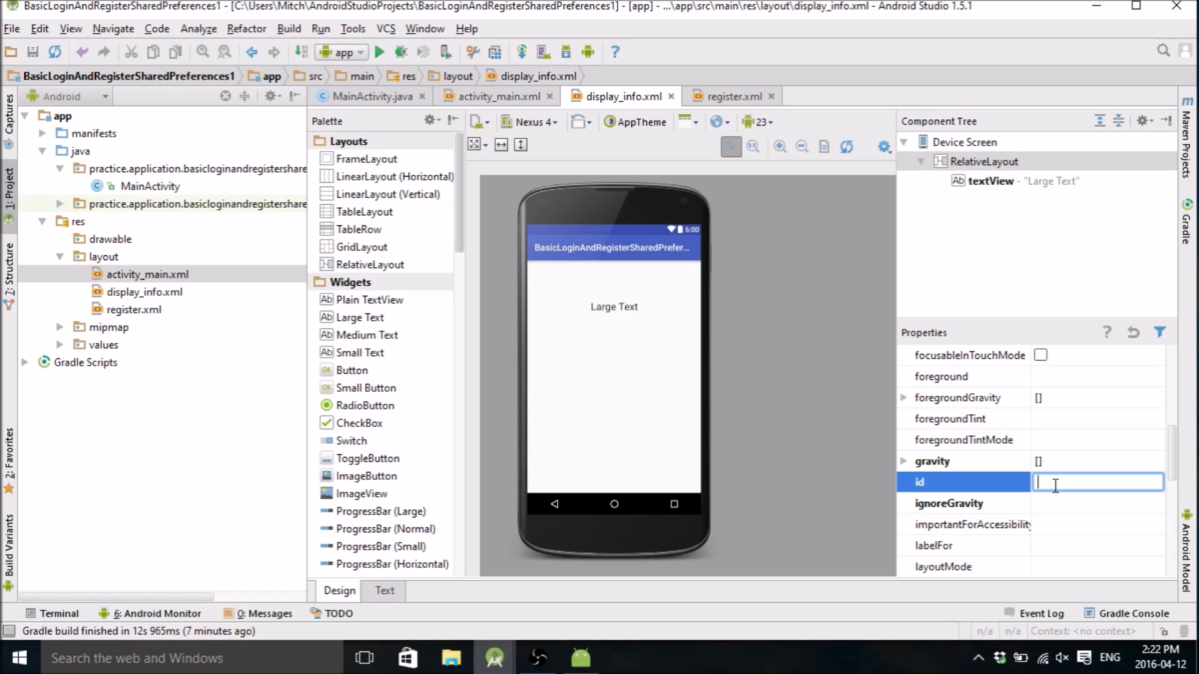
type("textViewName")
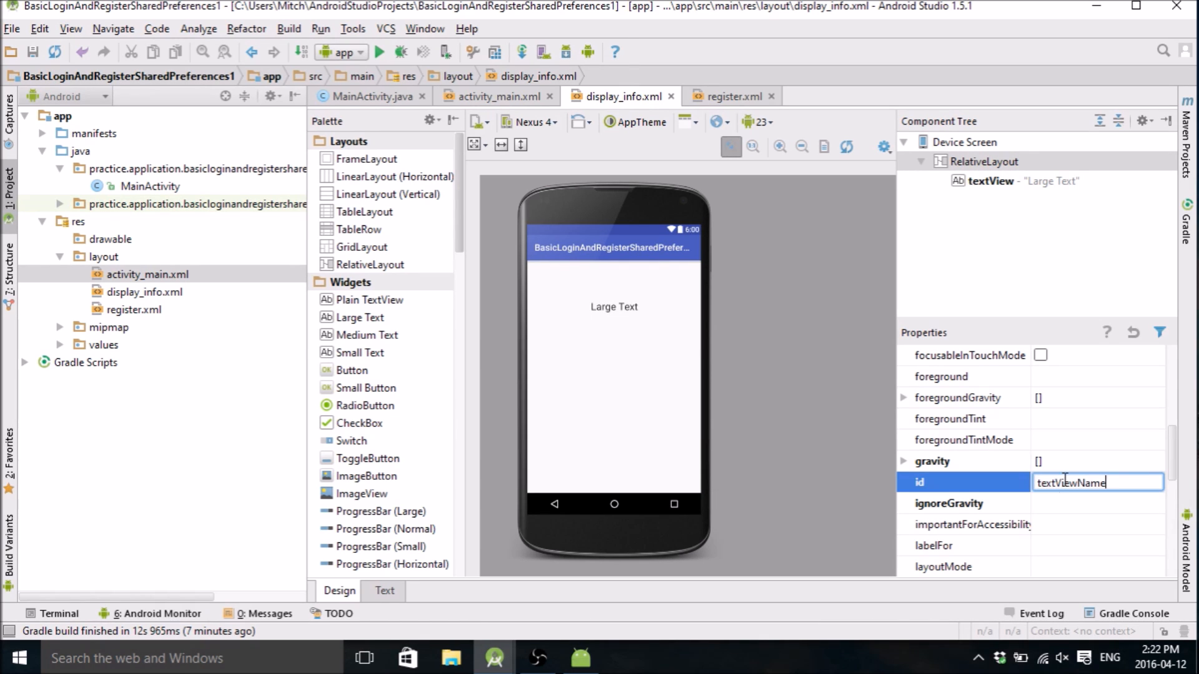
key("Enter")
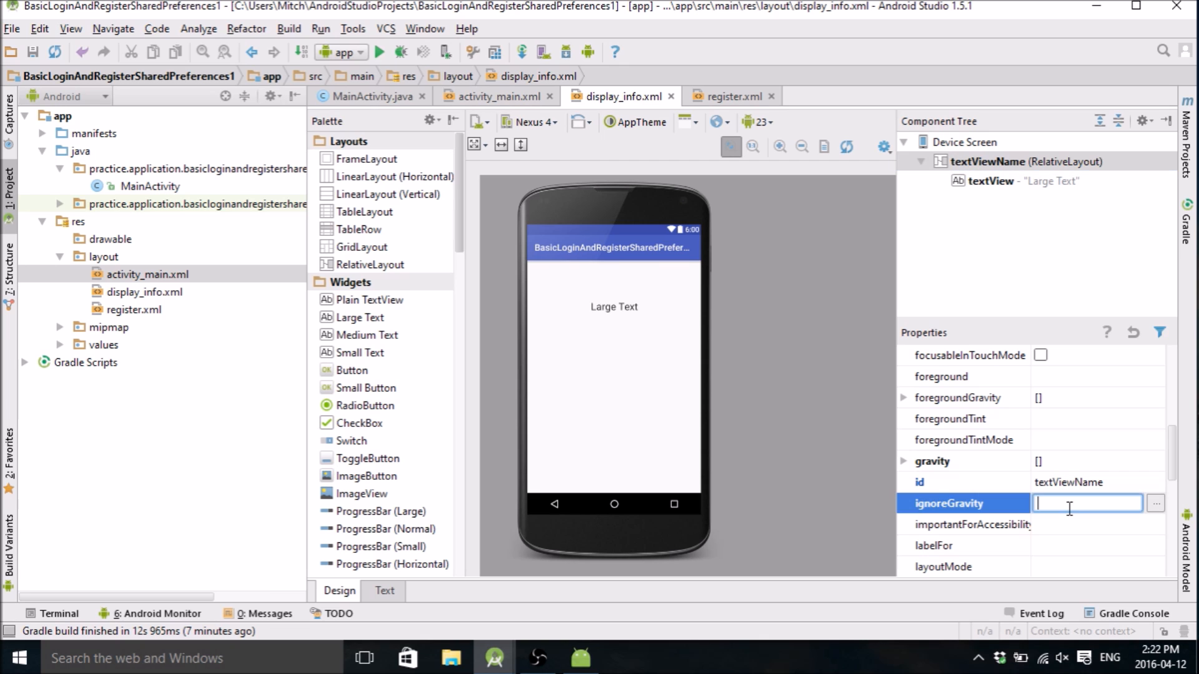
scroll("down", 3)
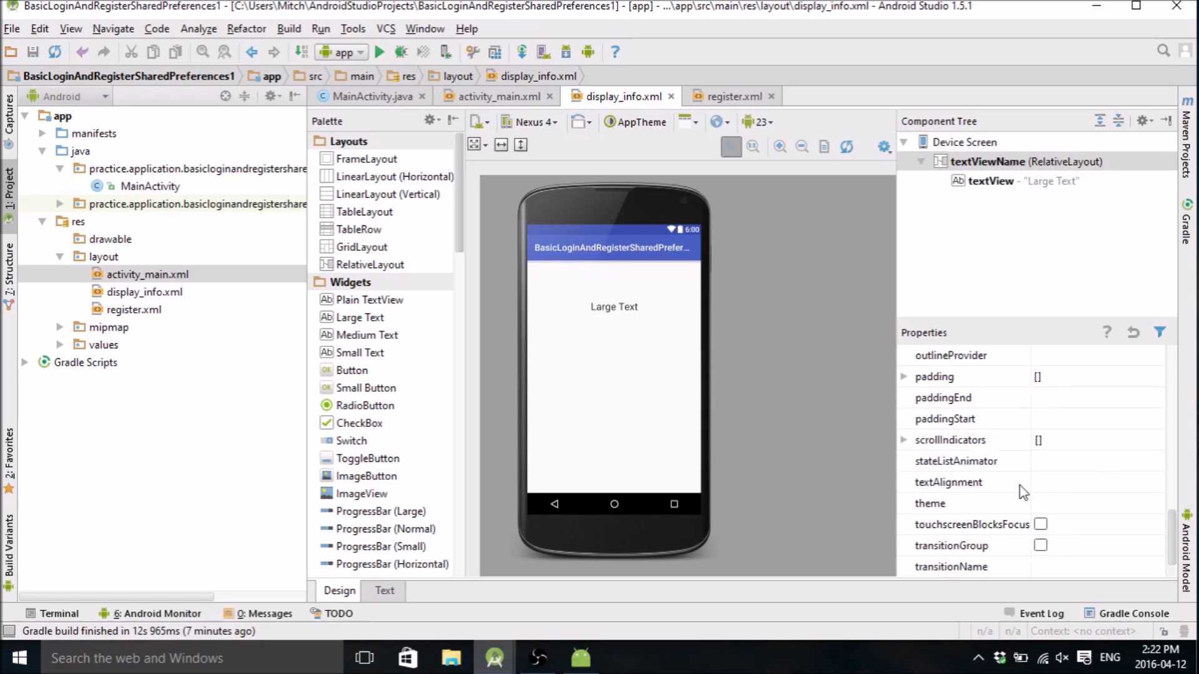
scroll("up", 3)
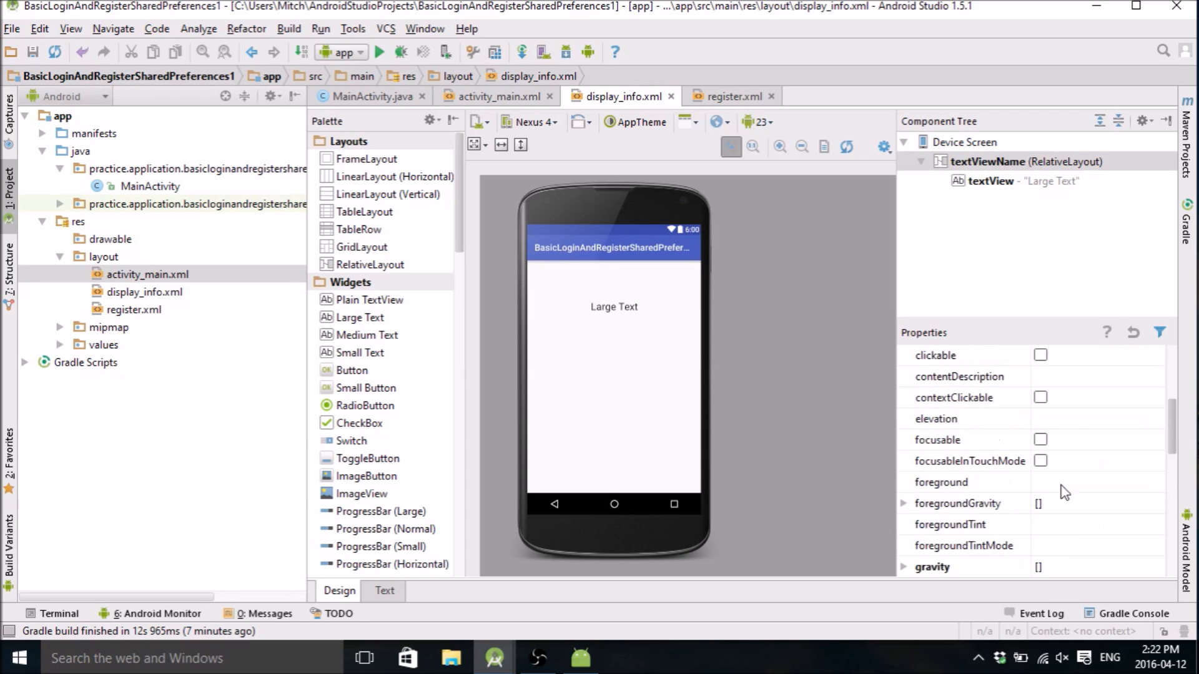
scroll("up", 3)
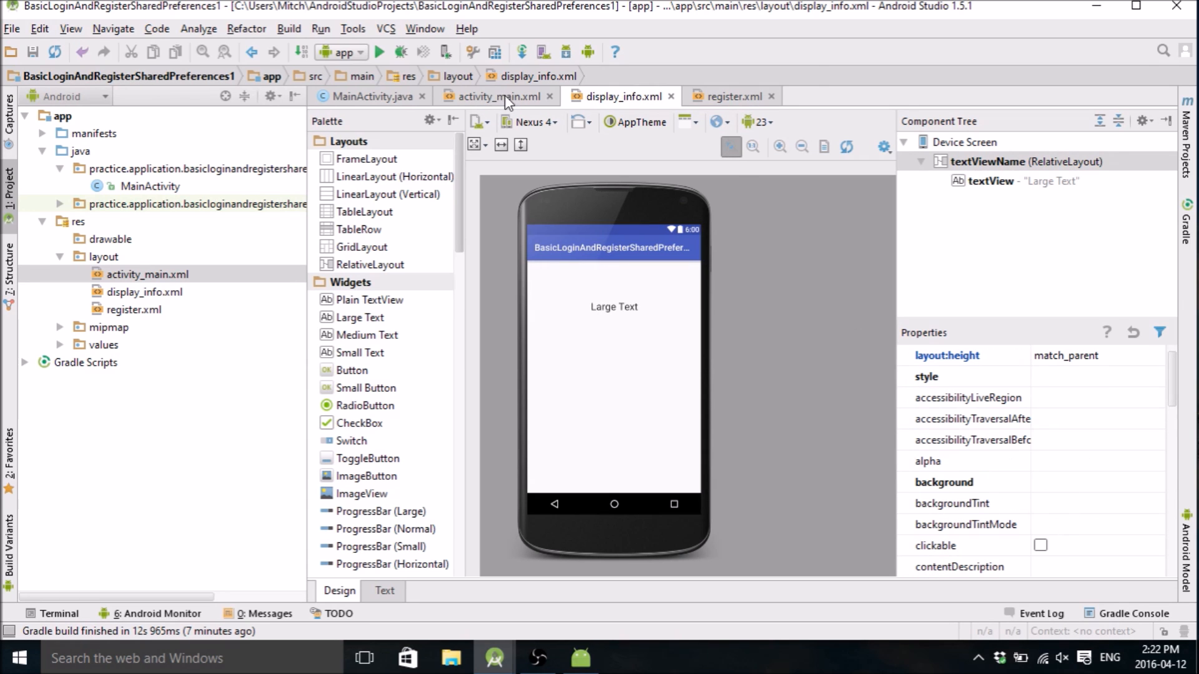
Step: Review the activity_main login layout's XML source, scrolling through its contents
left_click(497, 97)
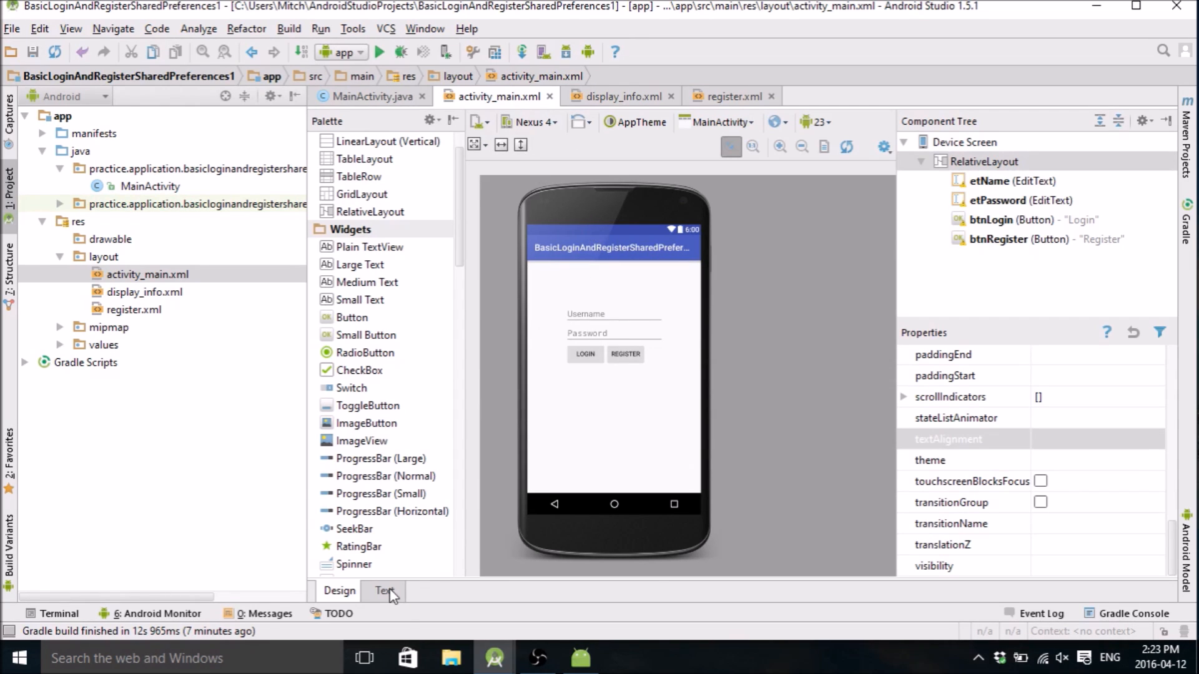
left_click(383, 591)
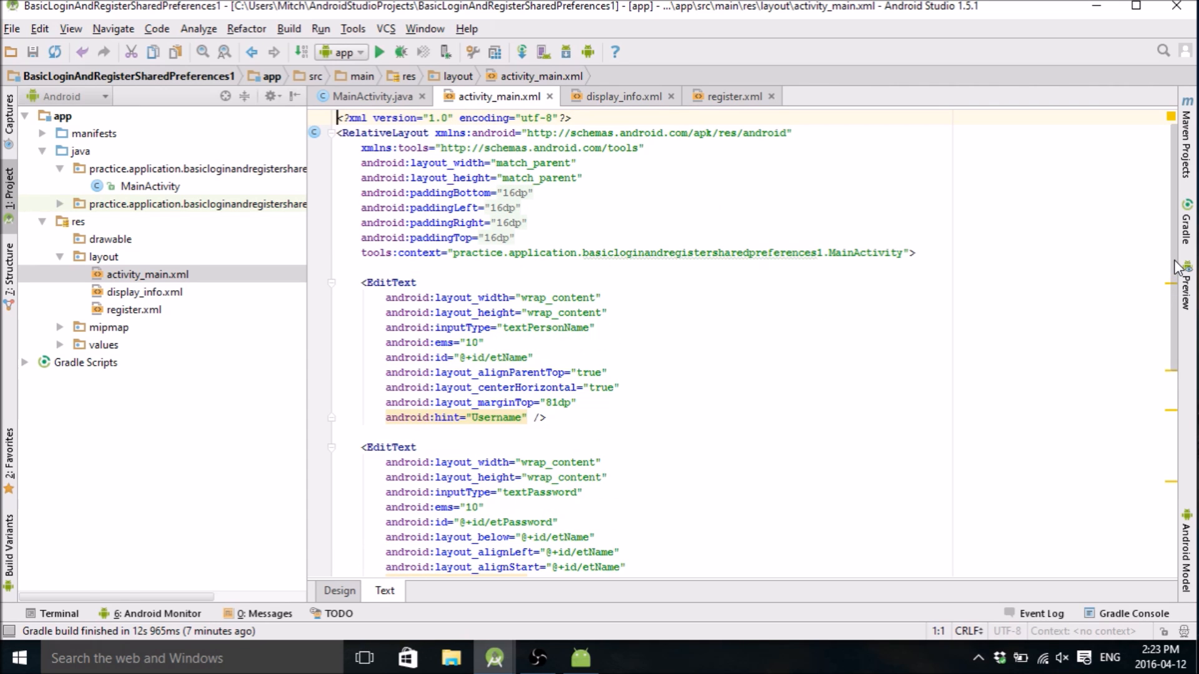
scroll("down", 3)
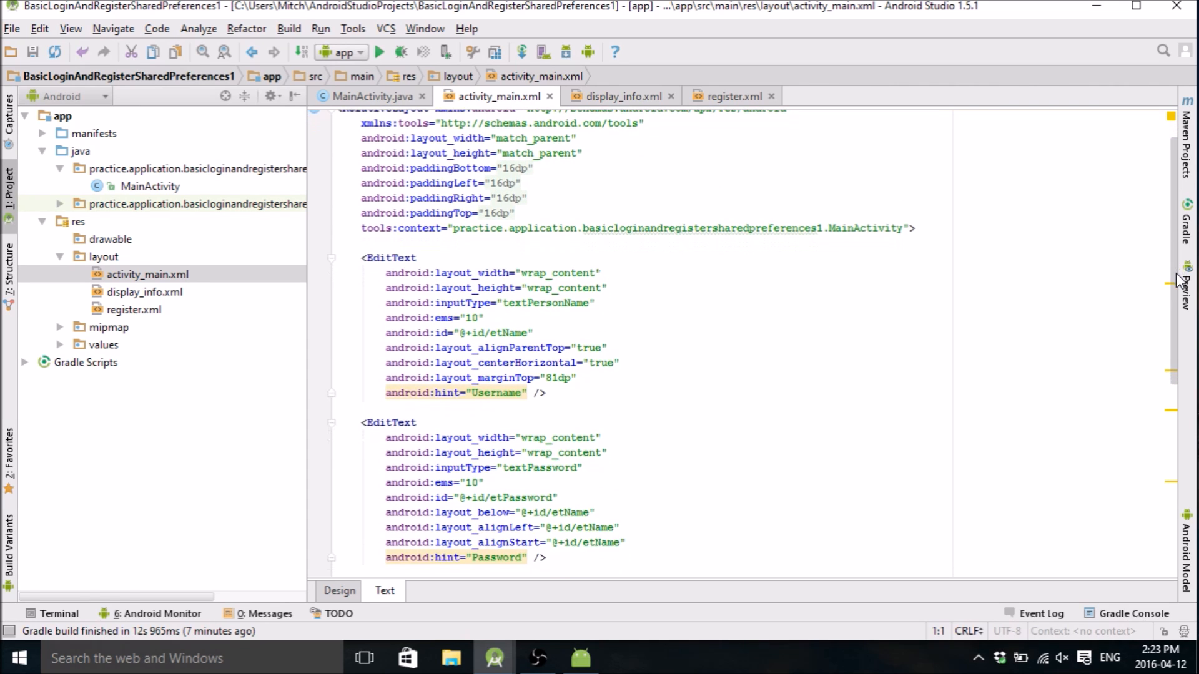
scroll("down", 3)
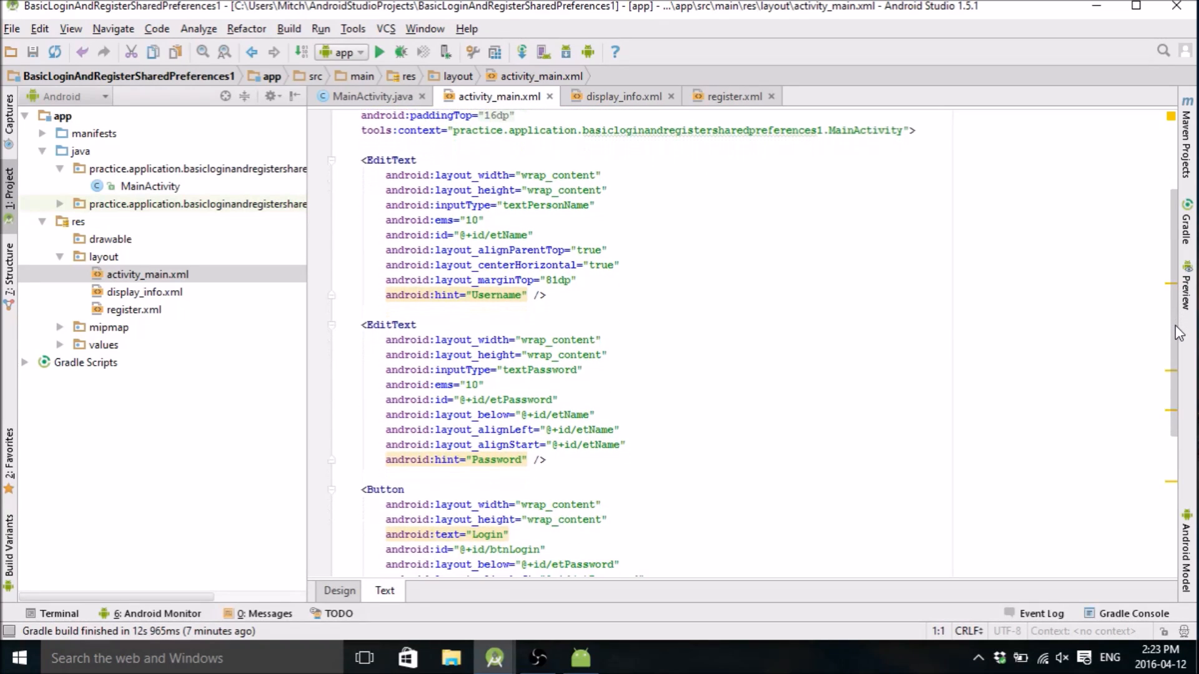
scroll("down", 3)
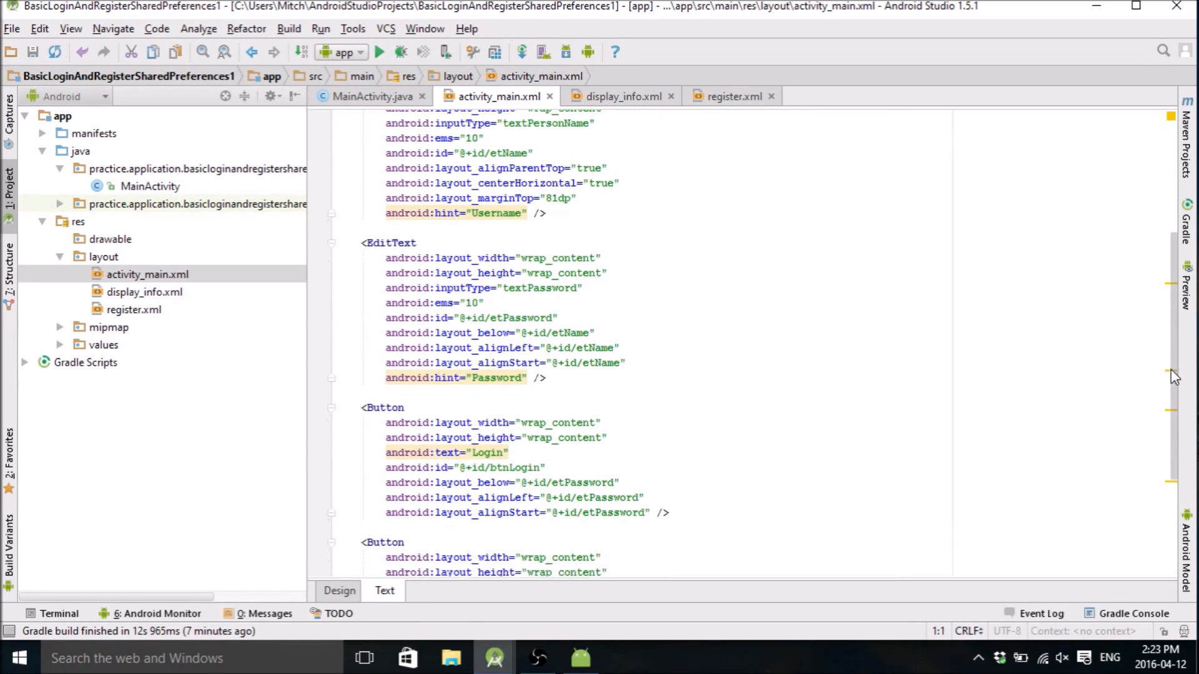
scroll("down", 3)
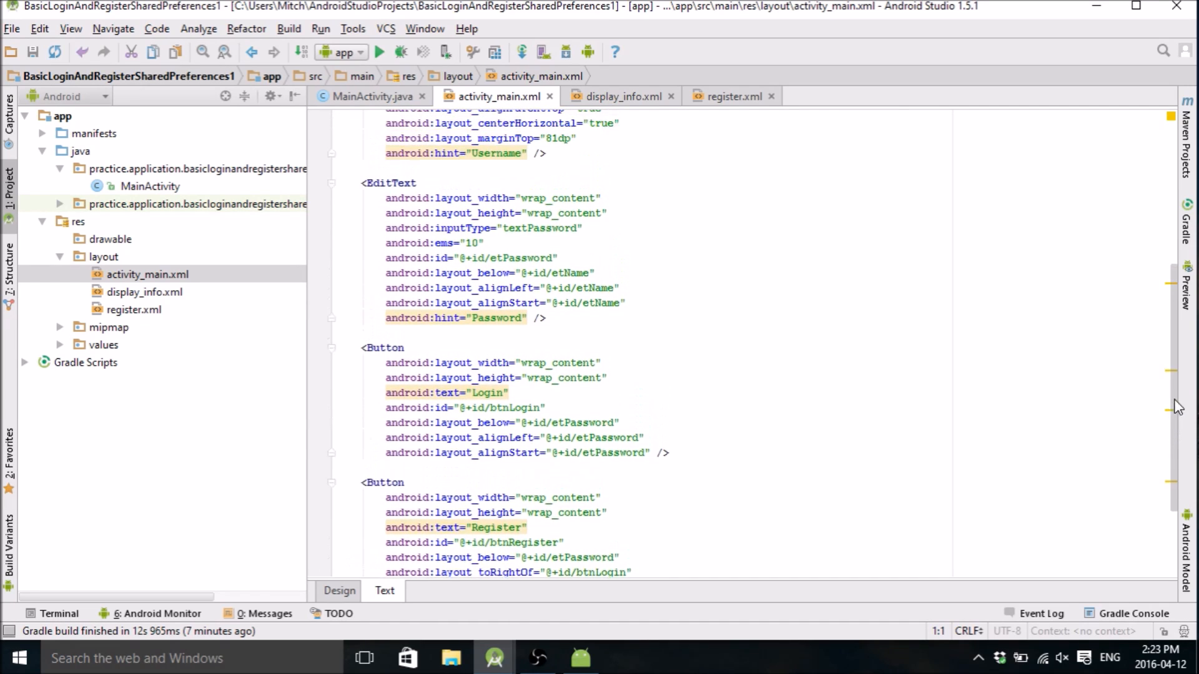
Step: In display_info.xml, give the TextView the id @+id/textViewName and remove the RelativeLayout's id line
left_click(340, 591)
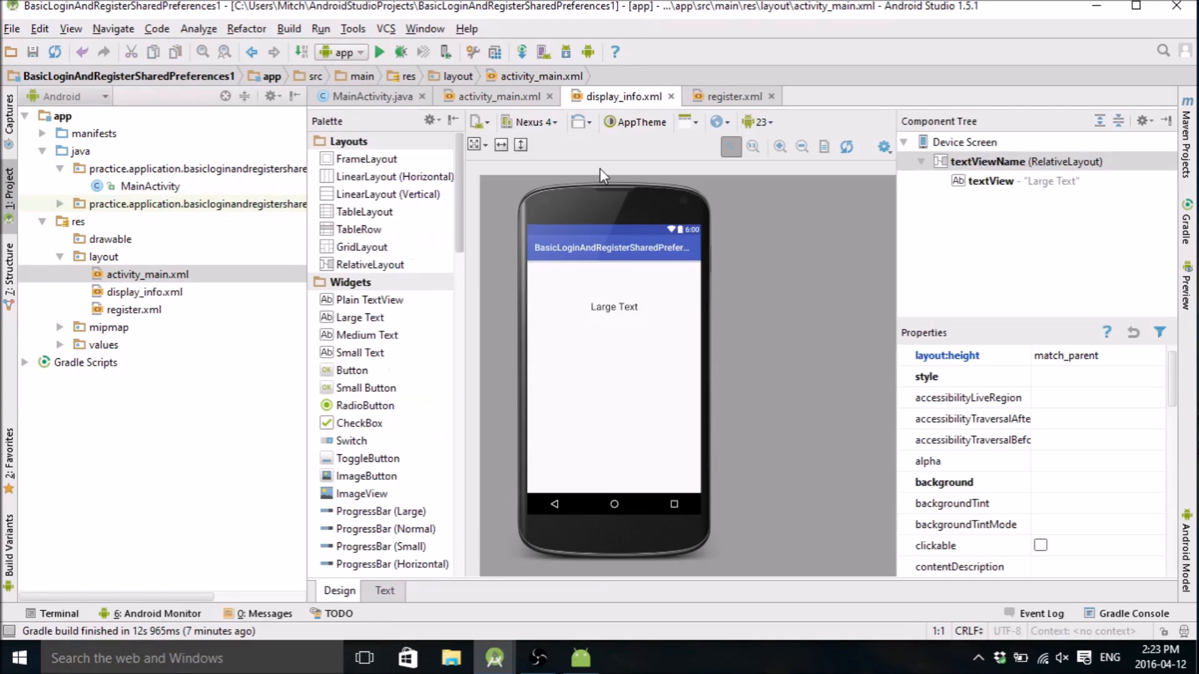
left_click(383, 591)
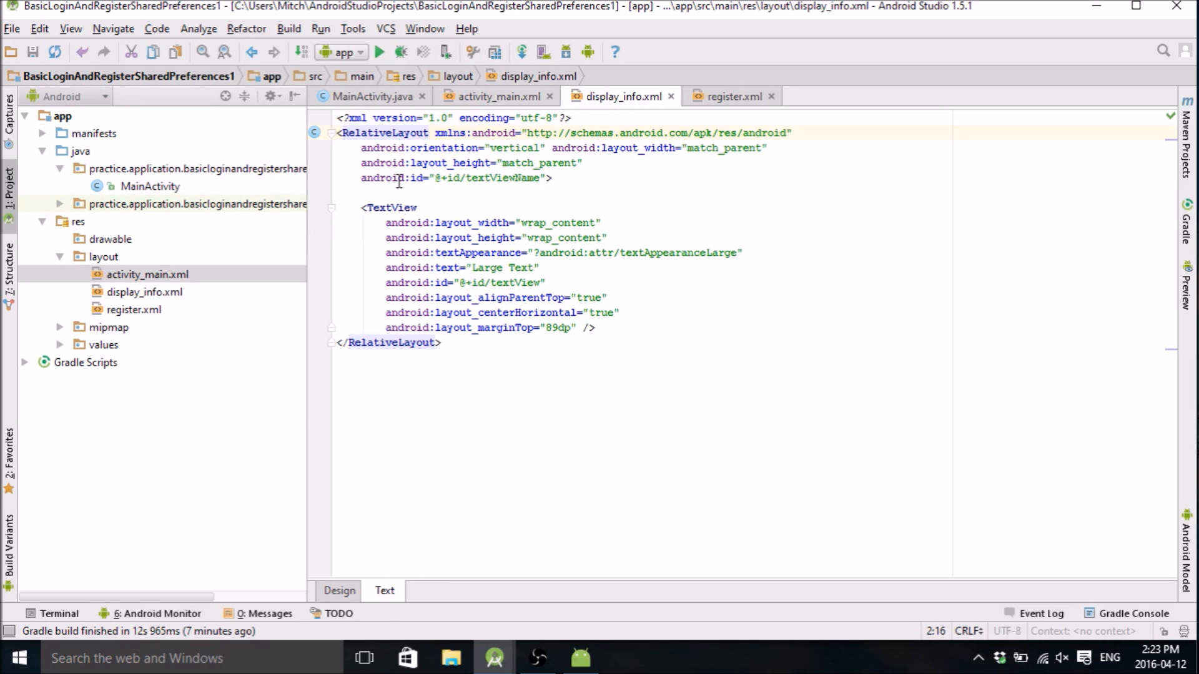
mouse_move(526, 285)
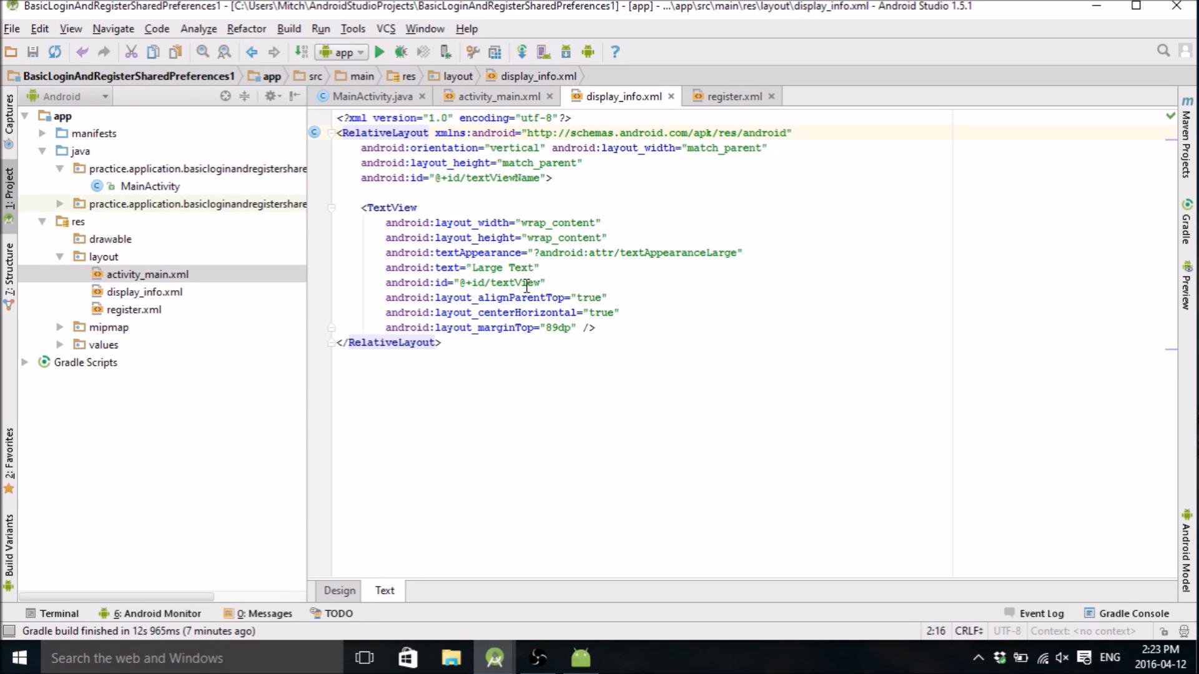
double_click(462, 282)
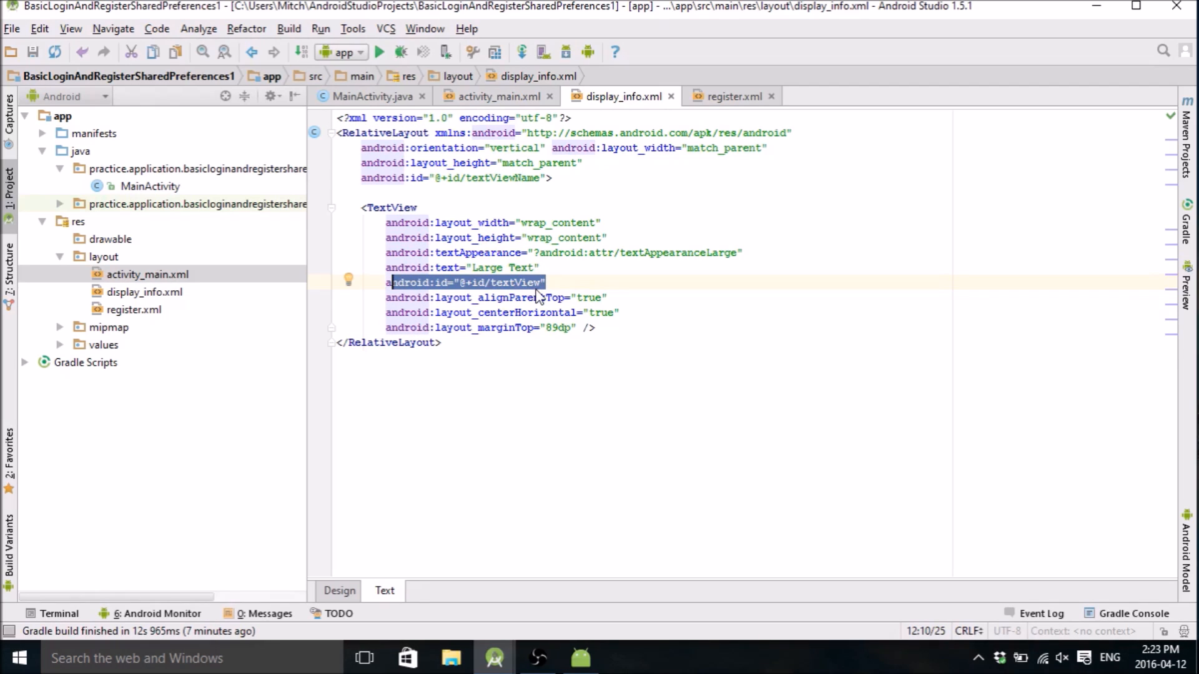
mouse_move(561, 298)
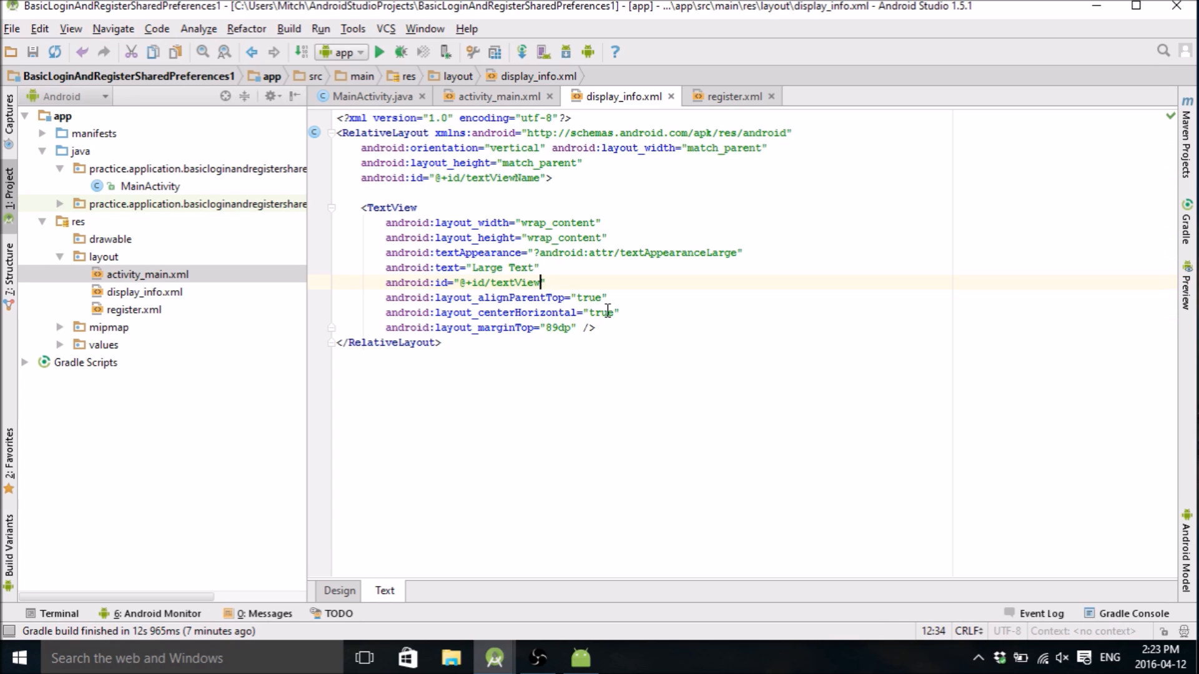
type("Name")
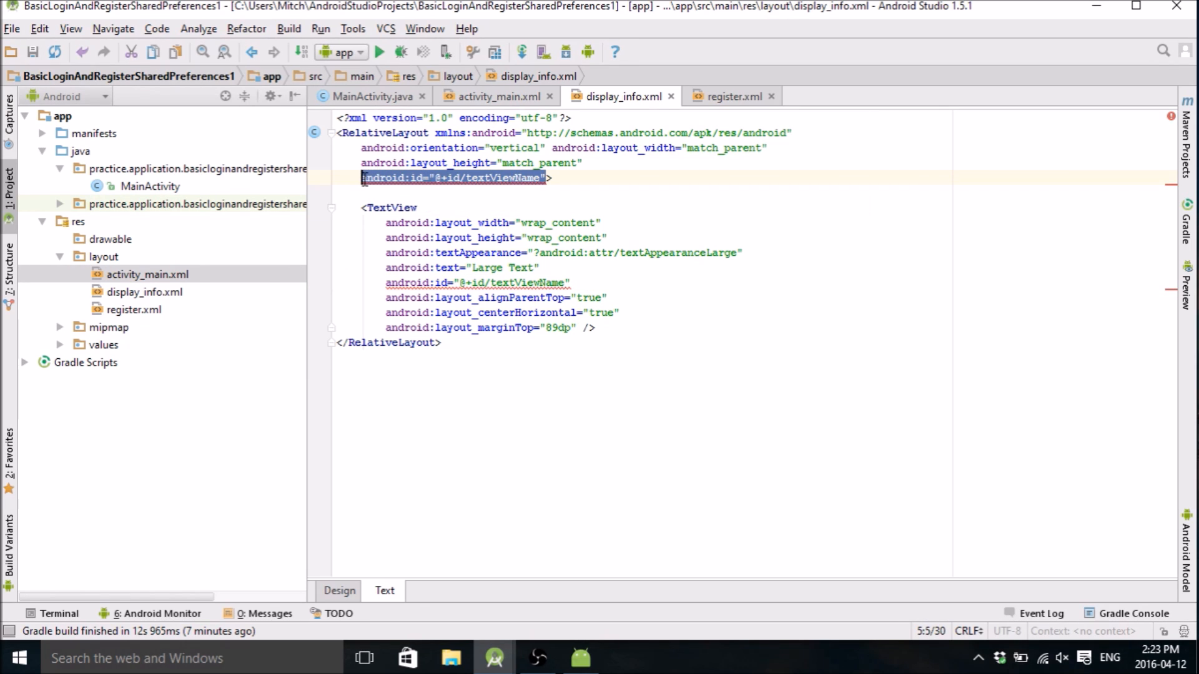
key("Delete")
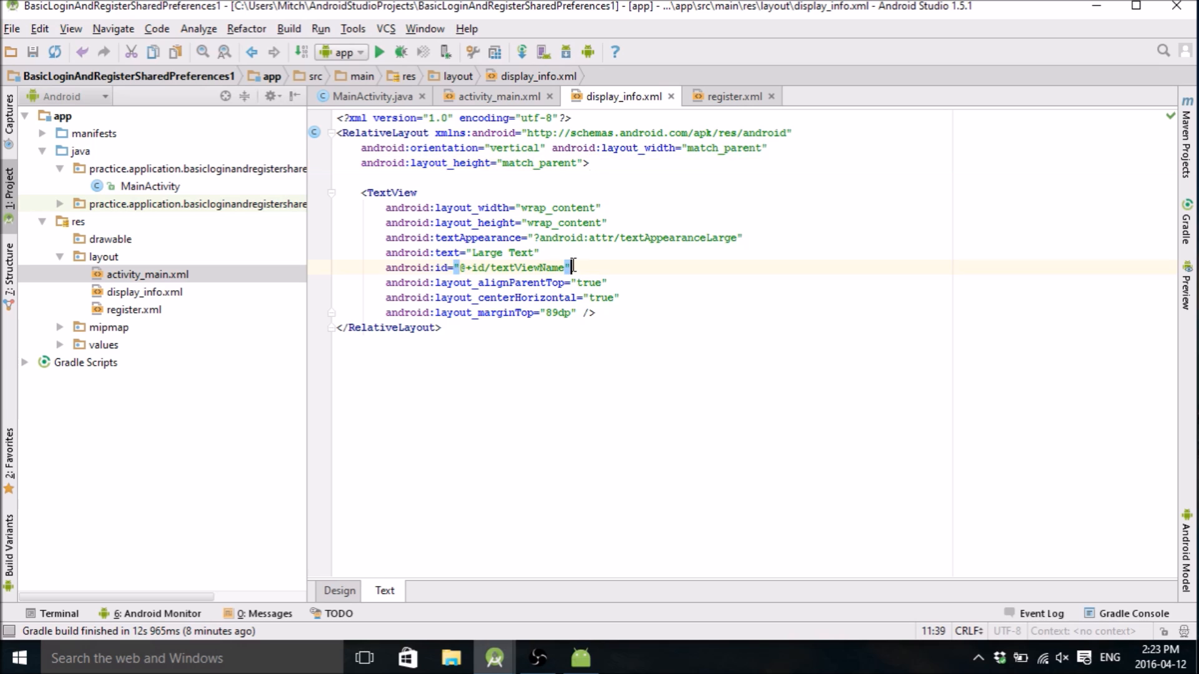
mouse_move(734, 96)
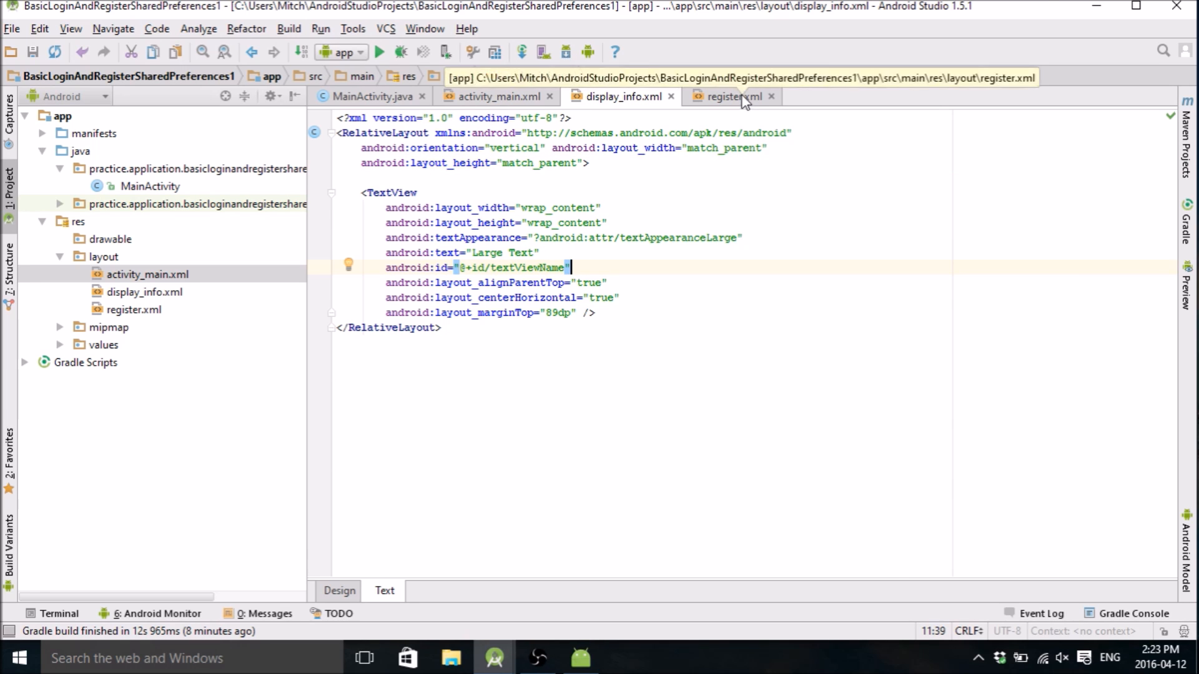
Step: View register.xml's source with its three EditText fields and Register button
left_click(340, 590)
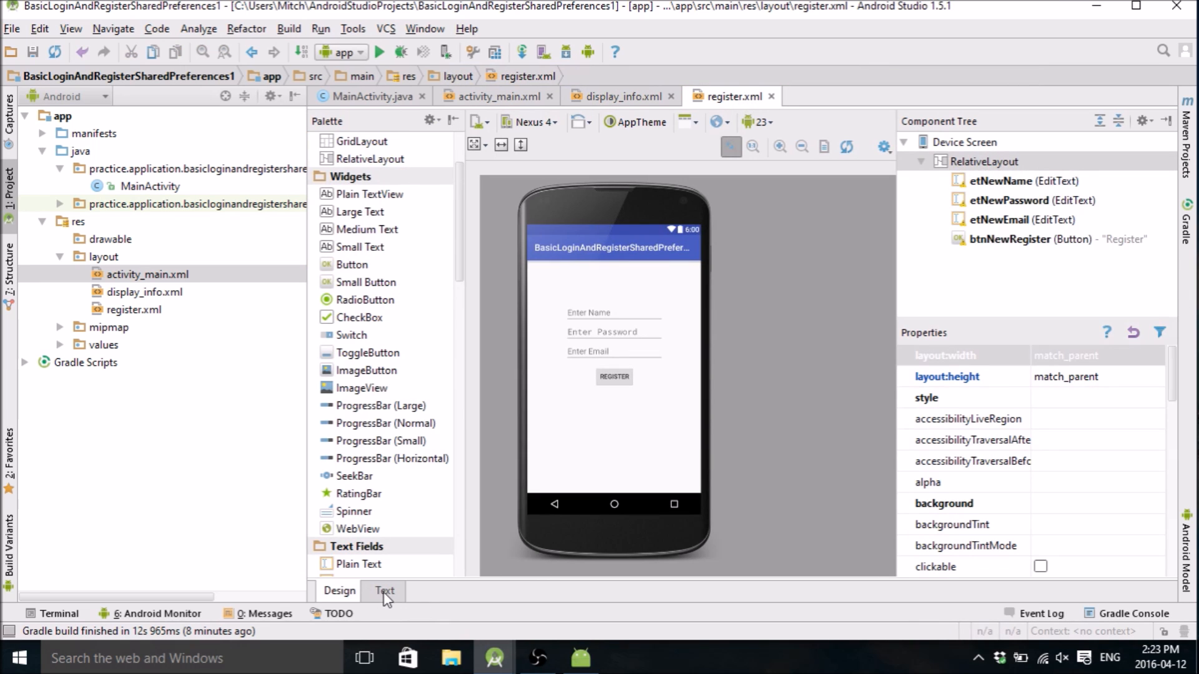
left_click(385, 591)
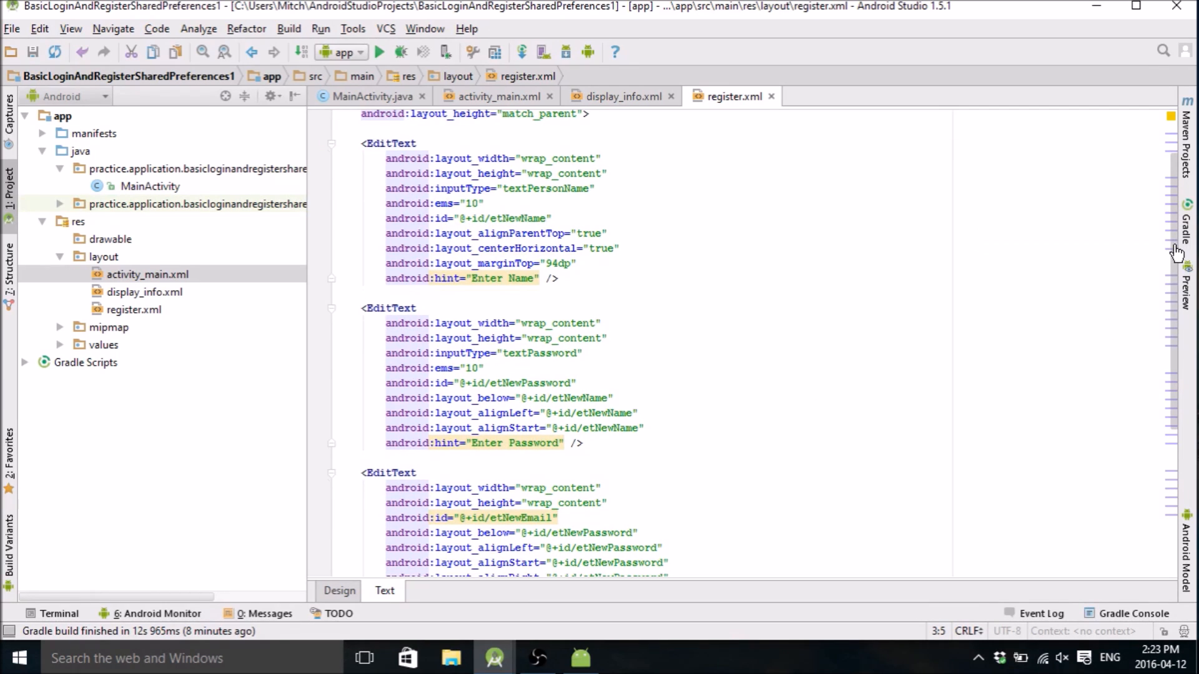
scroll("down", 3)
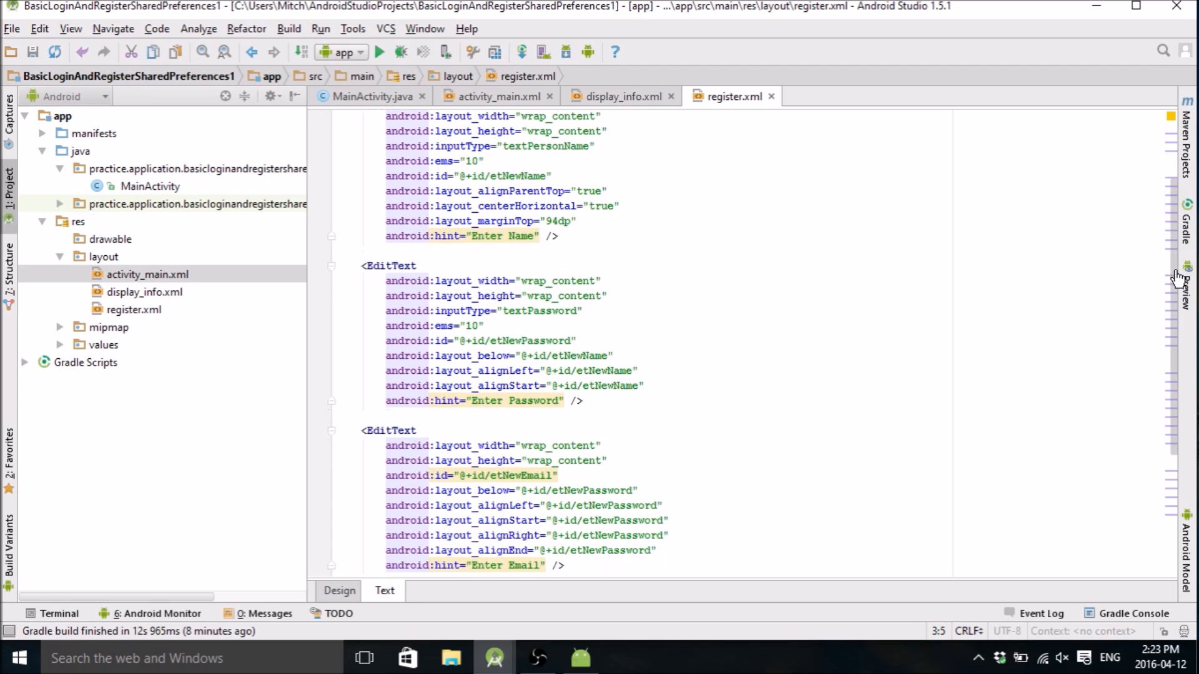
scroll("down", 3)
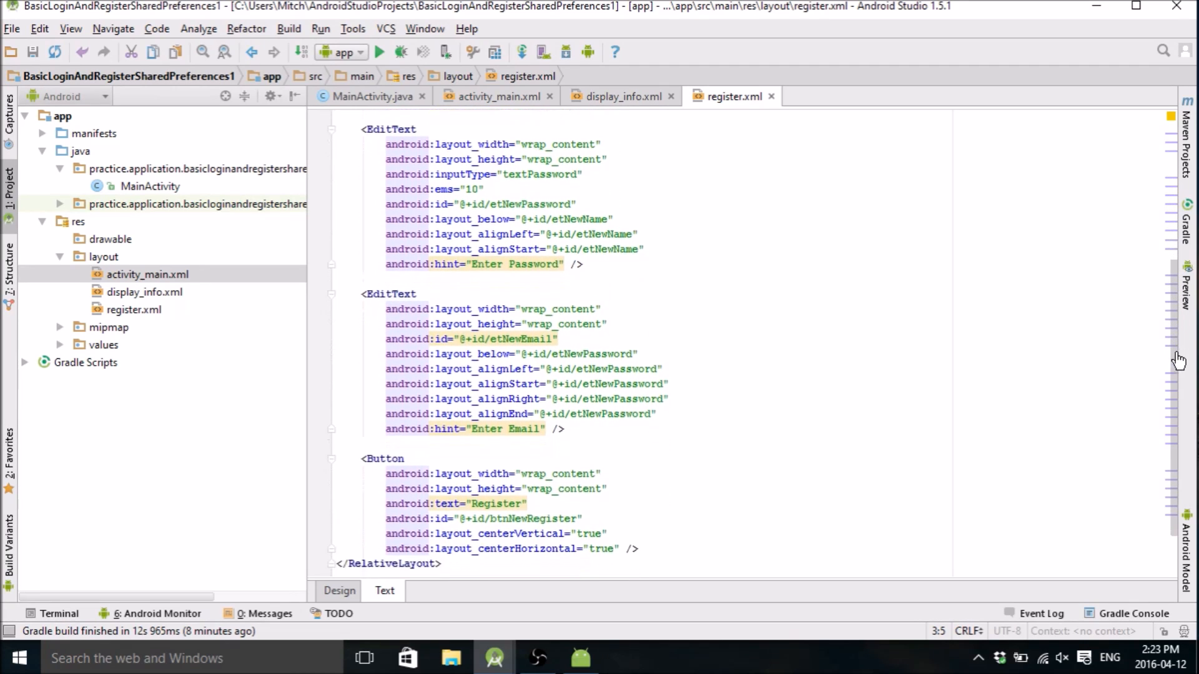
scroll("up", 3)
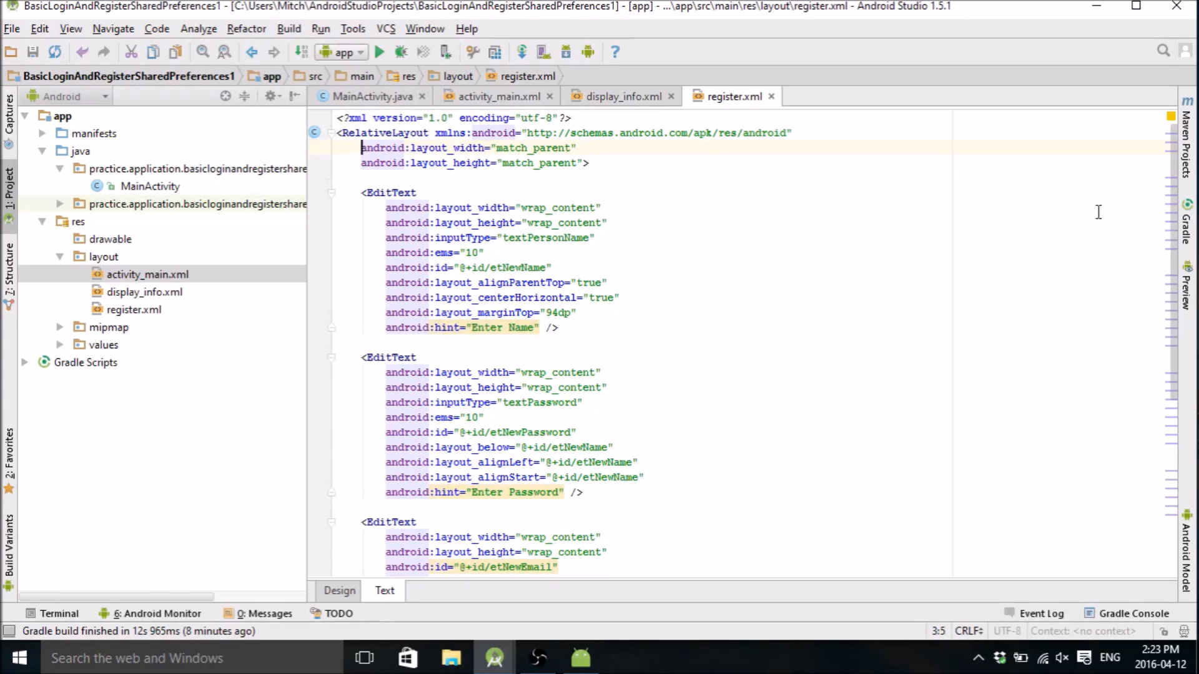
mouse_move(566, 199)
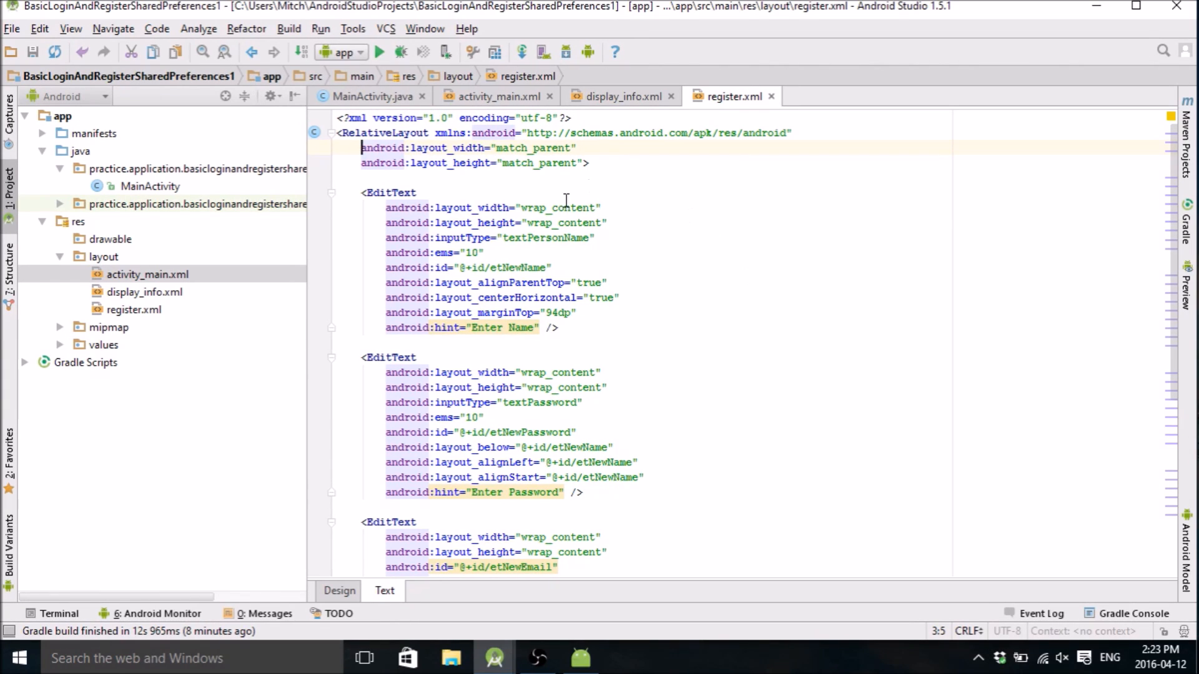
mouse_move(676, 278)
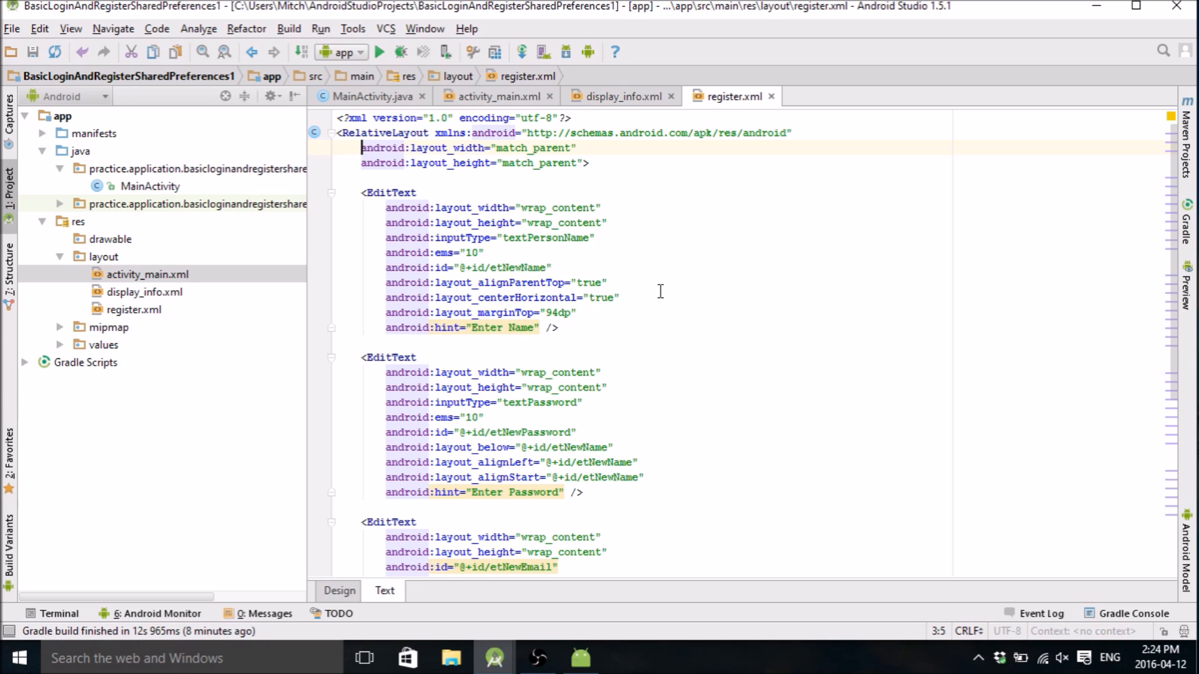
mouse_move(596, 504)
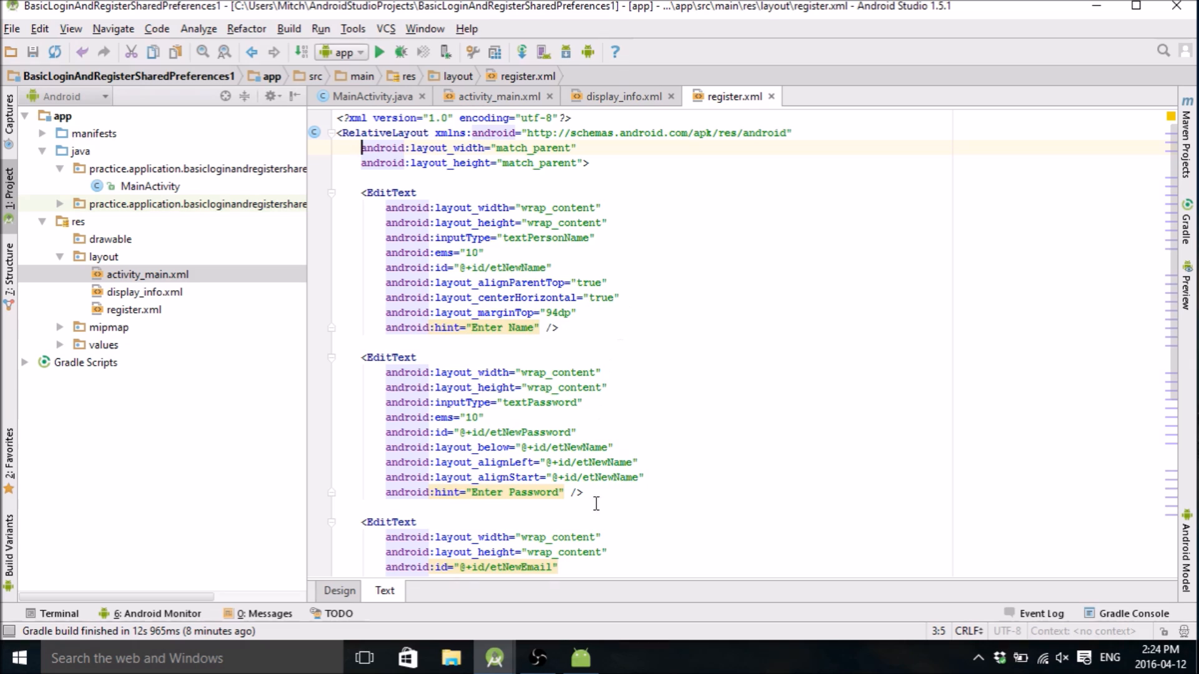